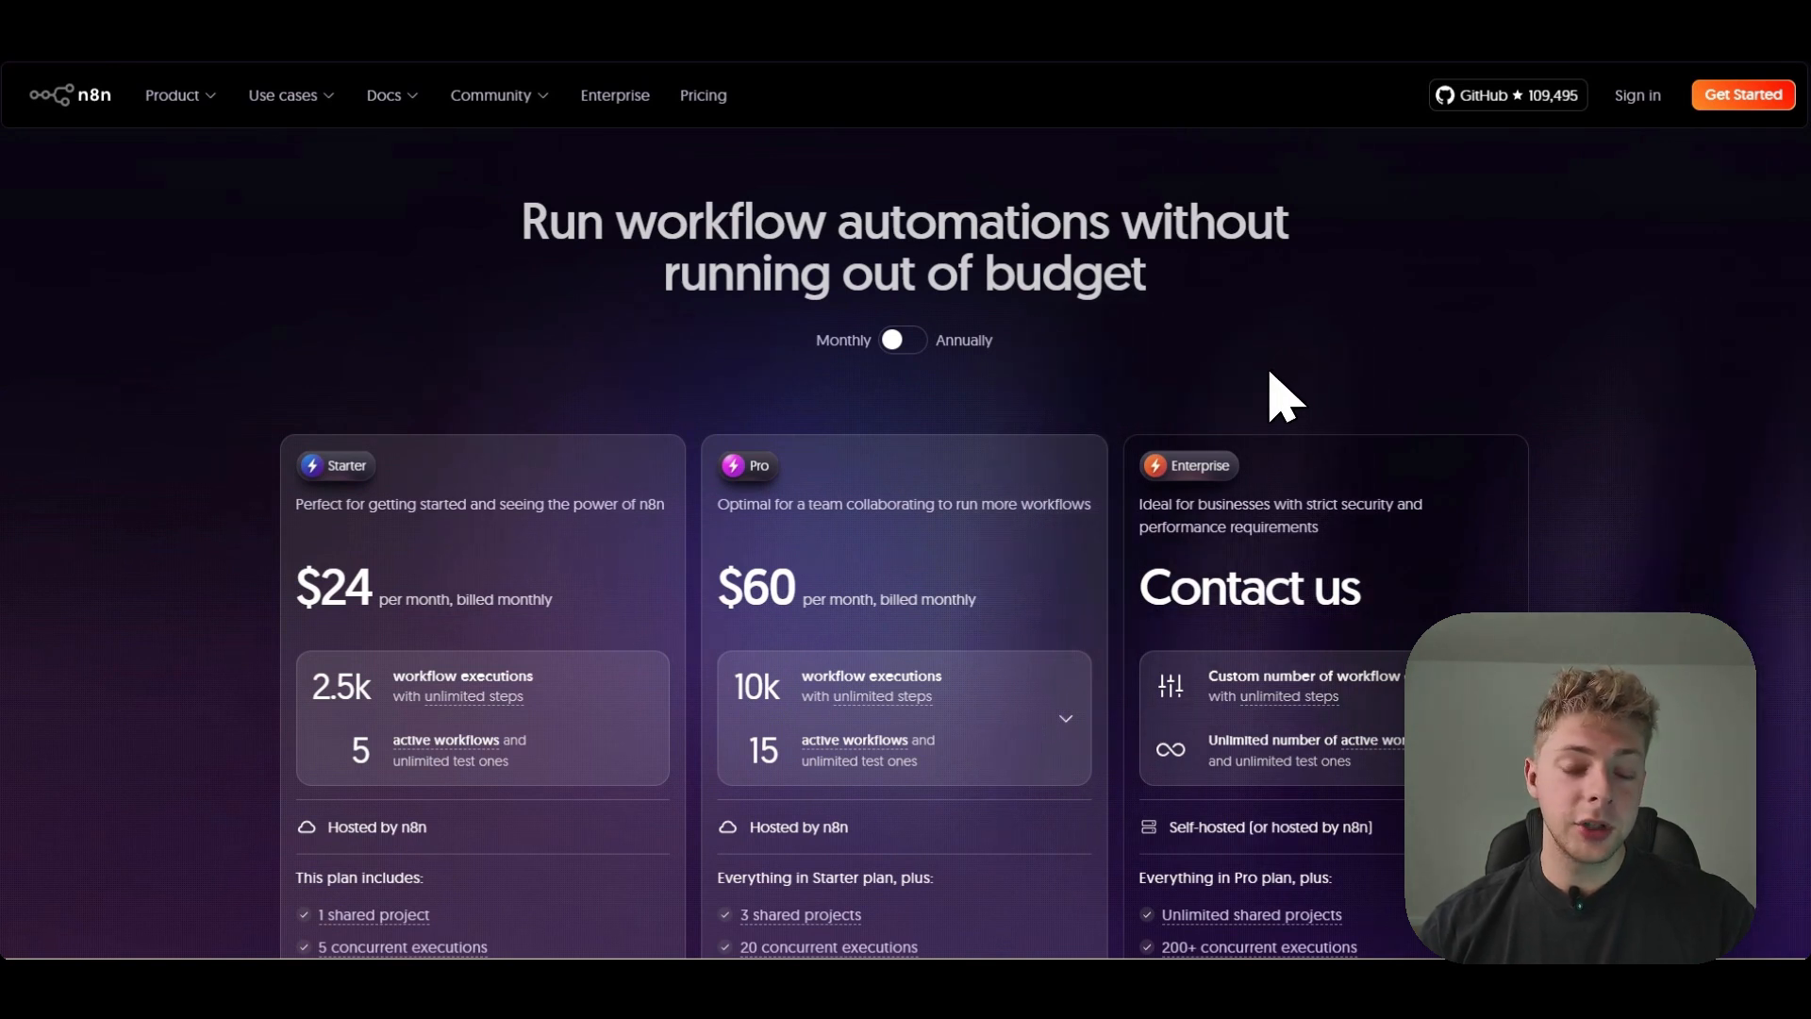
mouse_move(1247, 264)
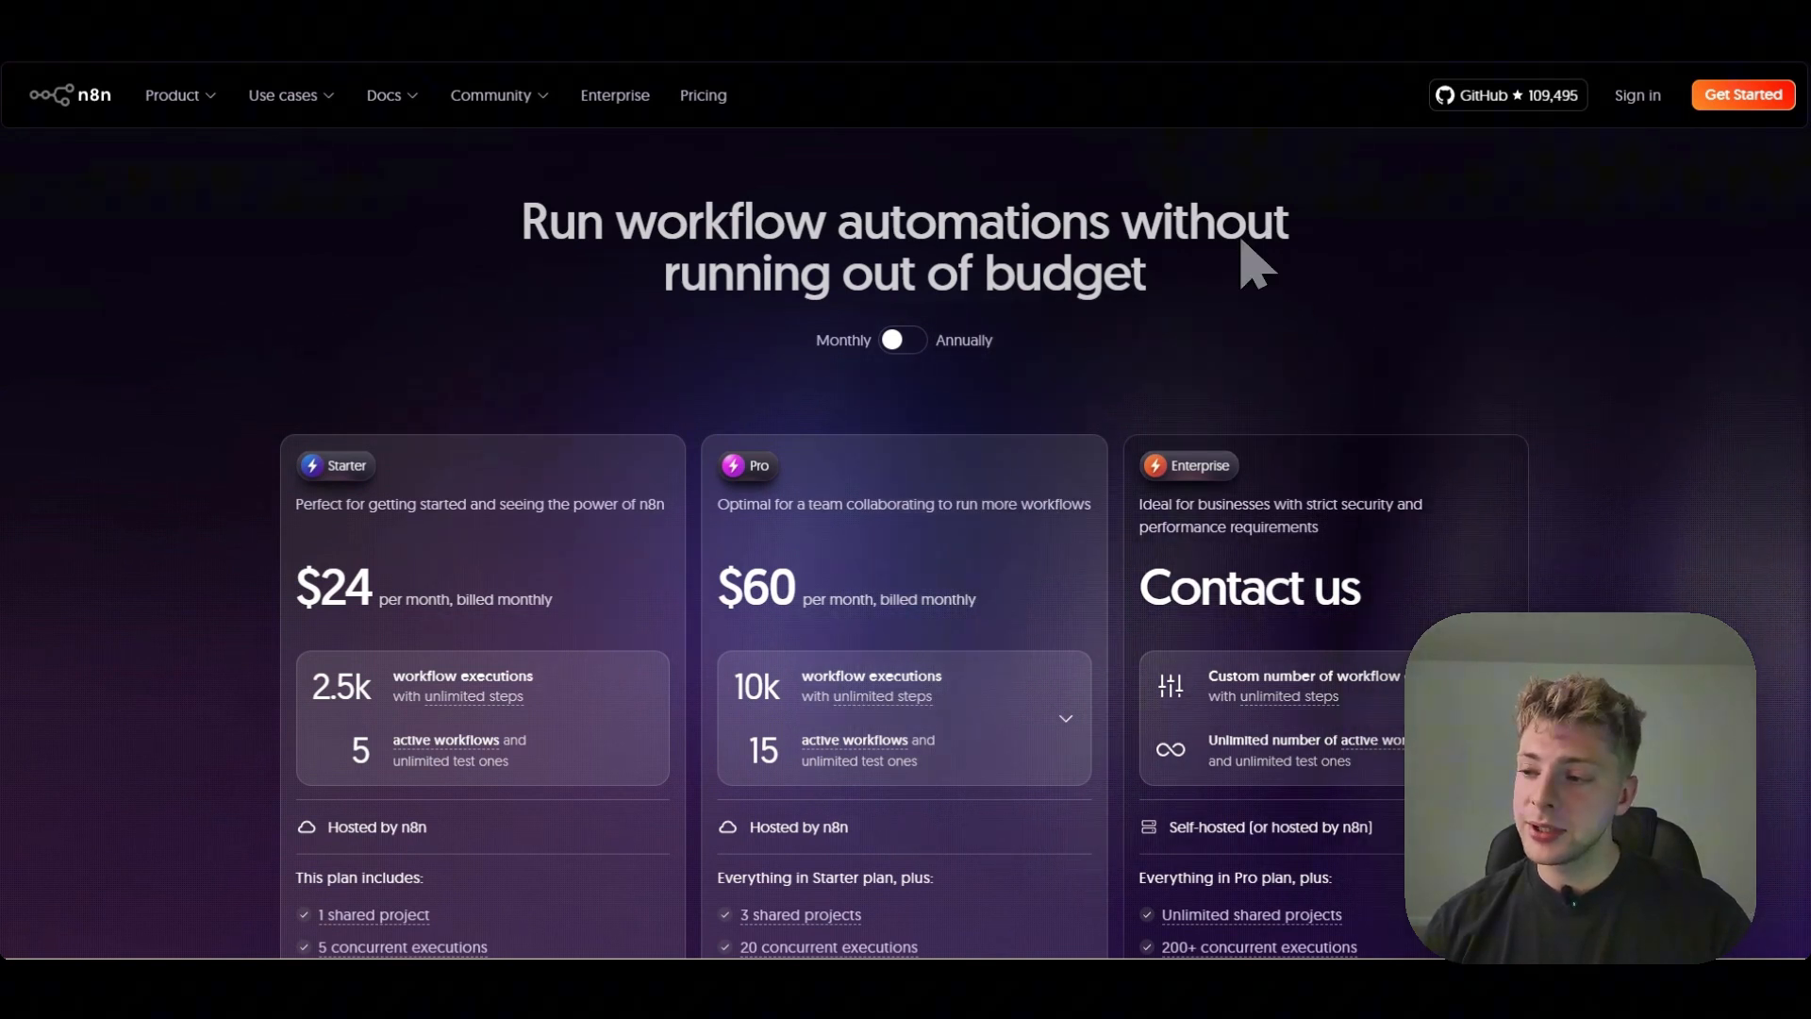
mouse_move(990, 358)
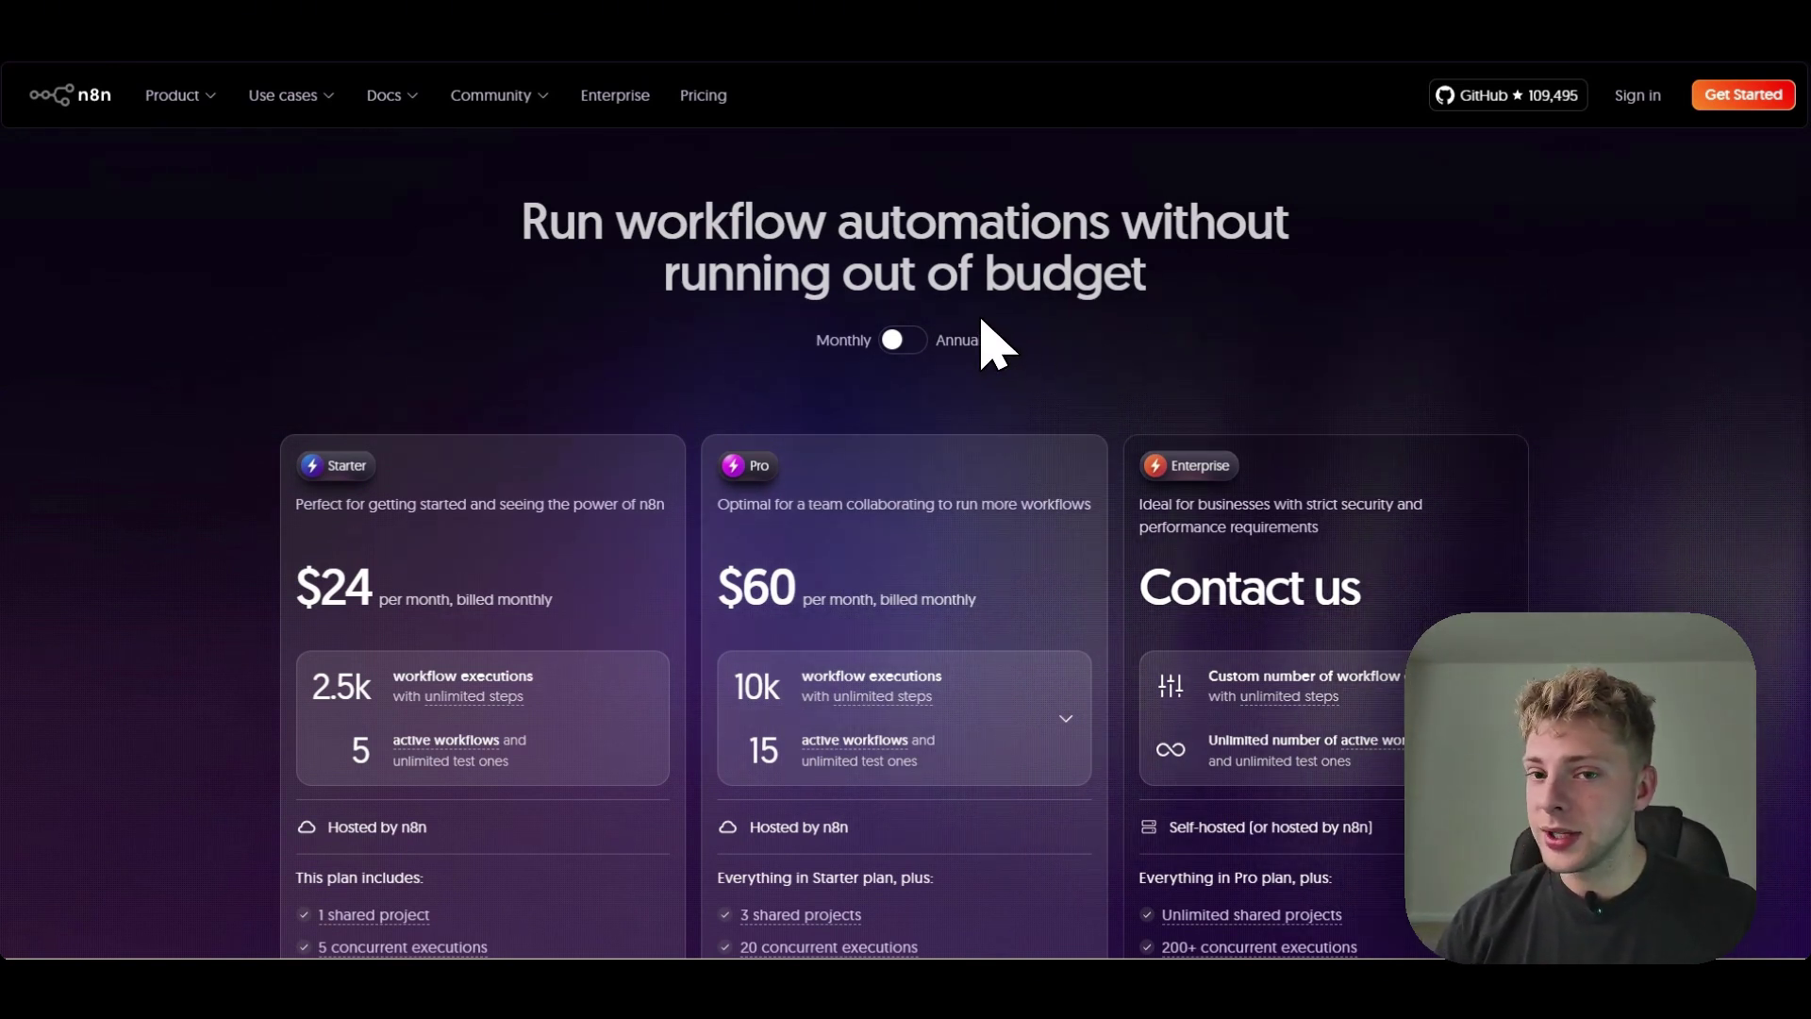
Step: Open the Hostinger self-hosted n8n VPS result from the 'hostinger n8n' Google search
scroll(down, 3)
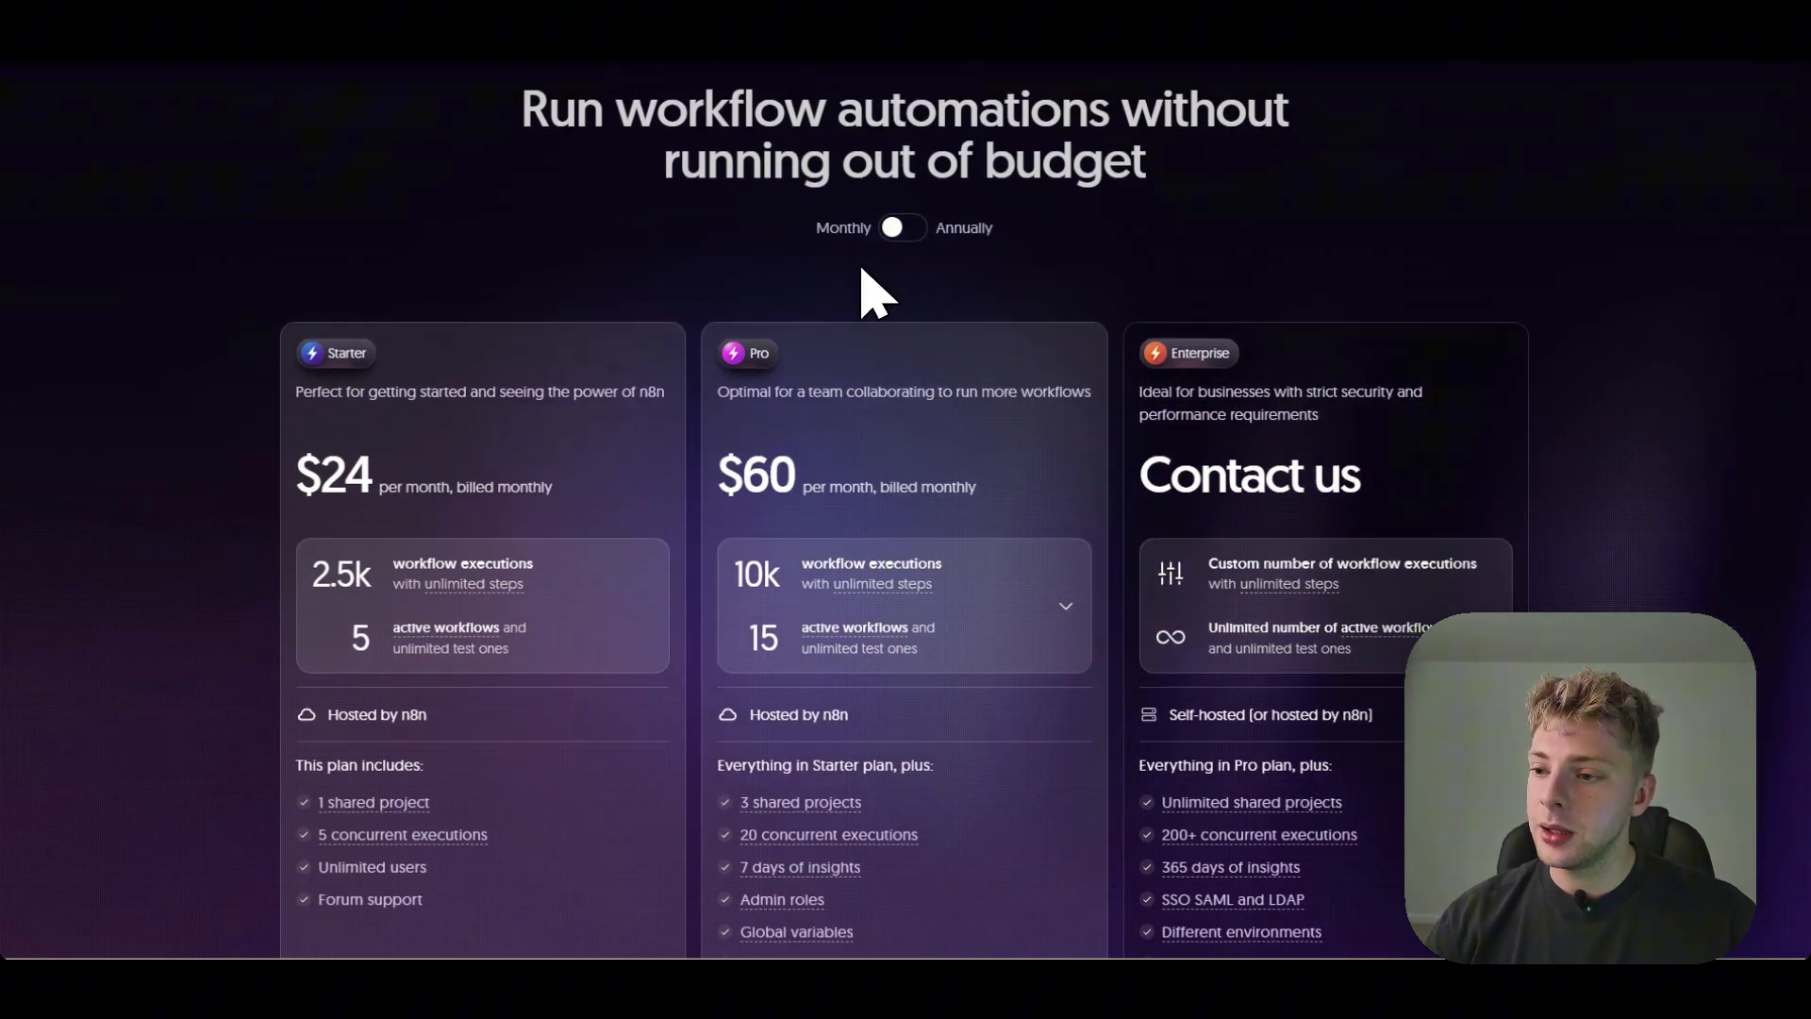
scroll(down, 3)
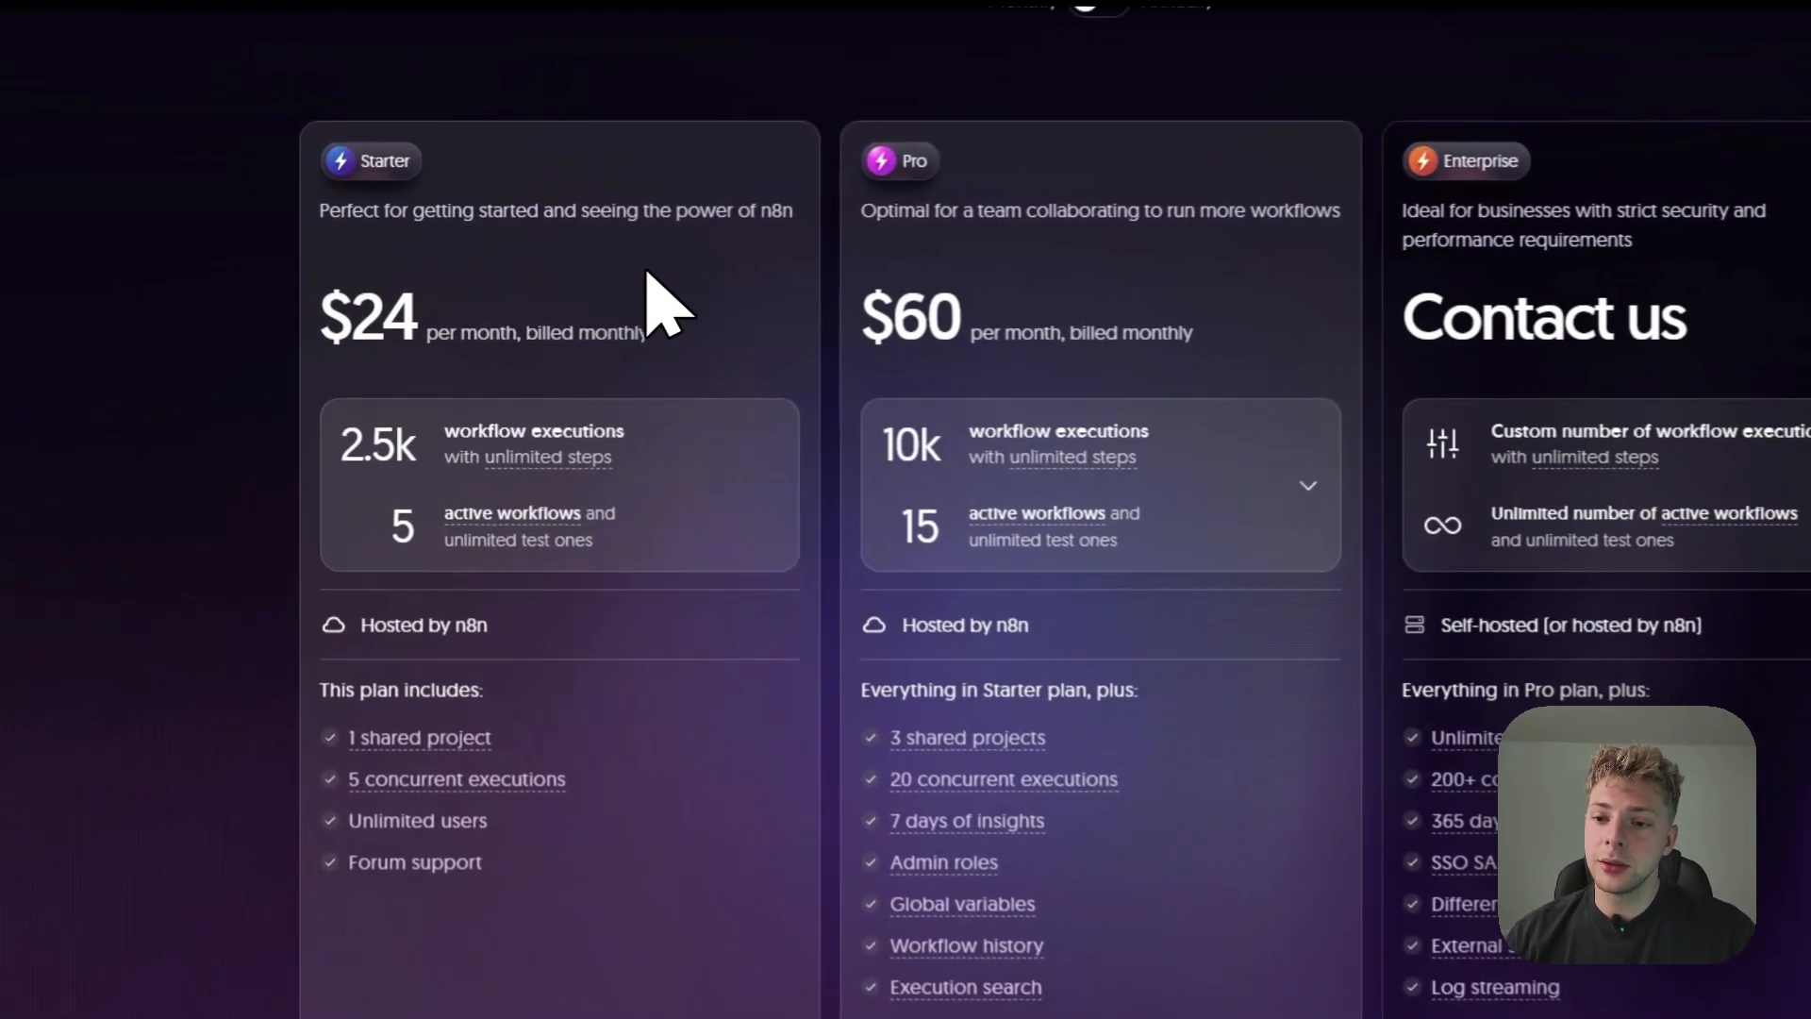
double_click(369, 324)
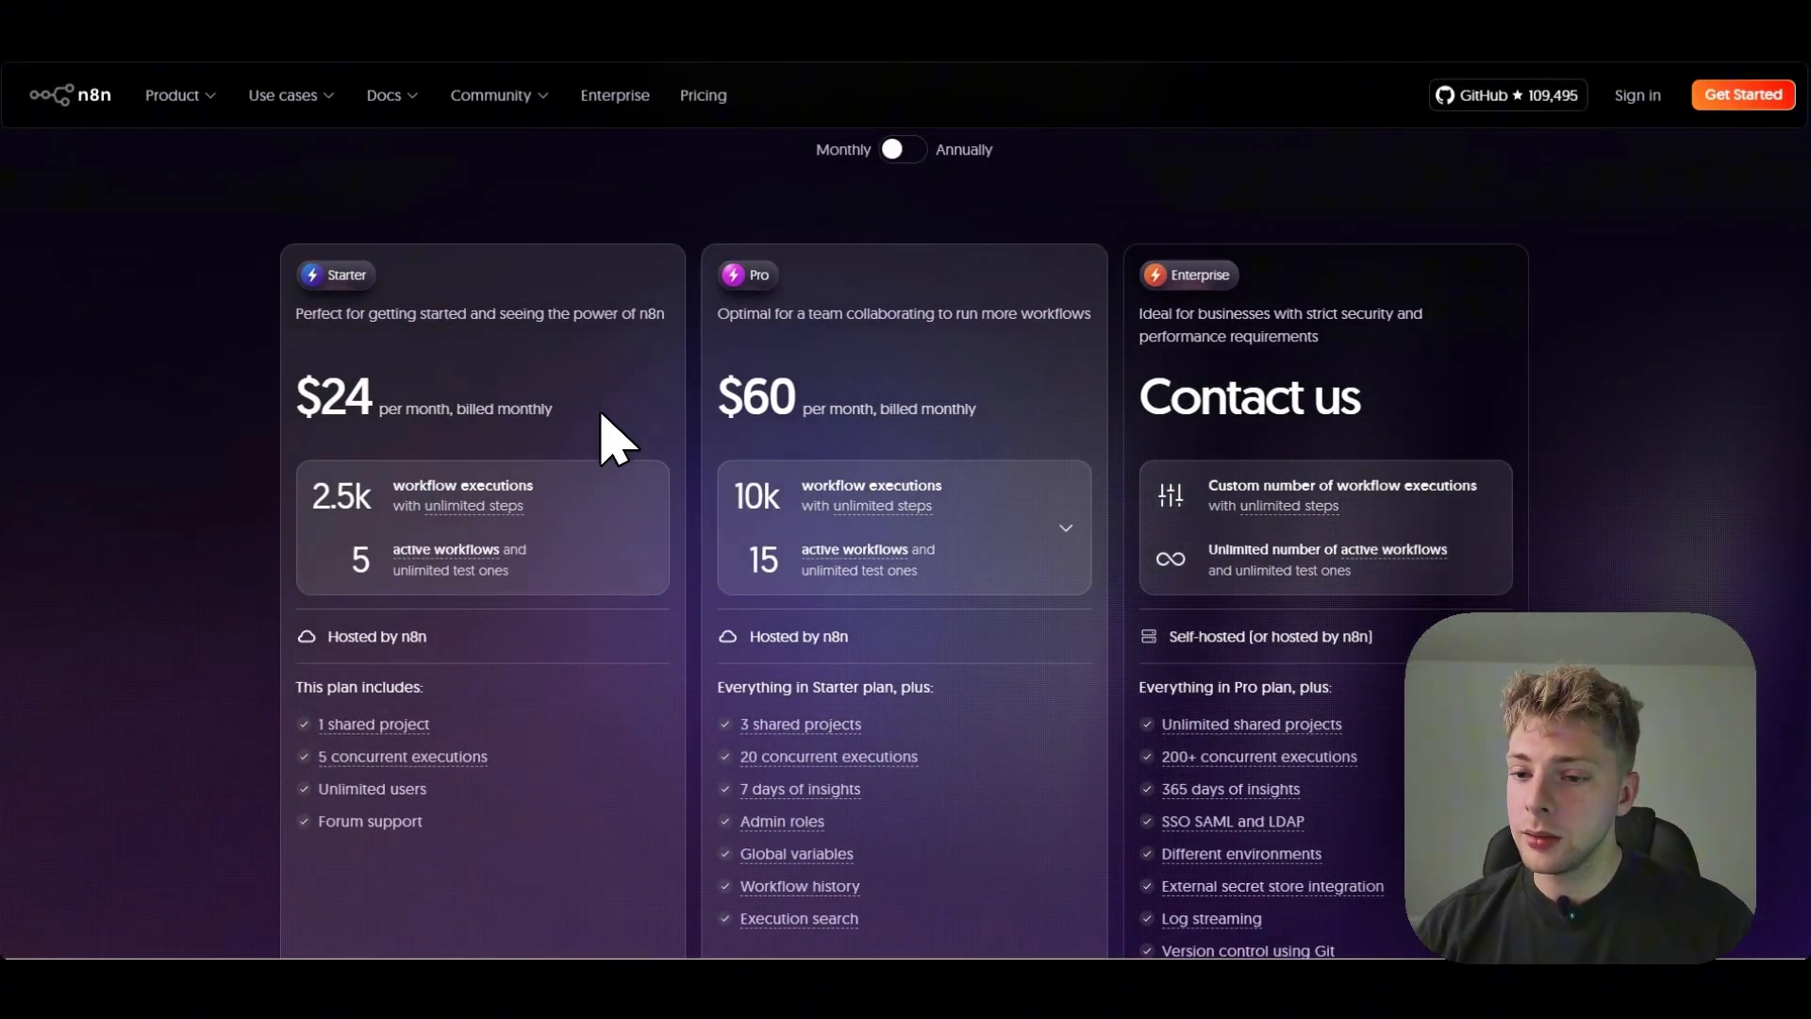
scroll(down, 3)
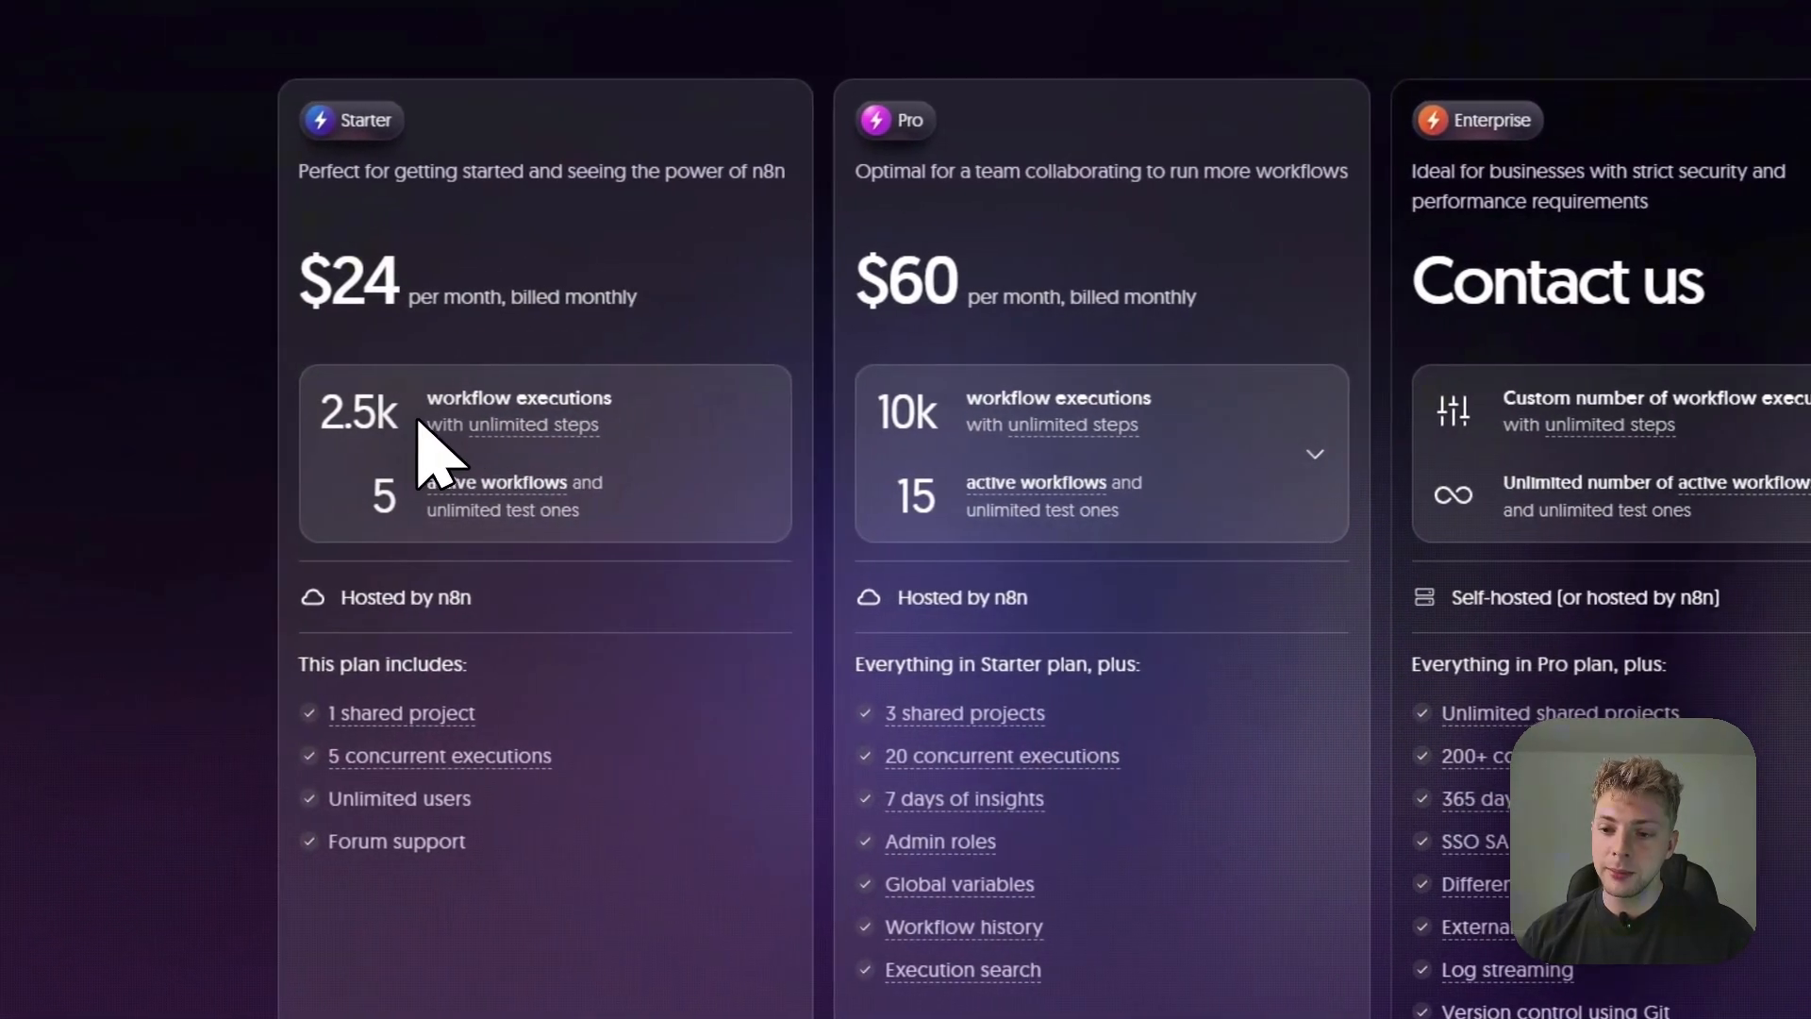
double_click(379, 413)
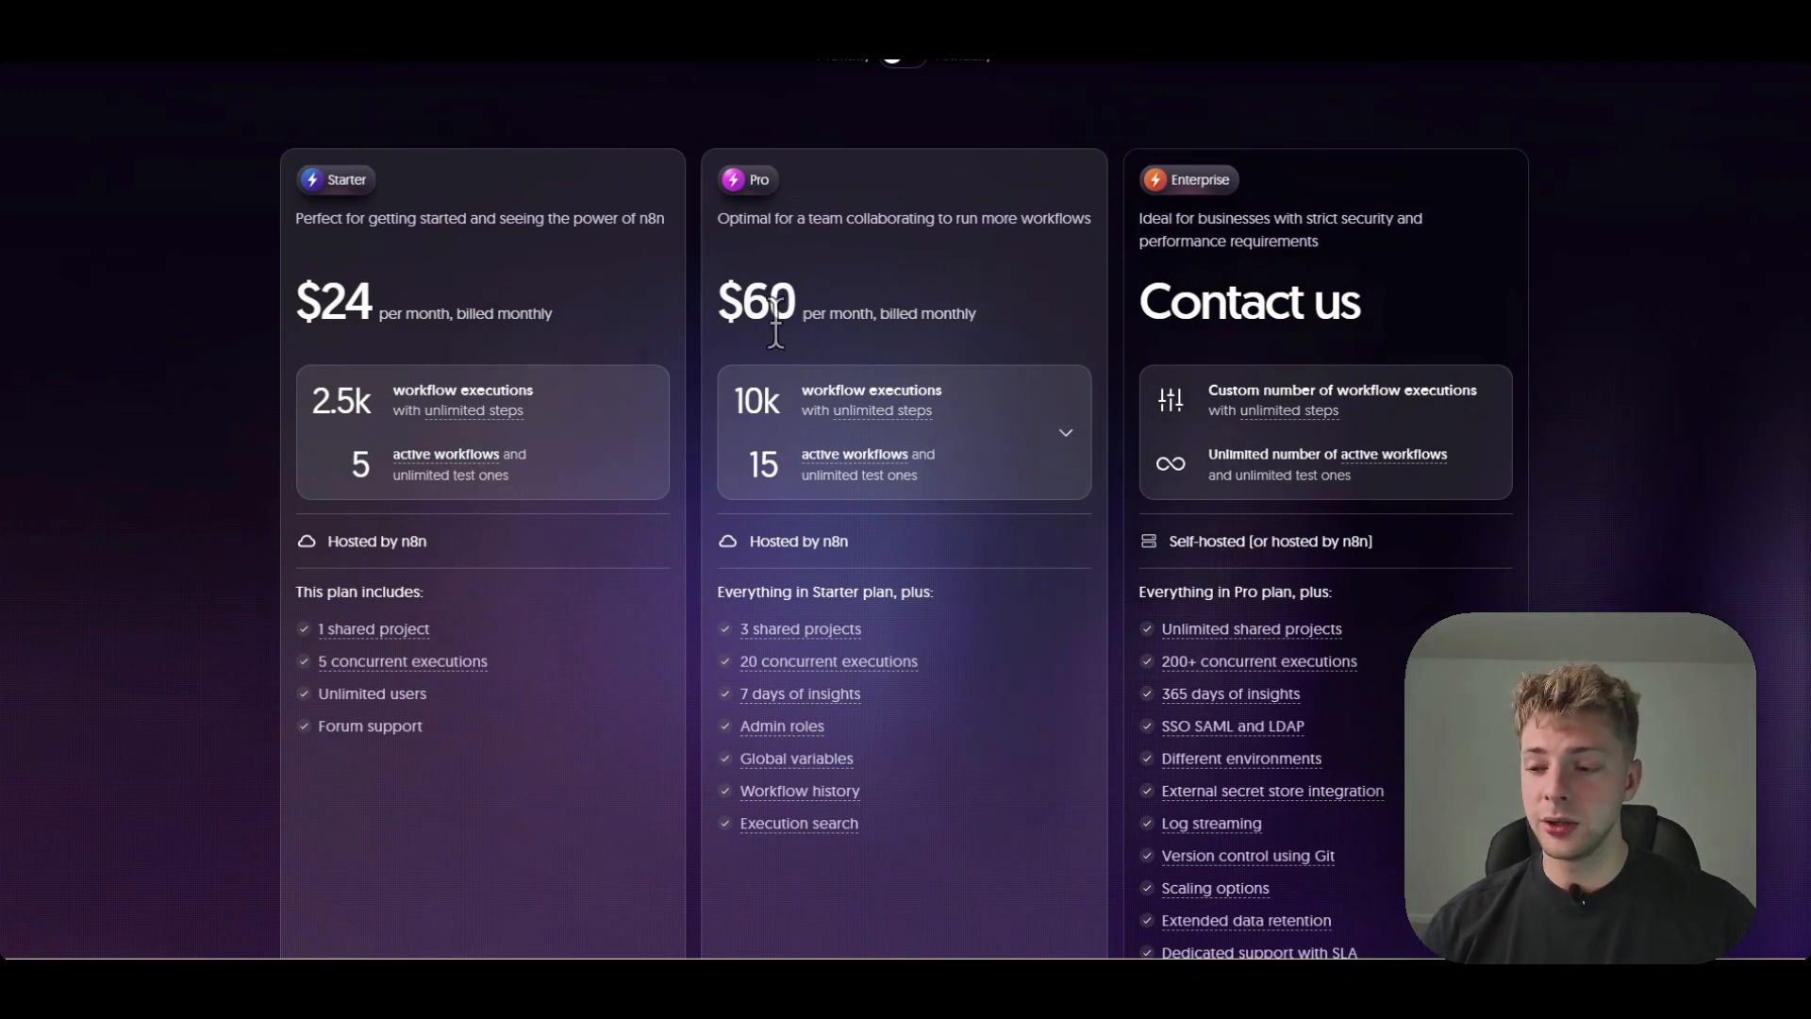
mouse_move(771, 467)
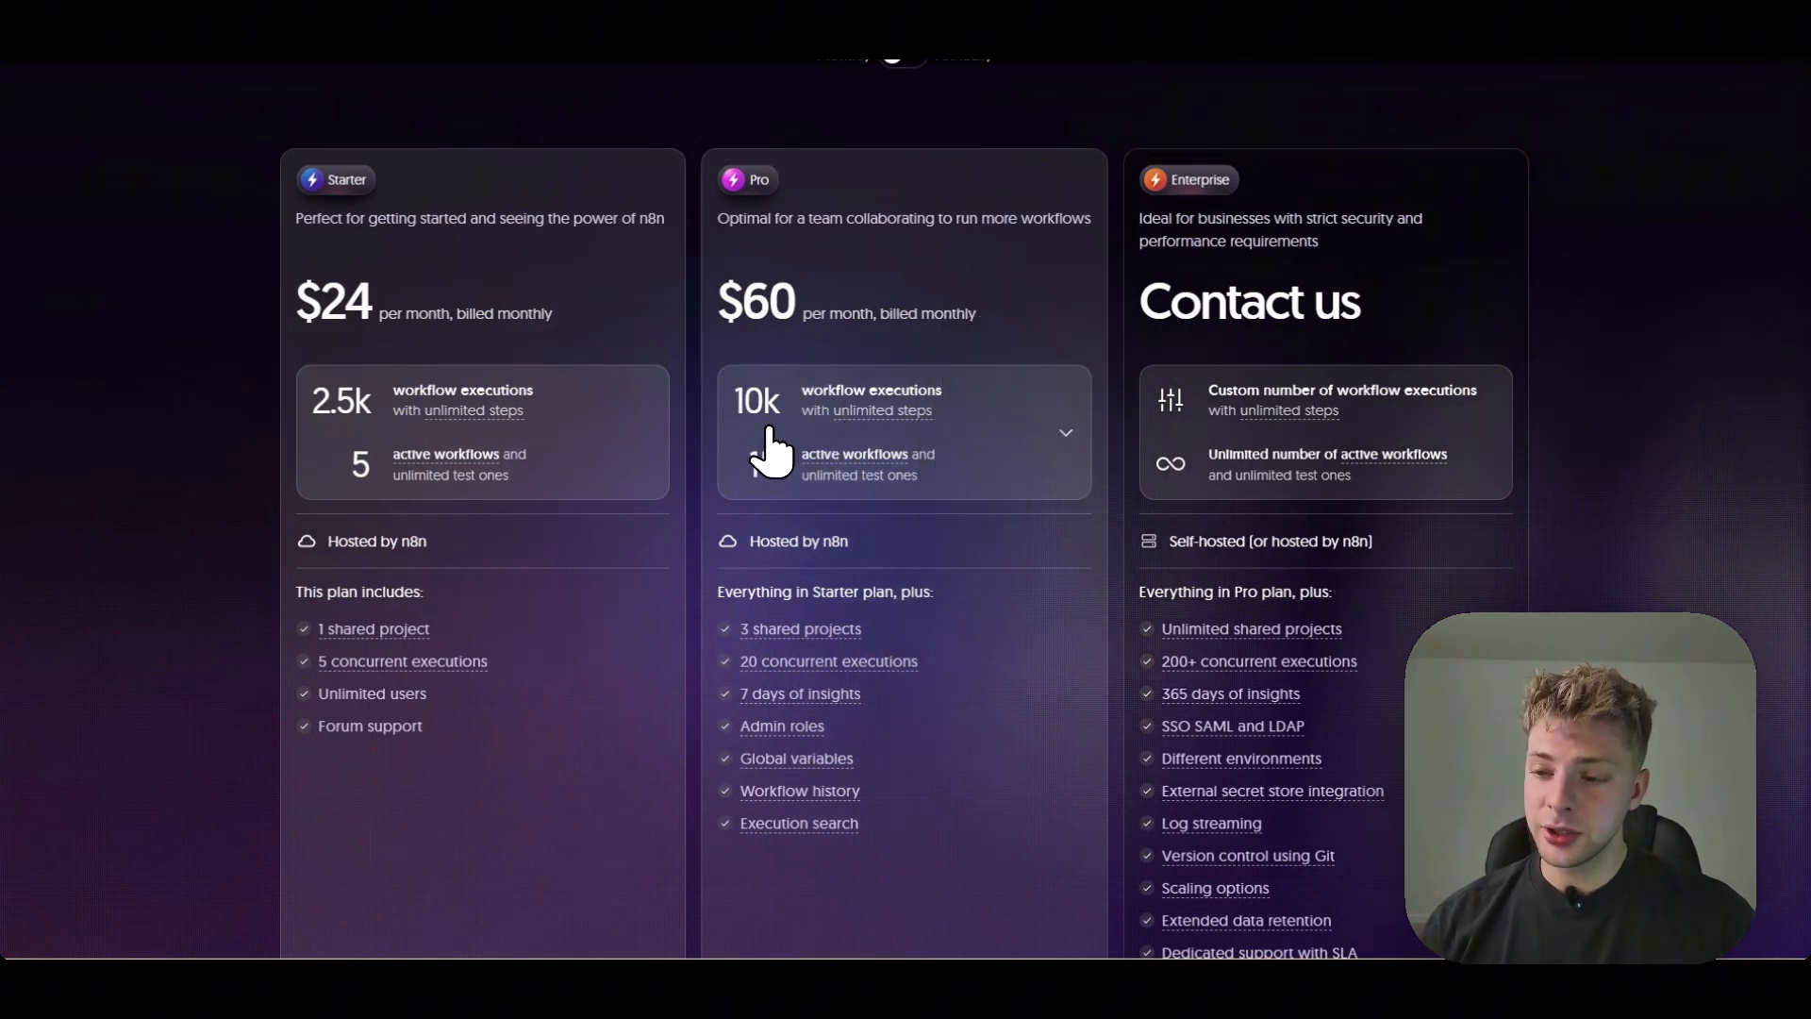
mouse_move(761, 459)
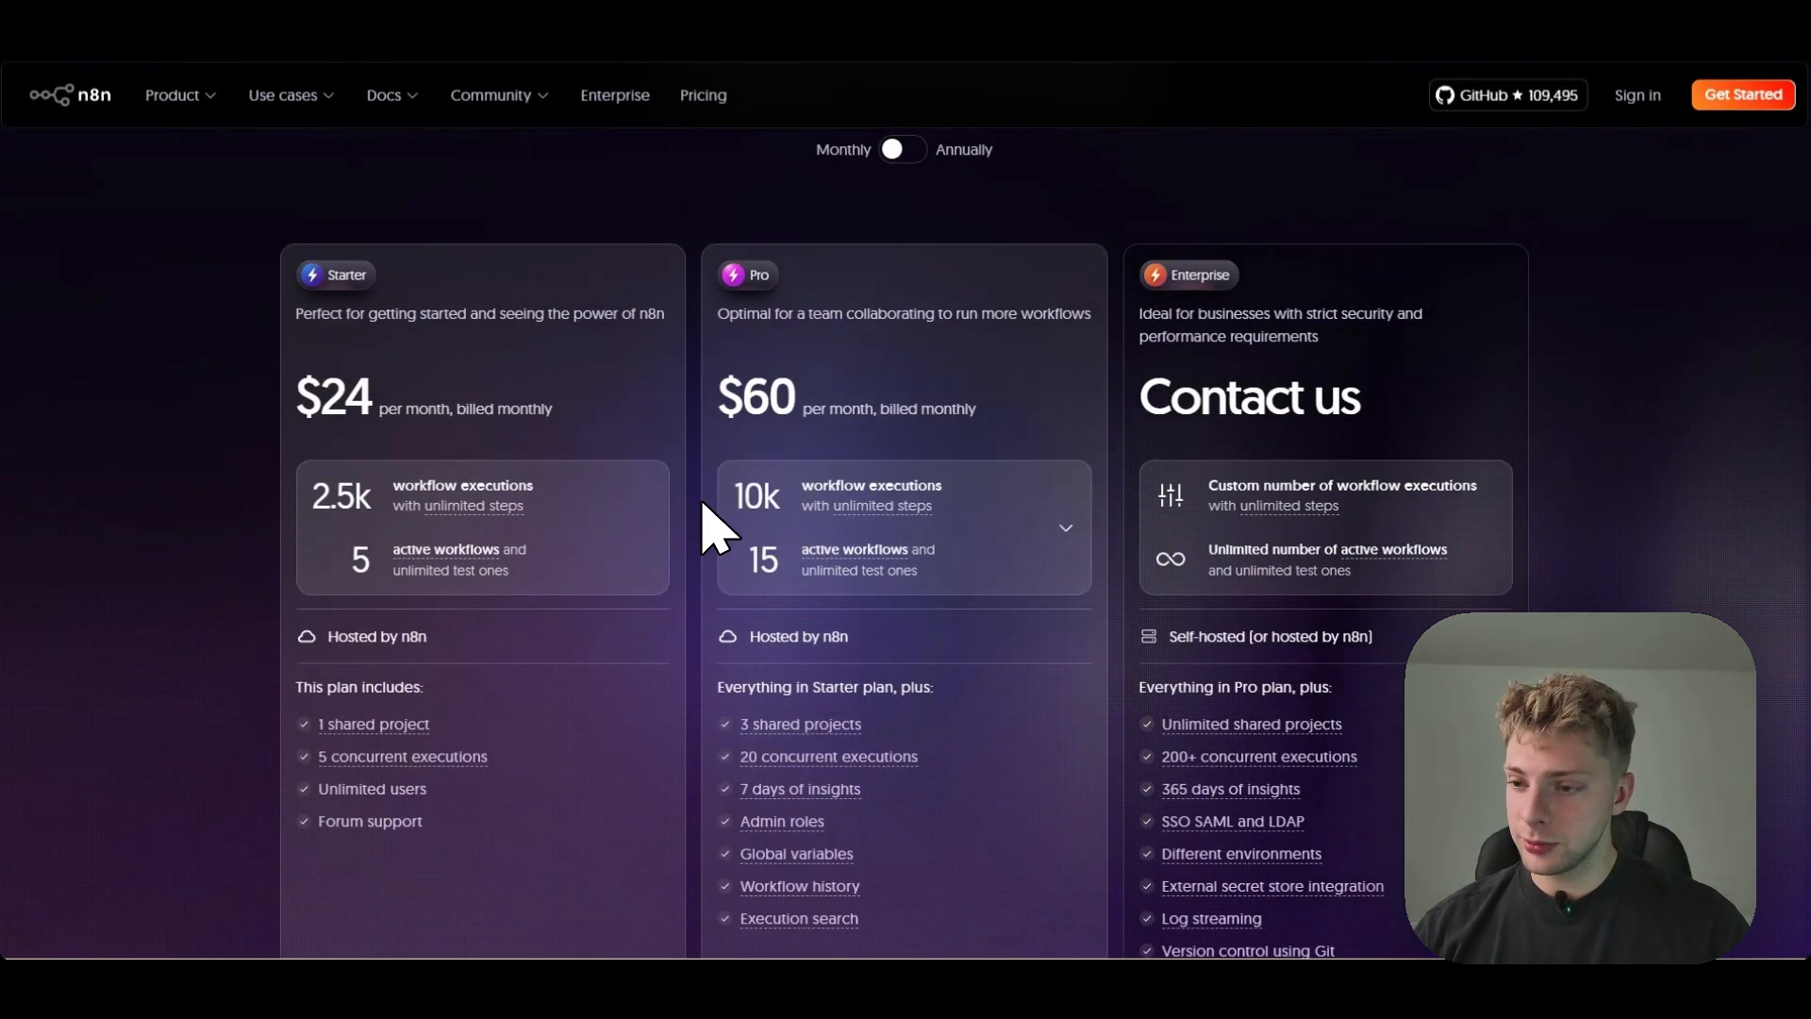
mouse_move(718, 511)
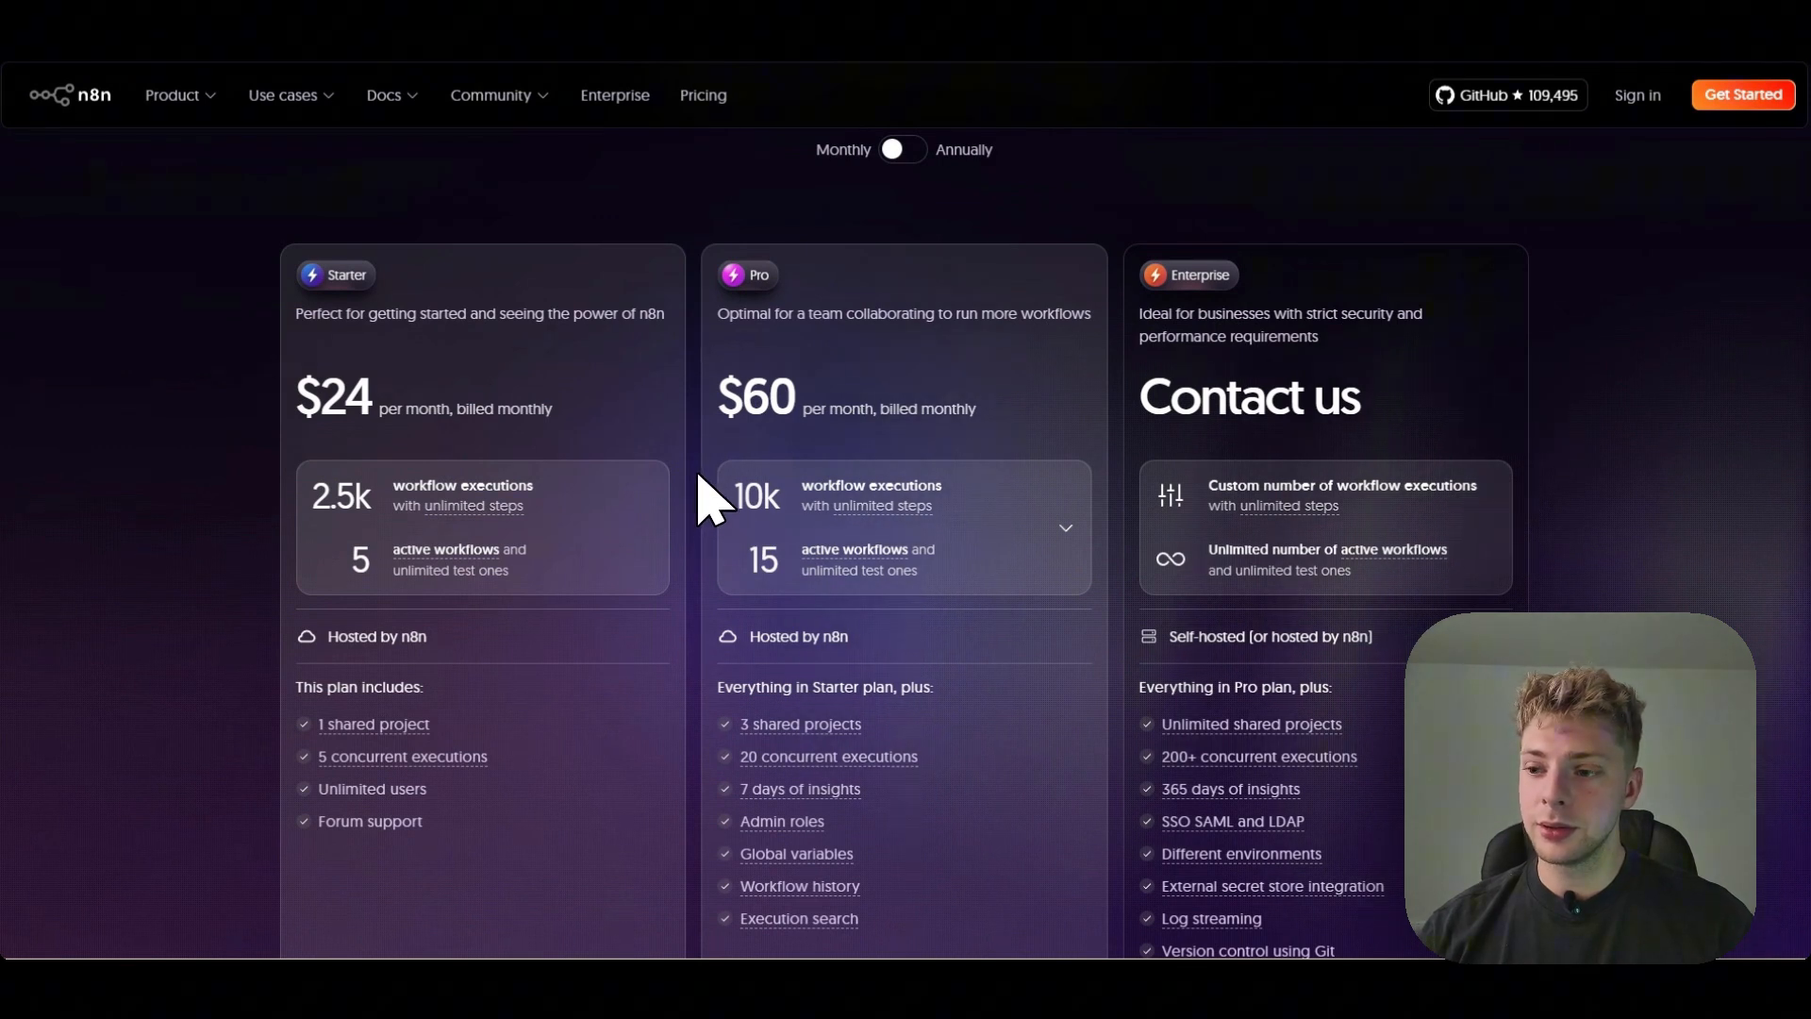
mouse_move(687, 462)
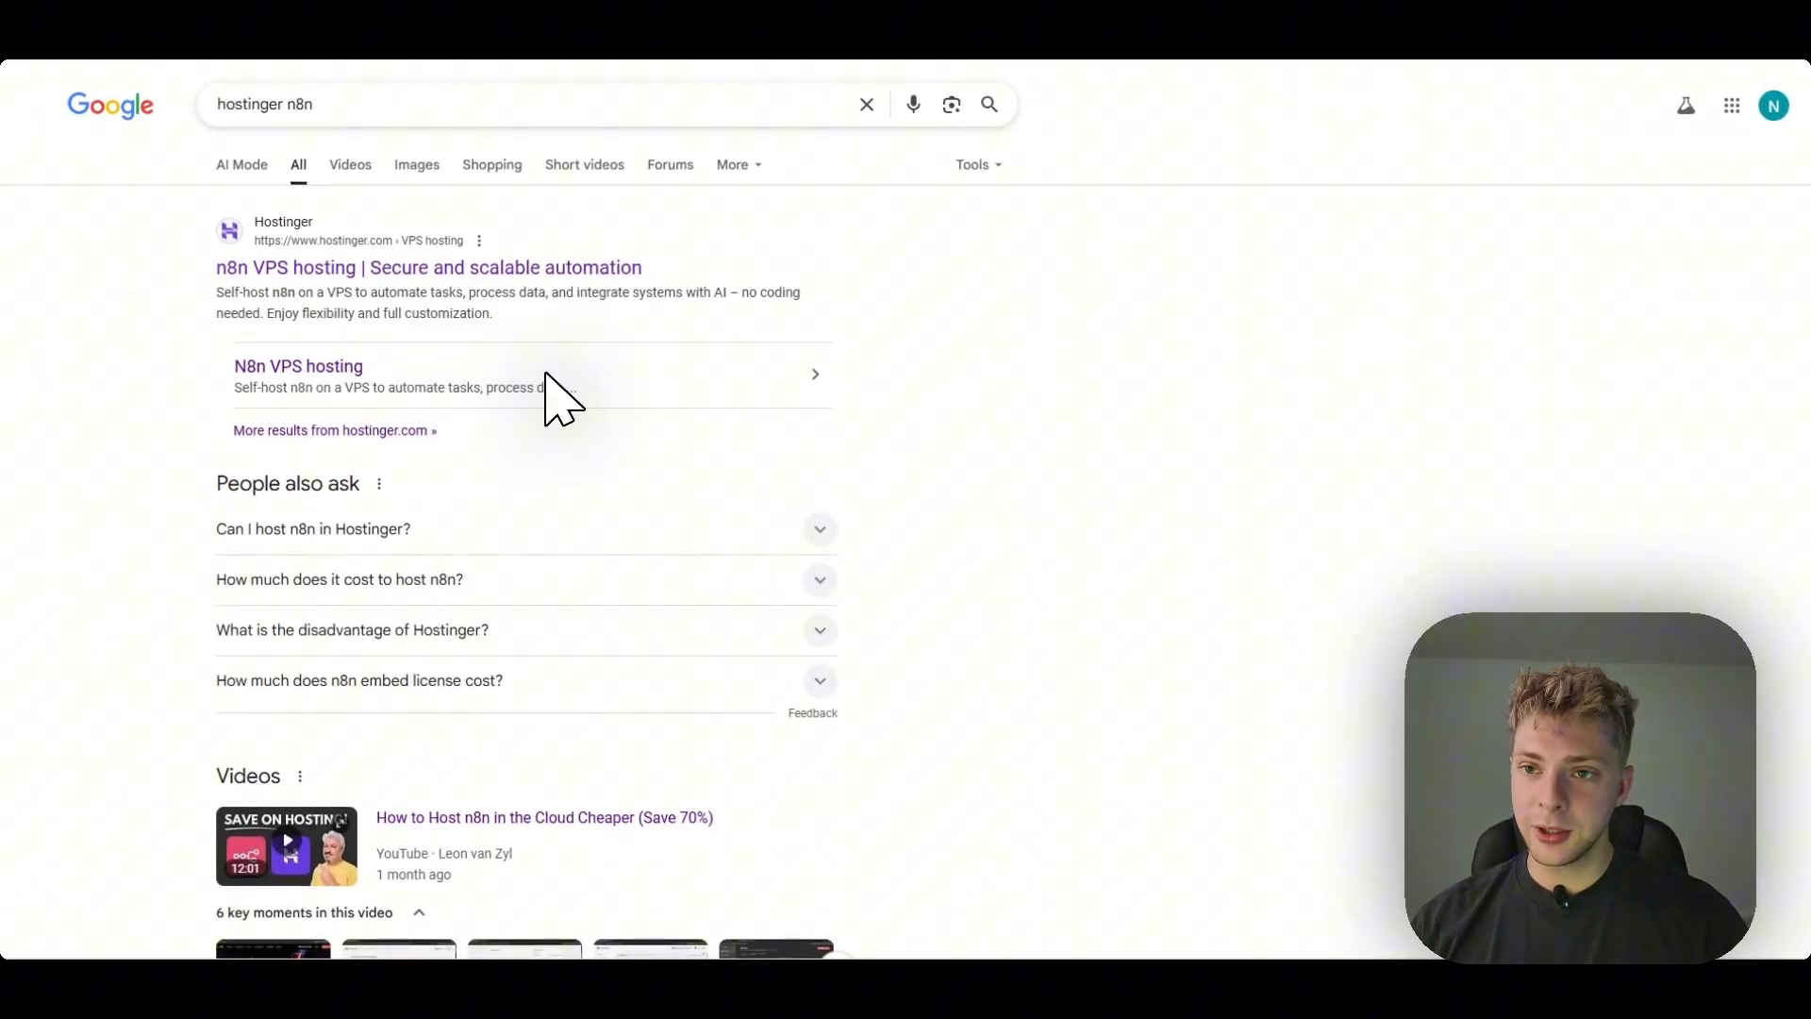
mouse_move(283, 155)
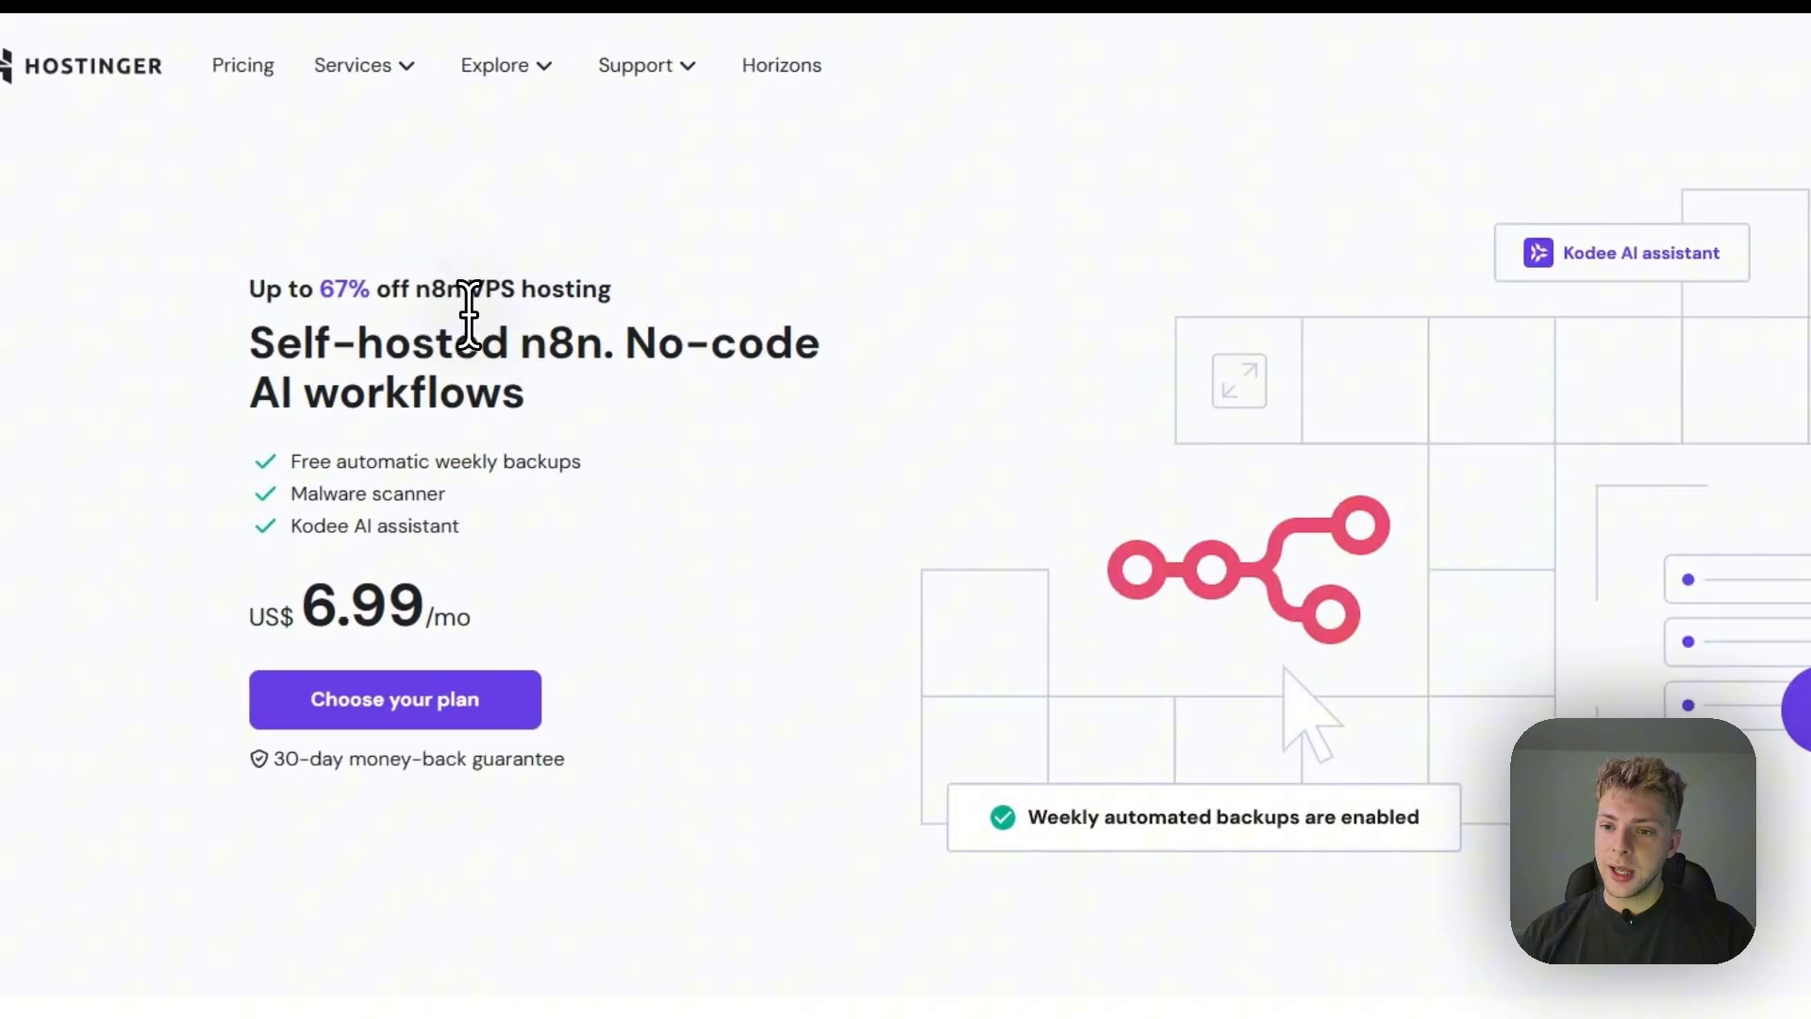
Step: Scroll to the KVM 1, 2, 4 and 8 plan cards
scroll(down, 3)
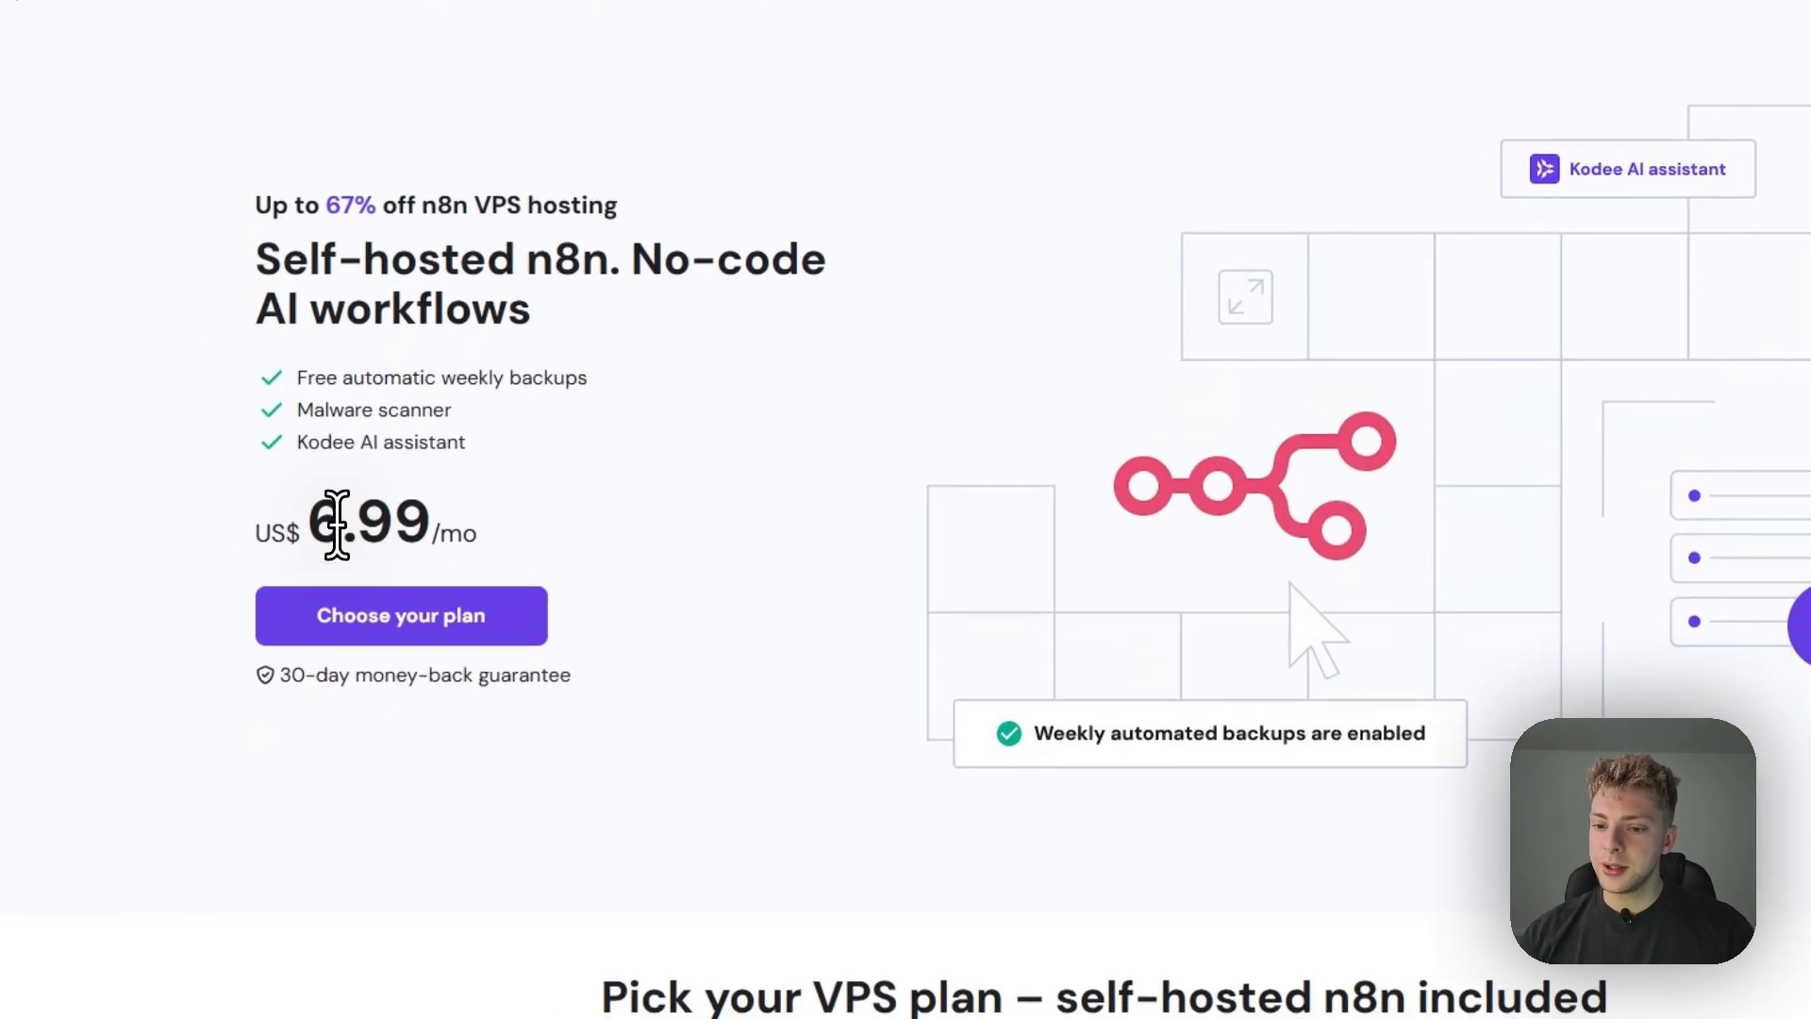
scroll(up, 3)
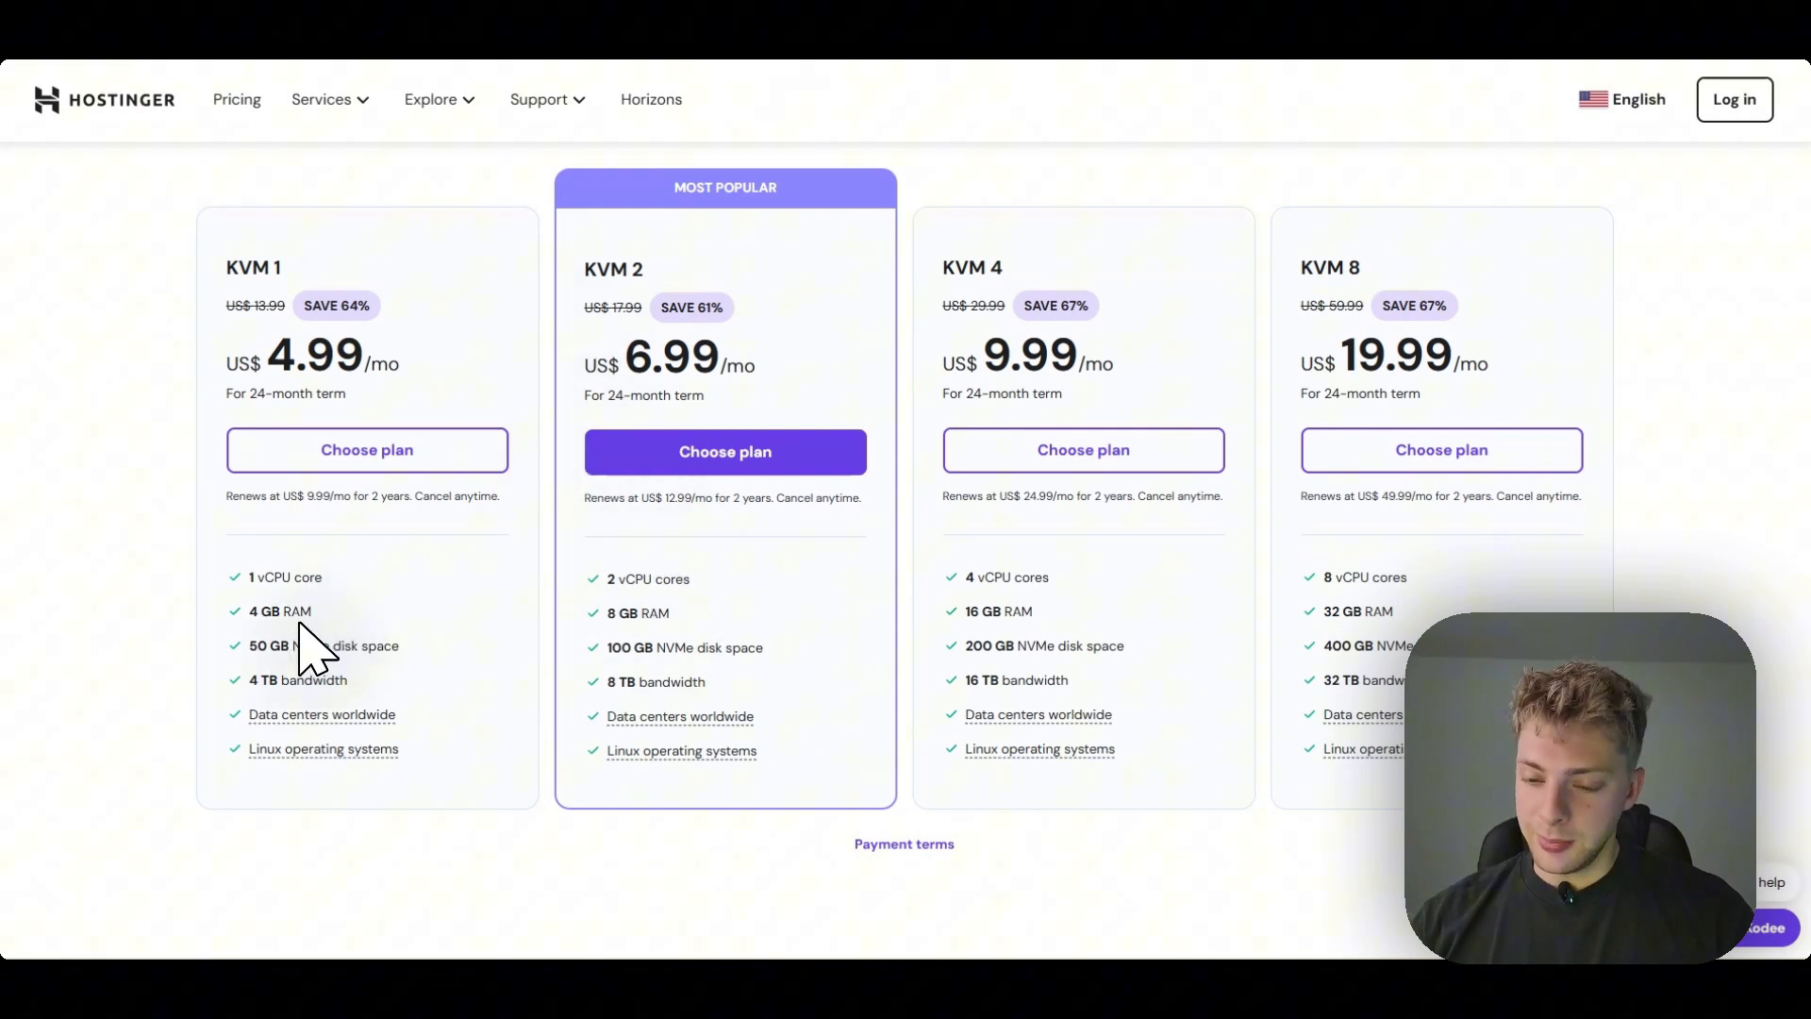
mouse_move(378, 657)
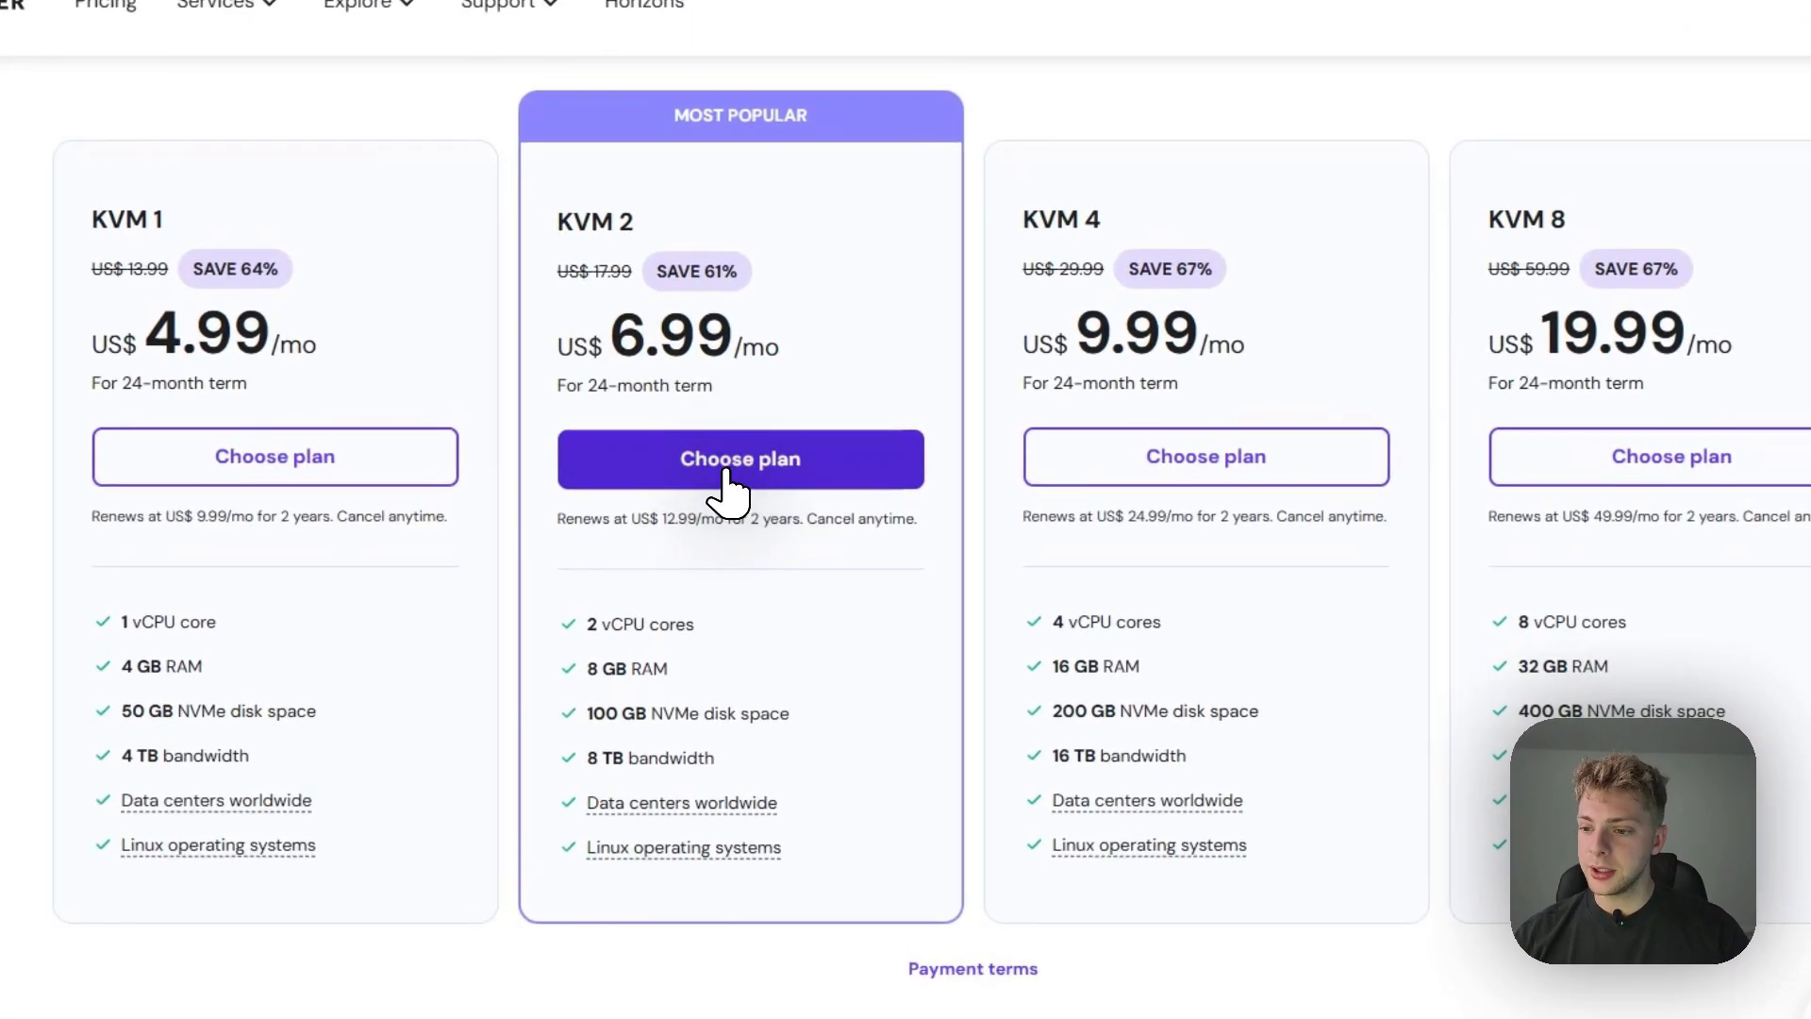
Step: Choose the KVM 2 plan and switch its billing period to 1 month
click(740, 460)
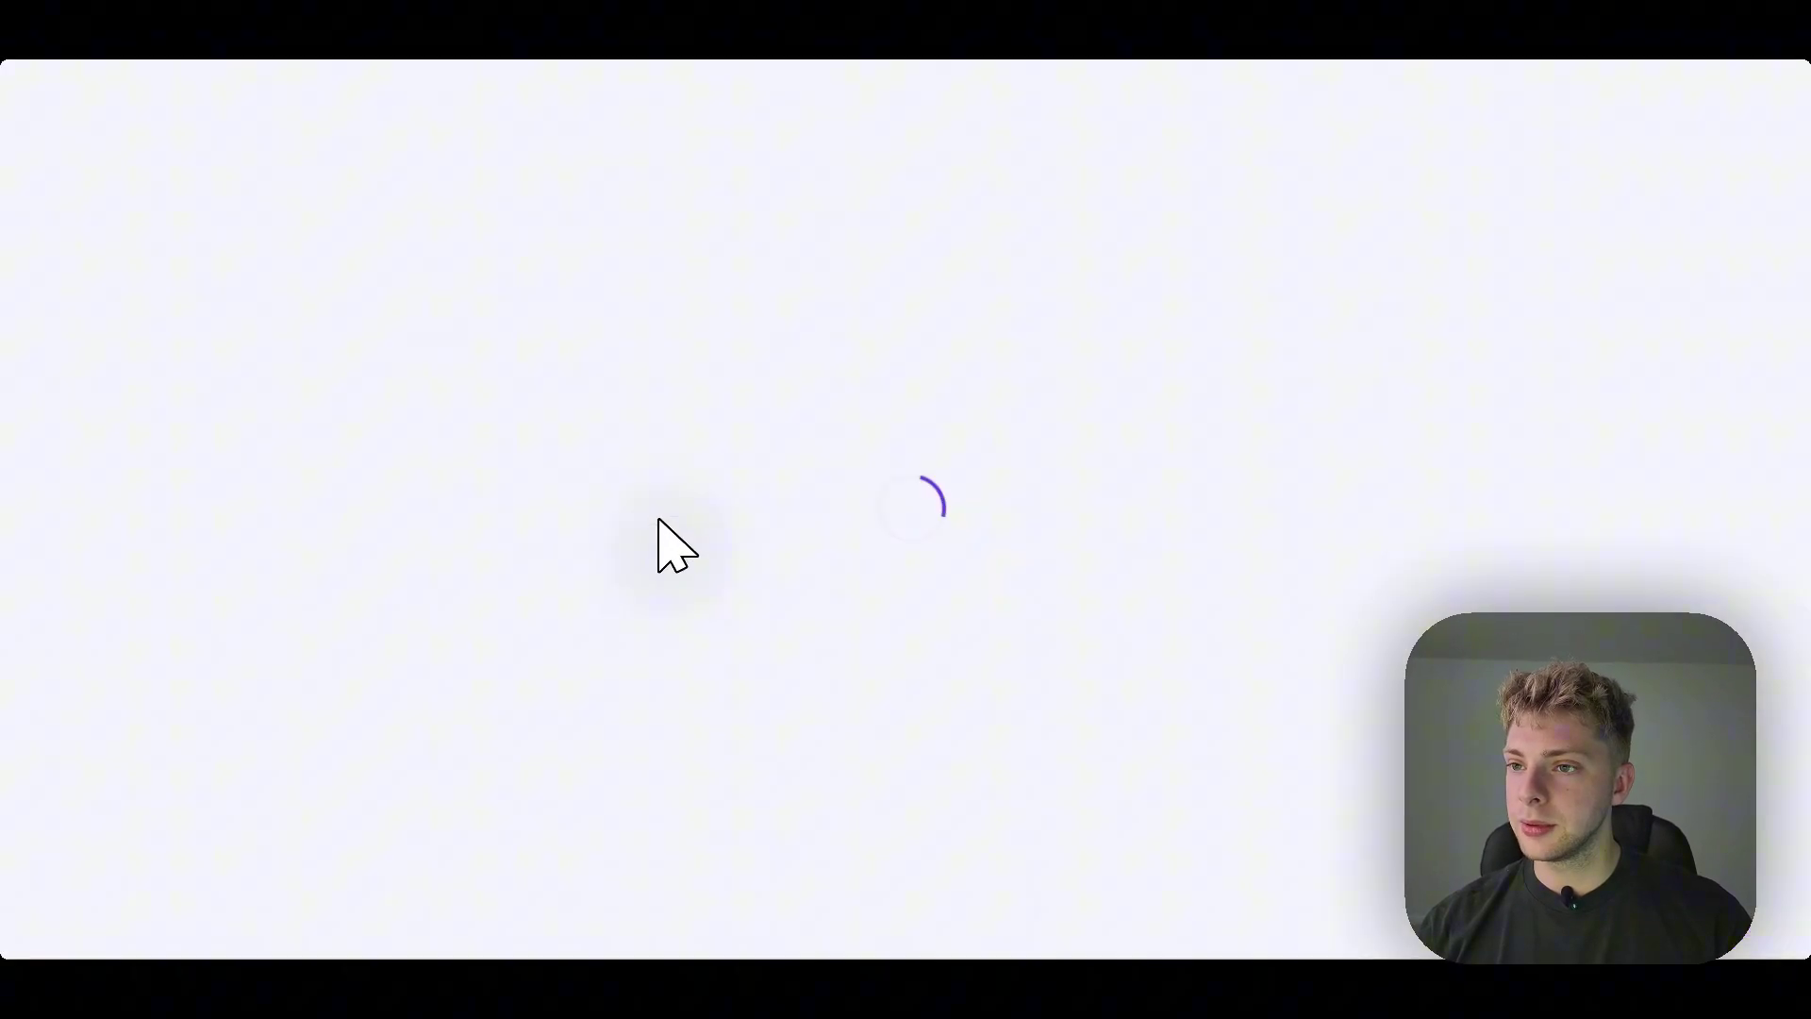
mouse_move(435, 418)
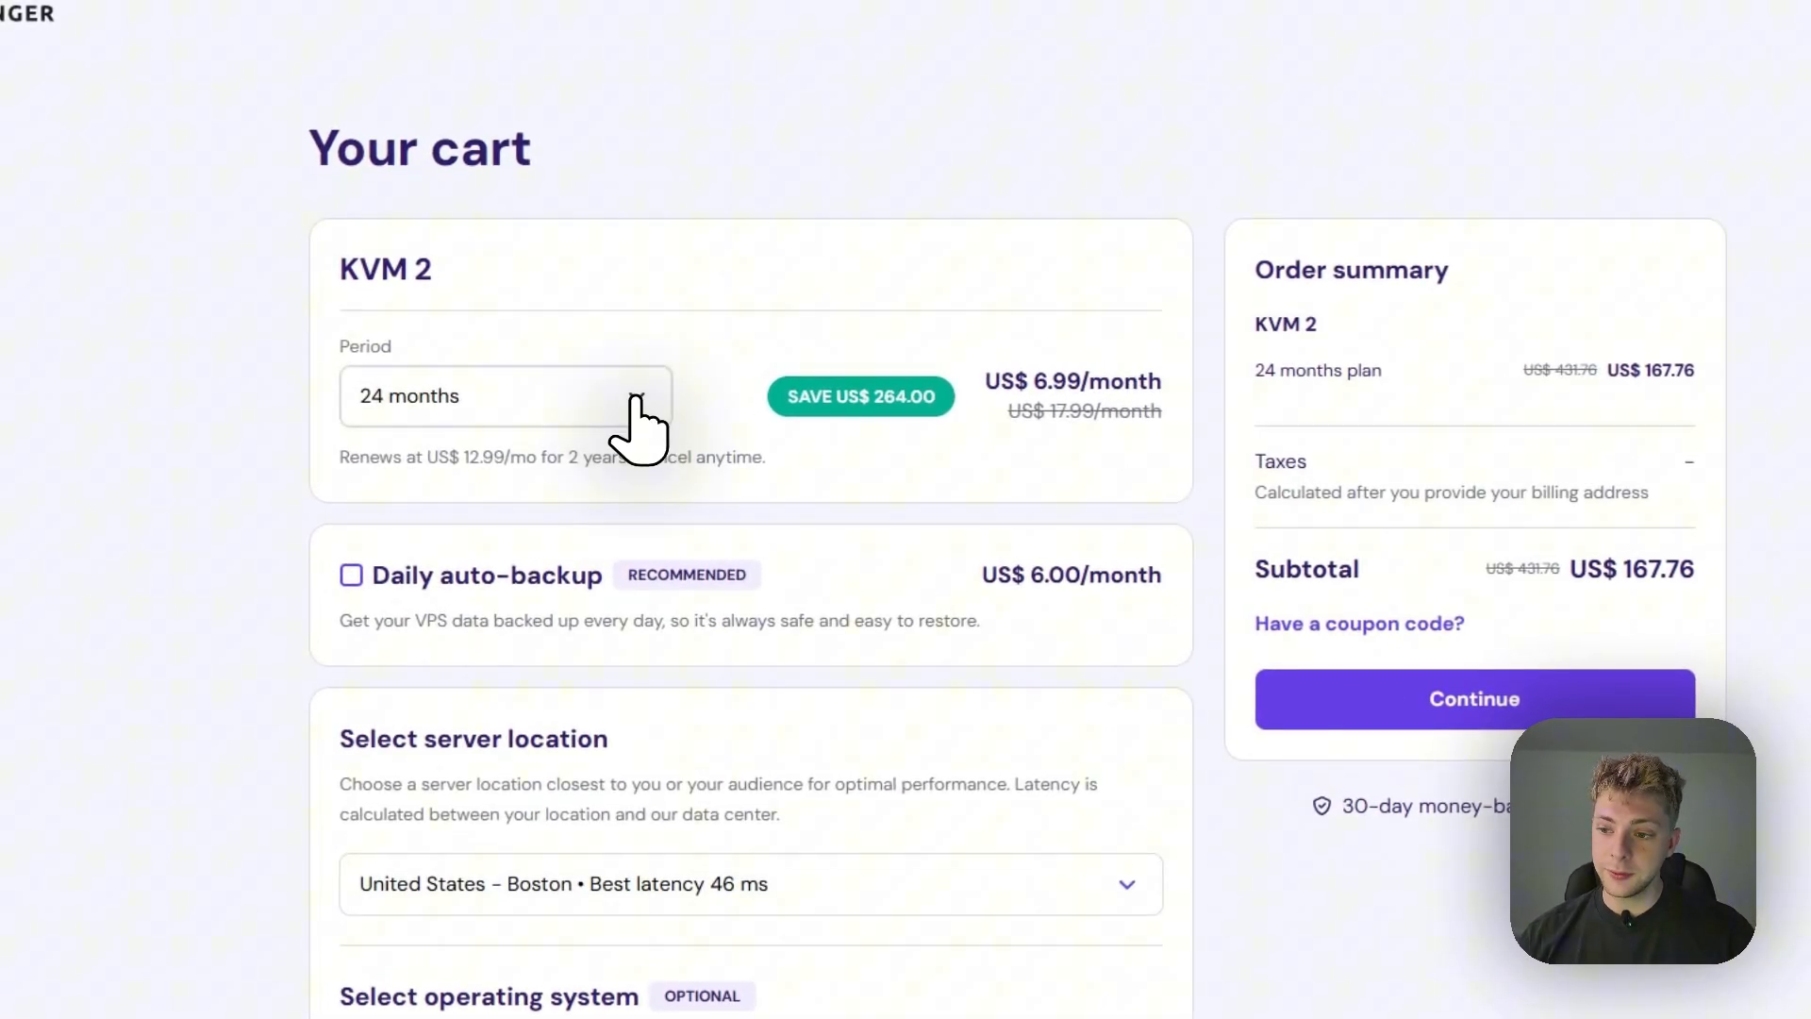
click(505, 396)
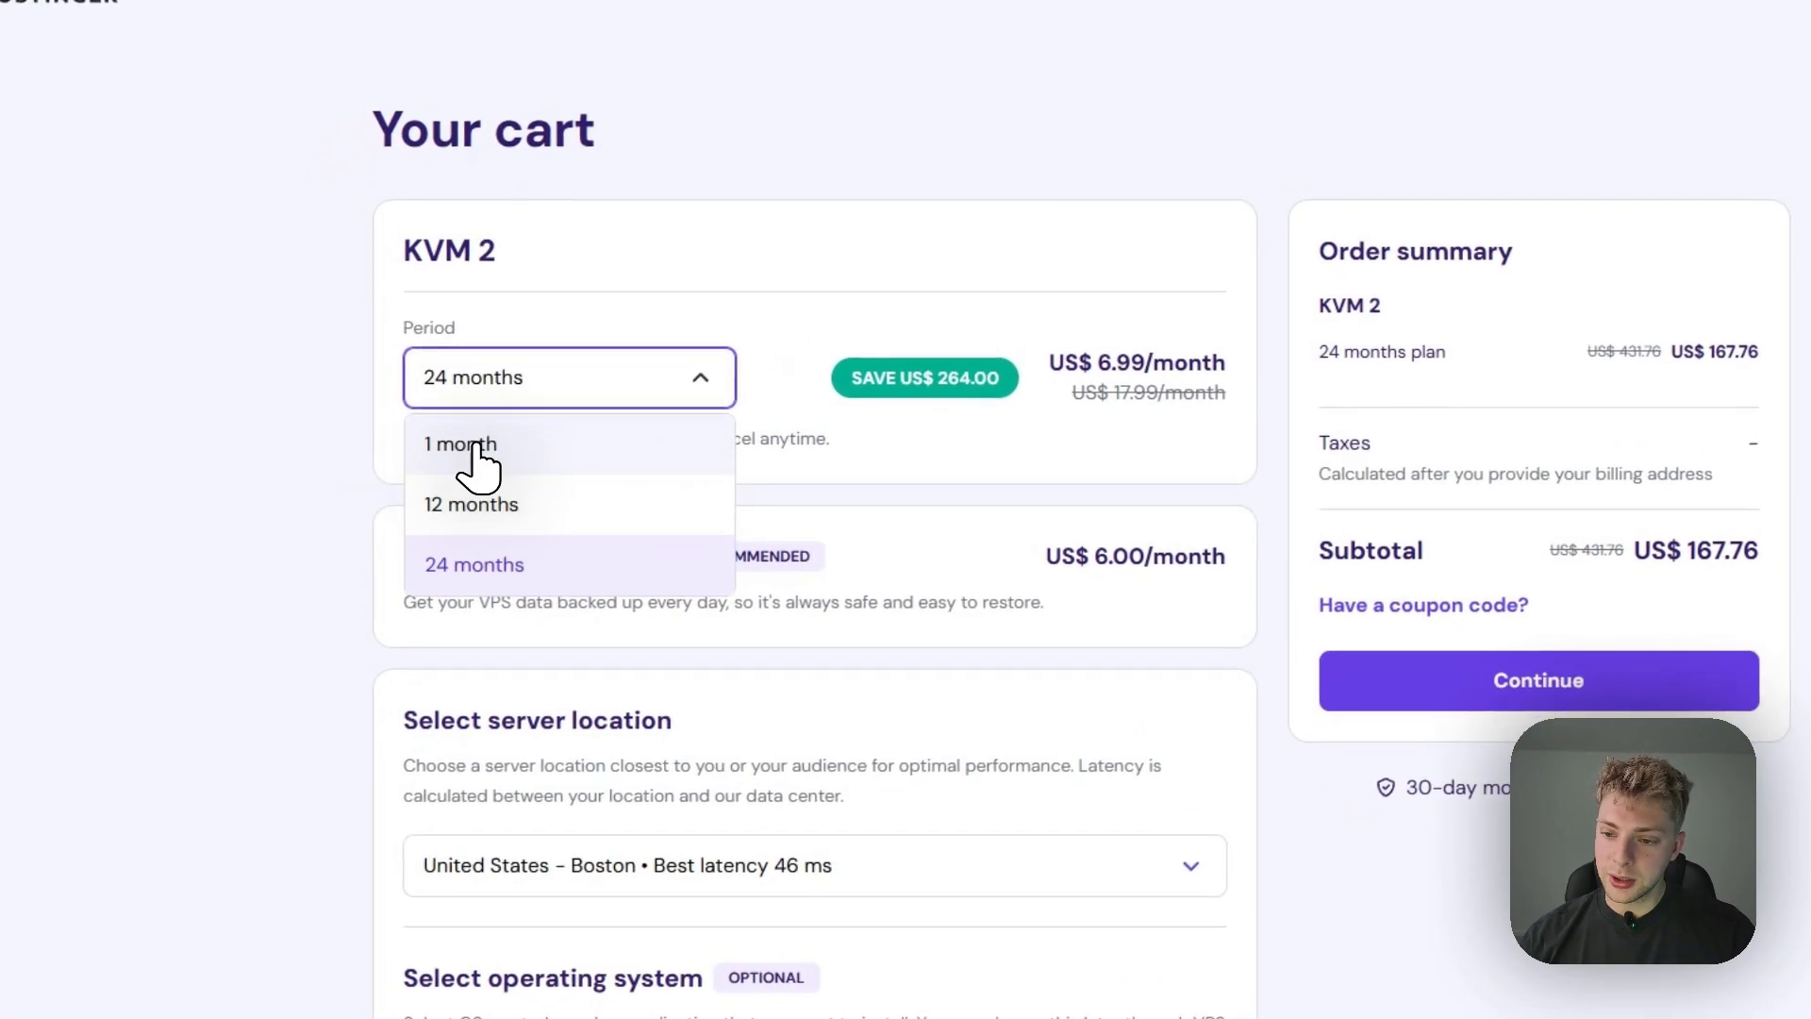
click(460, 444)
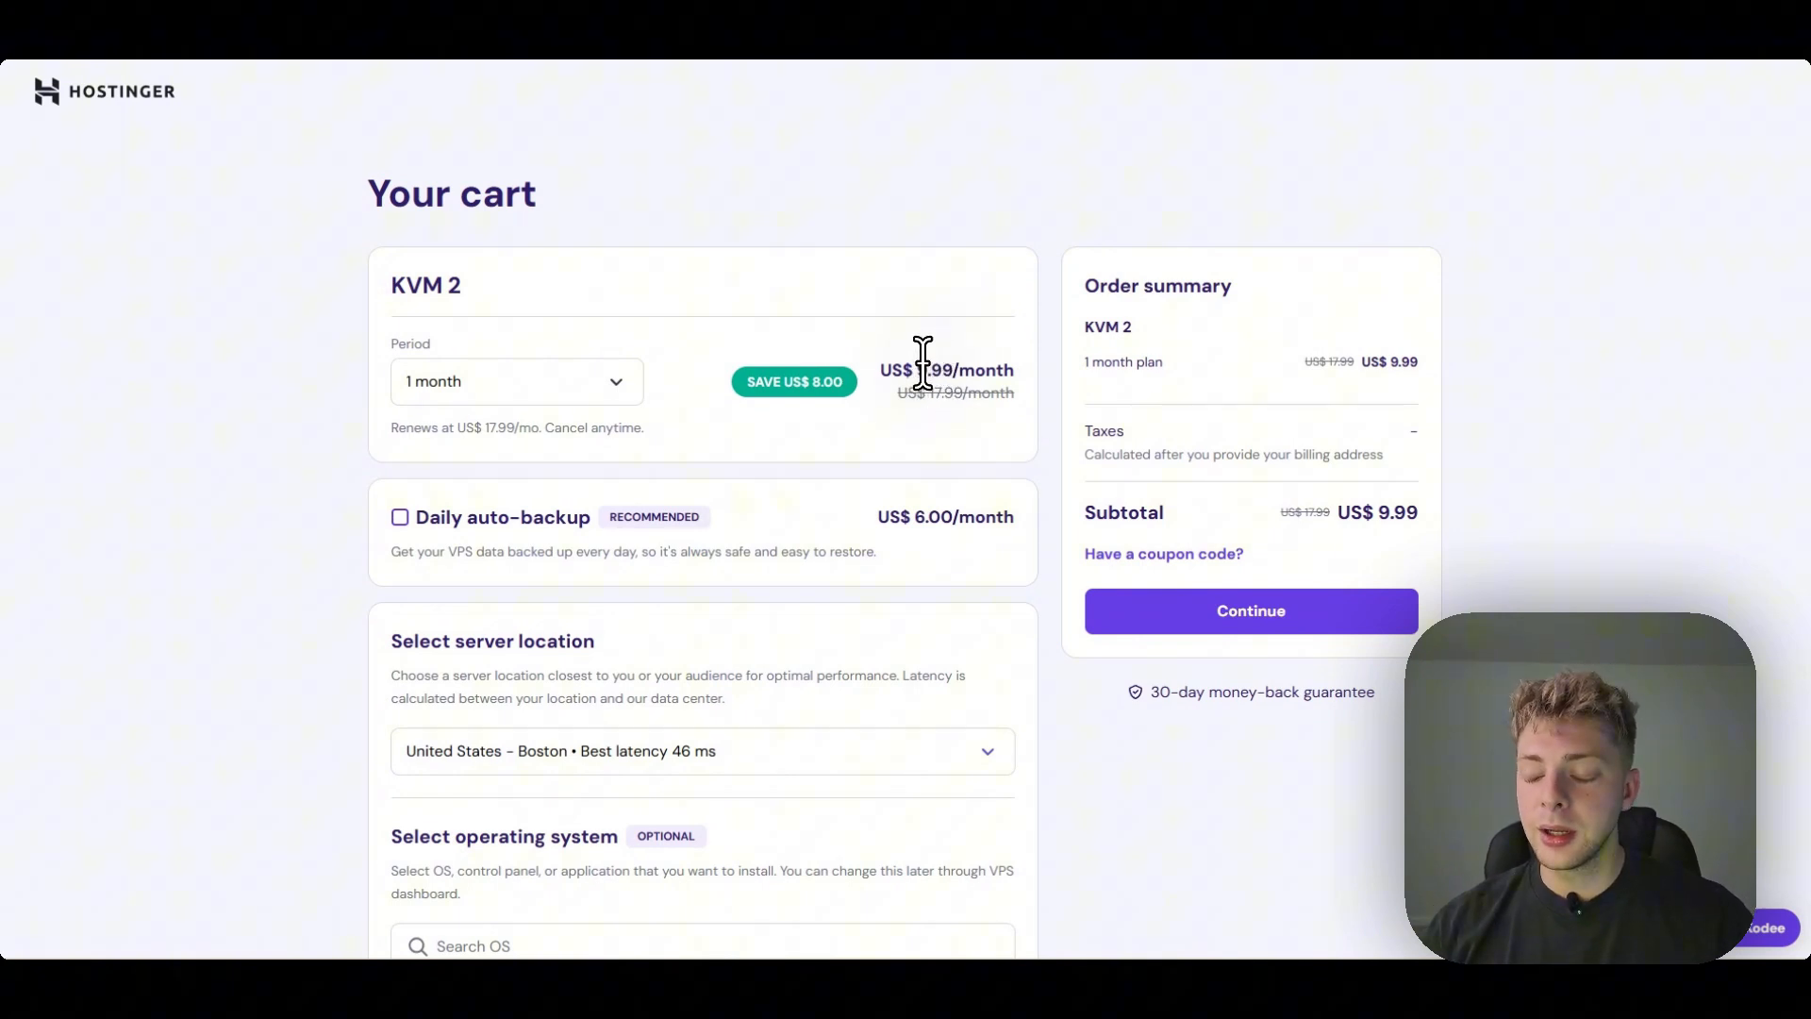
mouse_move(916, 509)
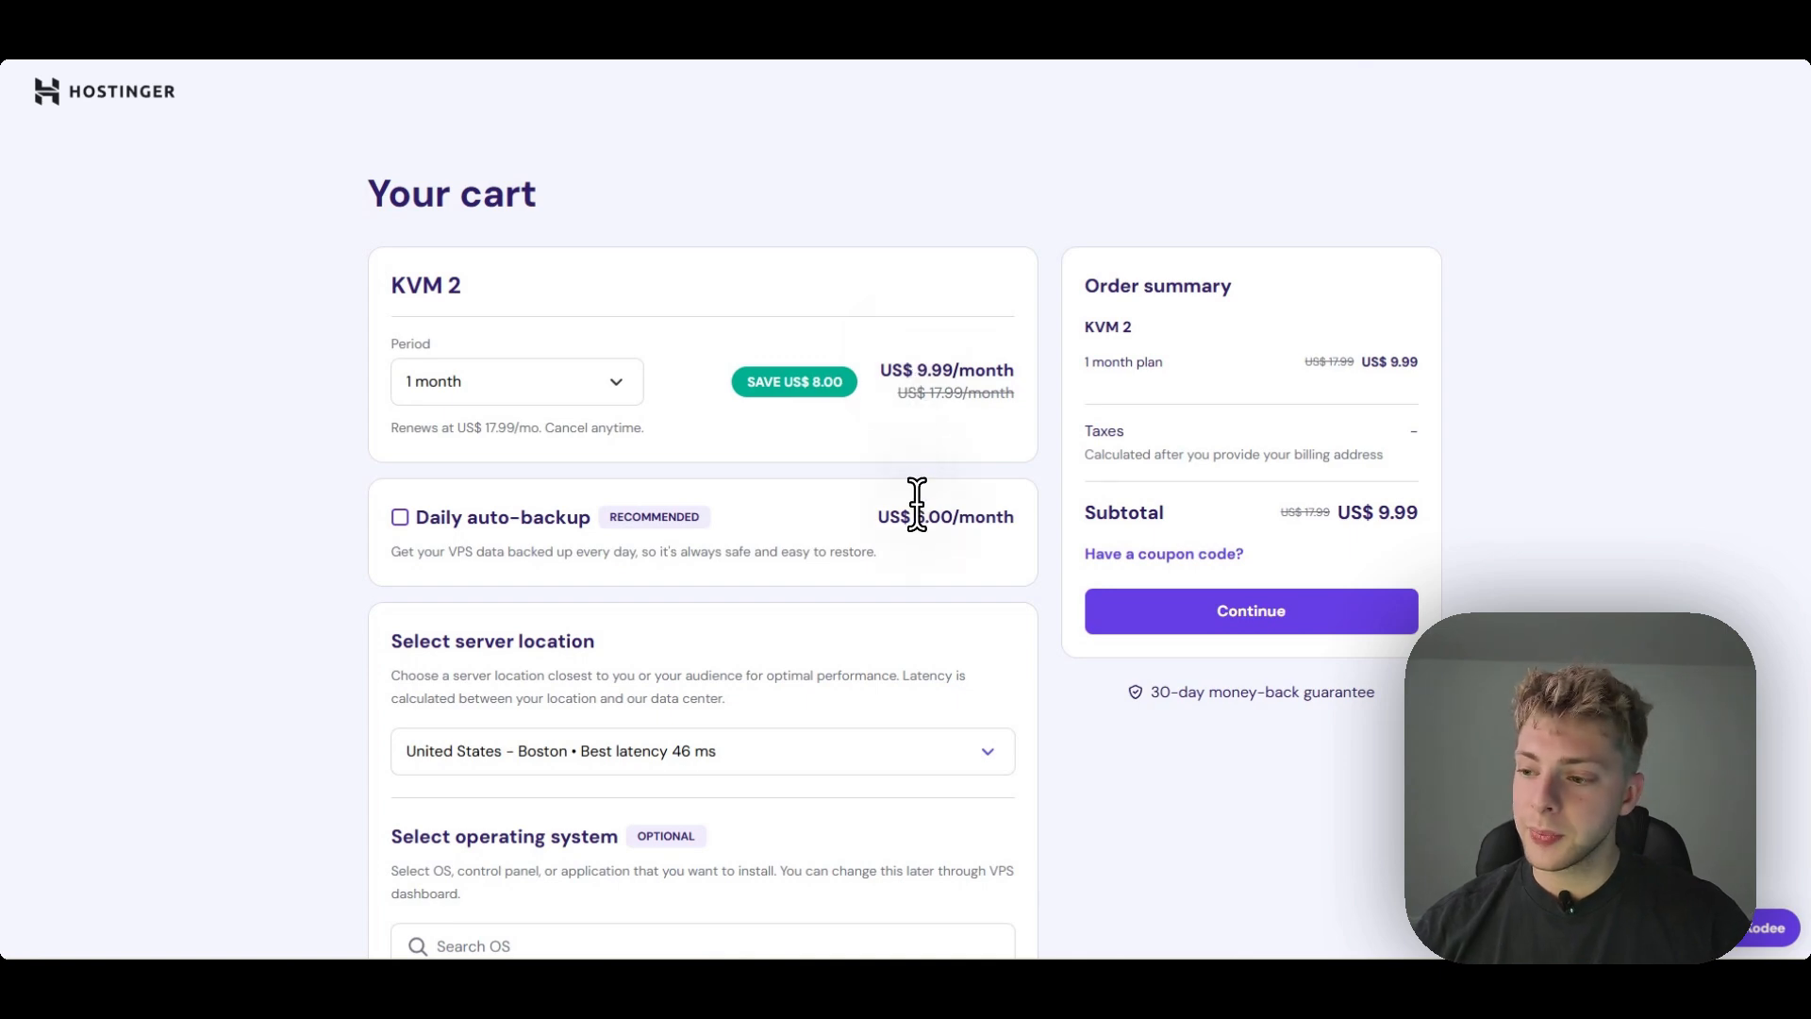
mouse_move(1069, 552)
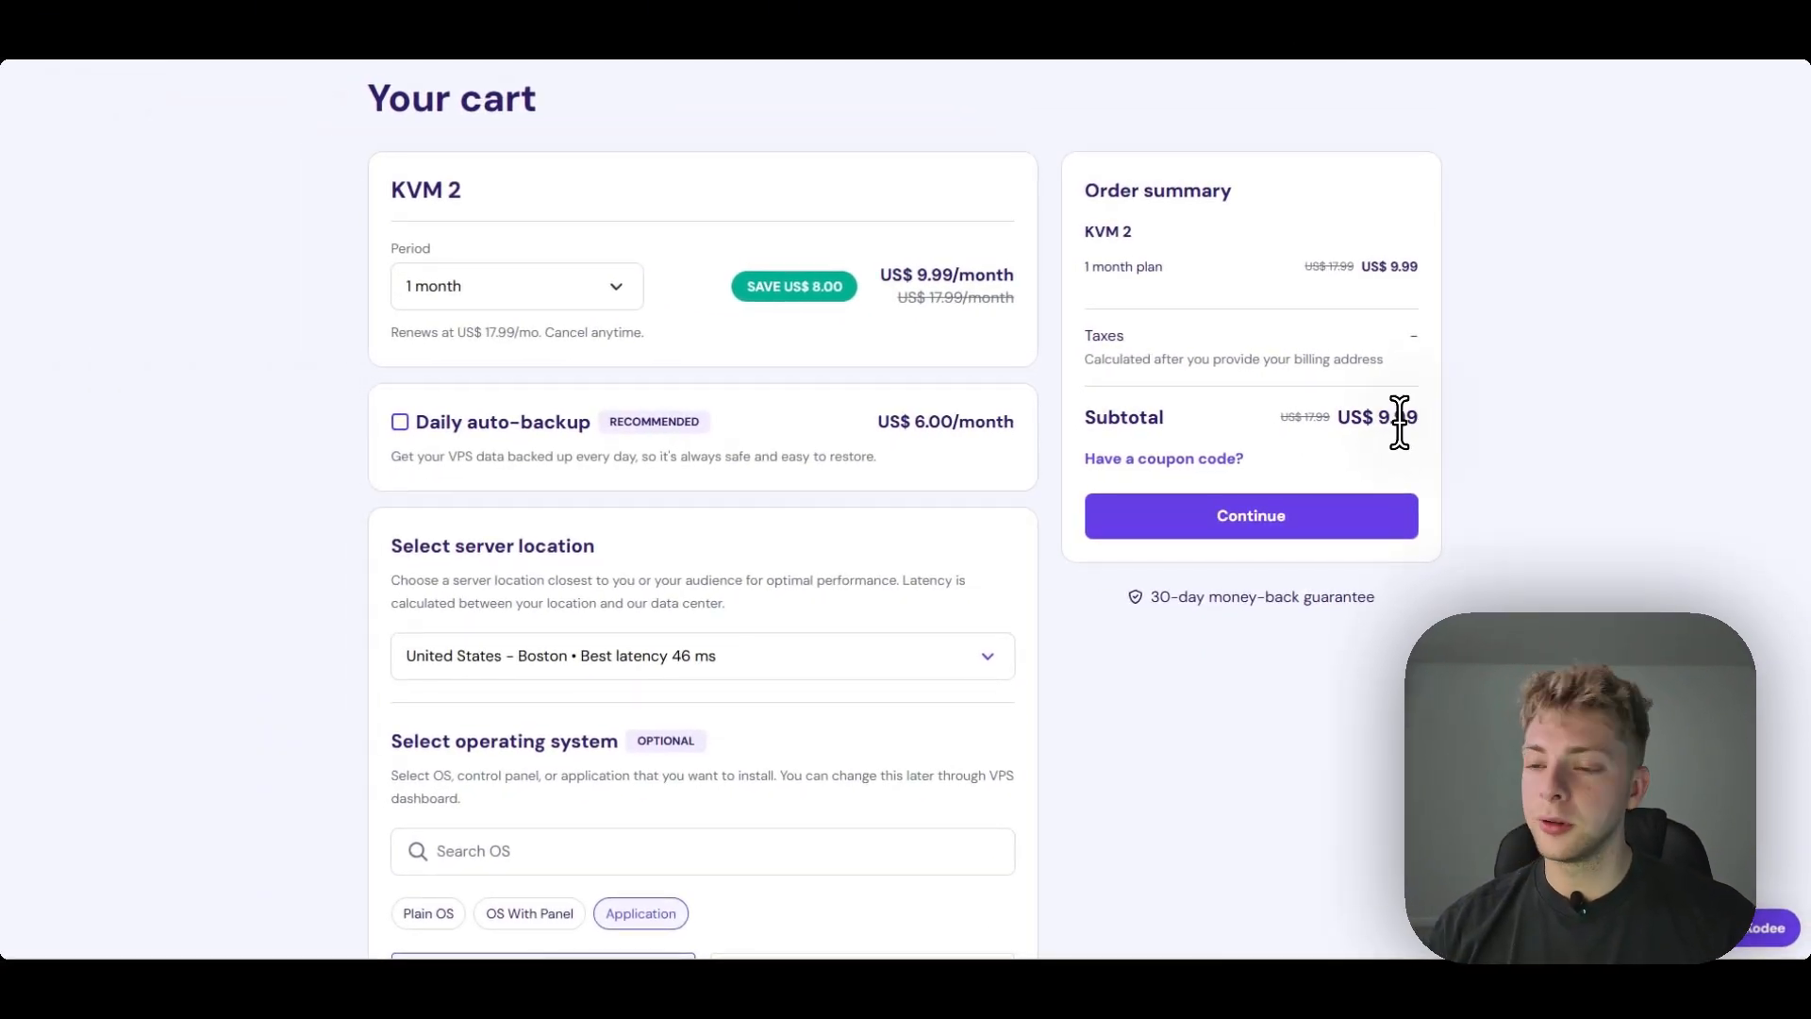
scroll(down, 3)
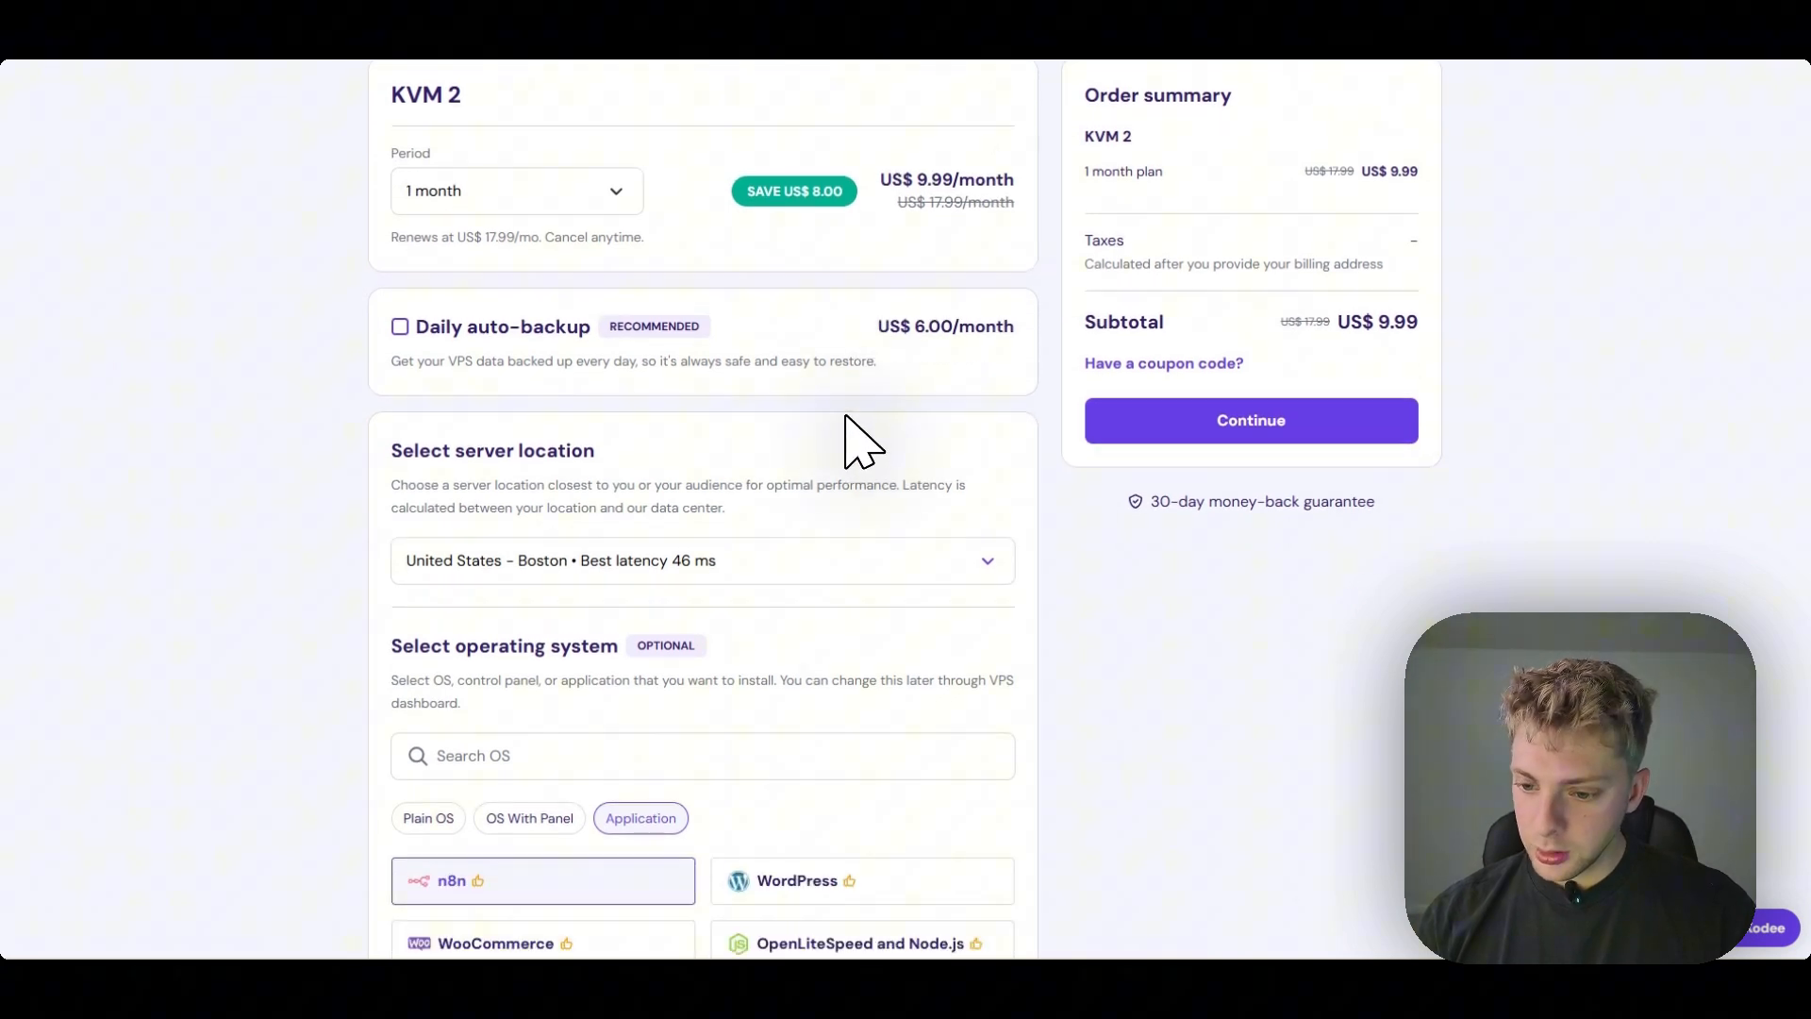
scroll(down, 3)
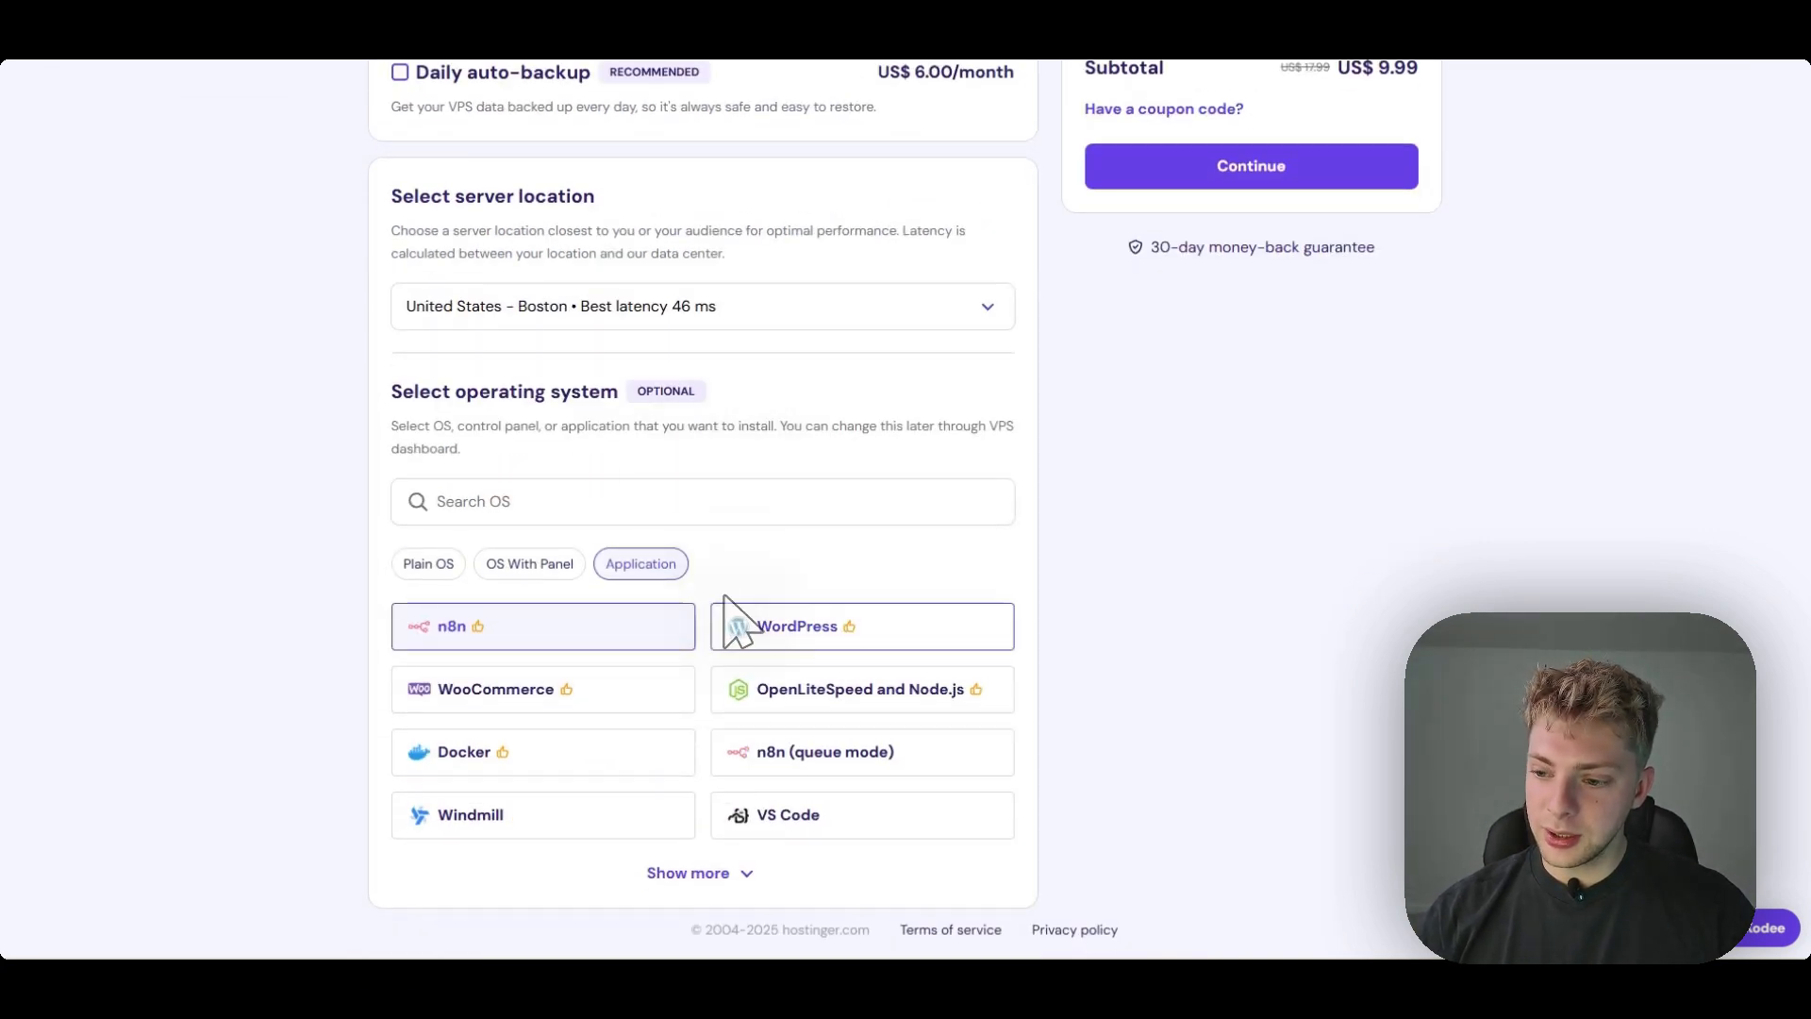
mouse_move(498, 567)
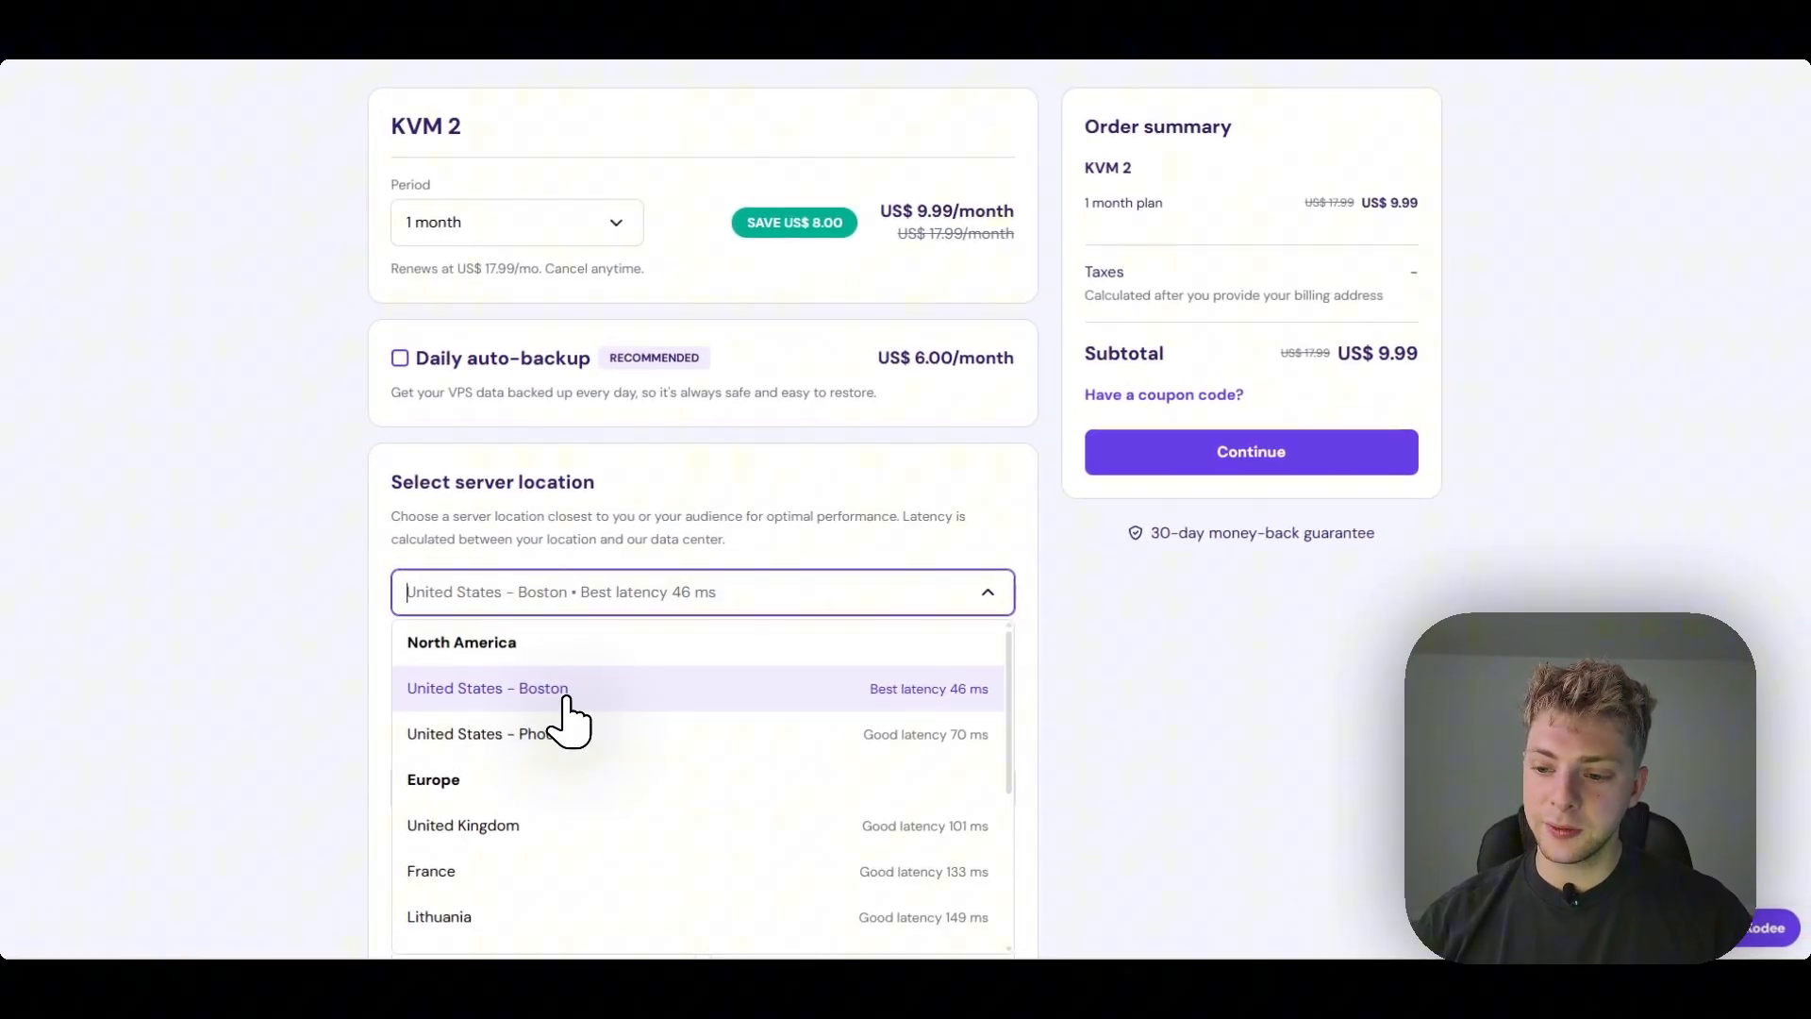
mouse_move(936, 724)
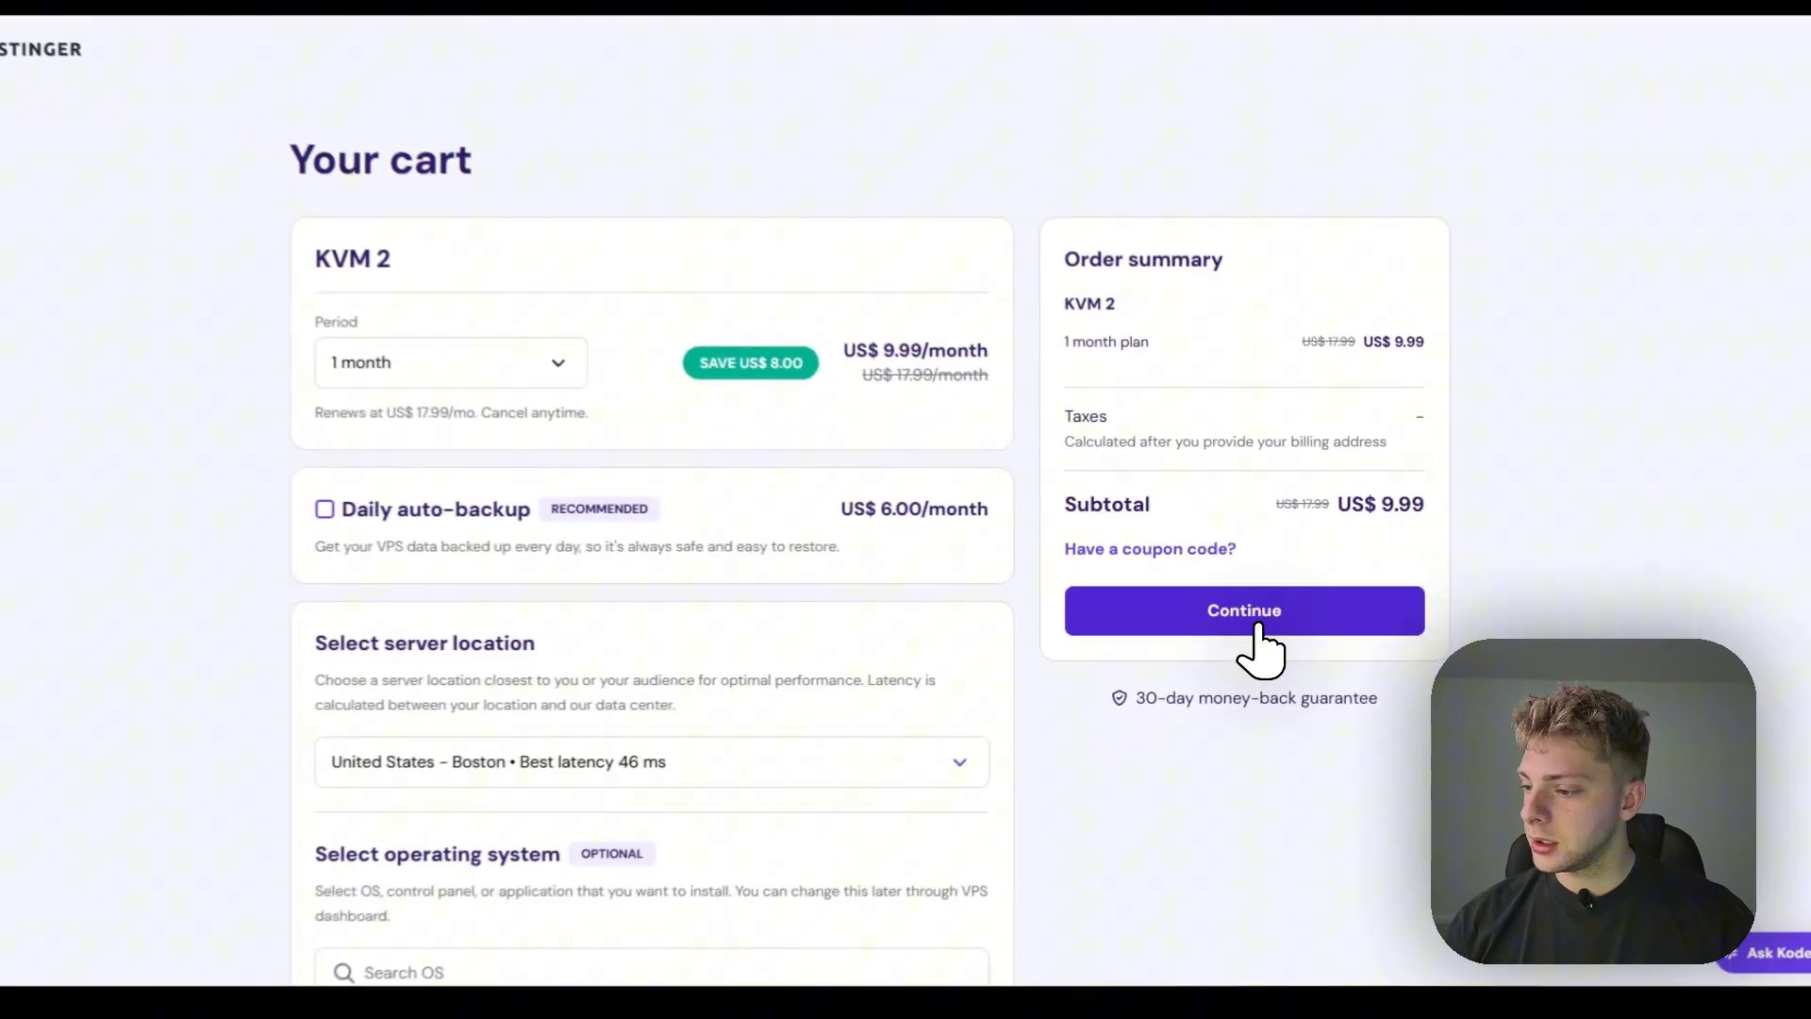
Step: Continue from the KVM 2 cart and submit the billing details
click(1243, 611)
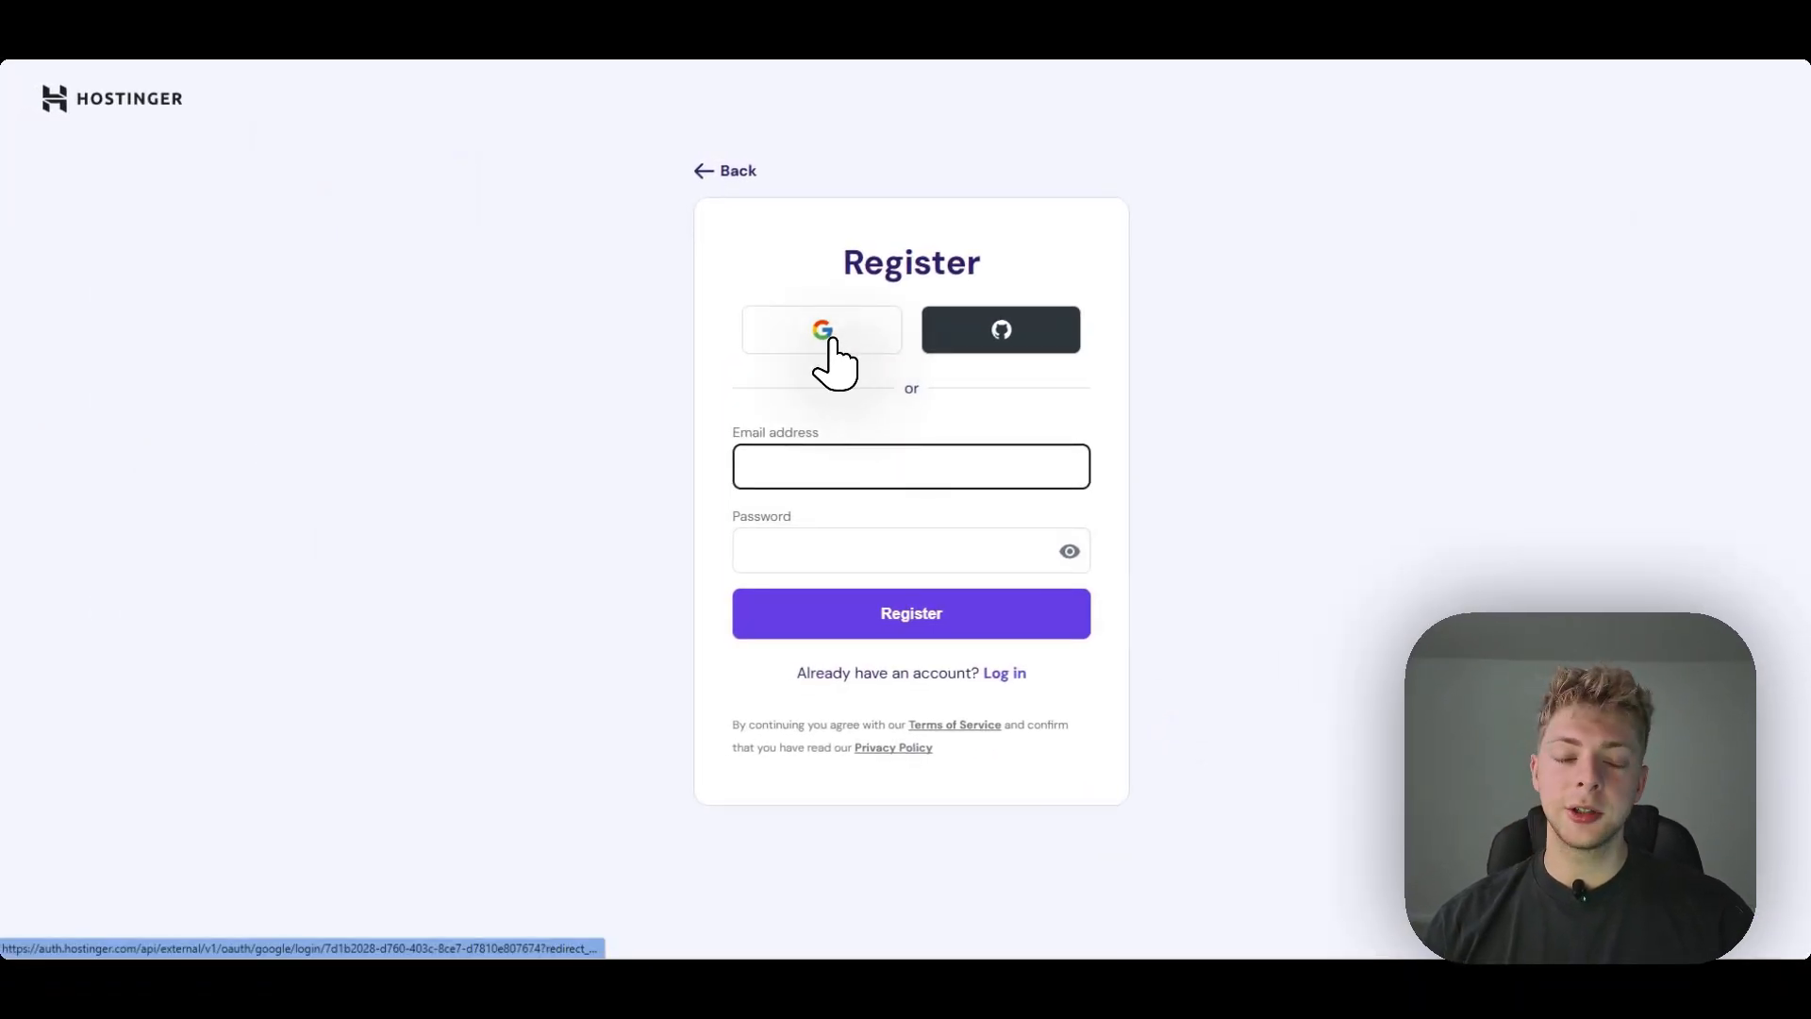
mouse_move(833, 359)
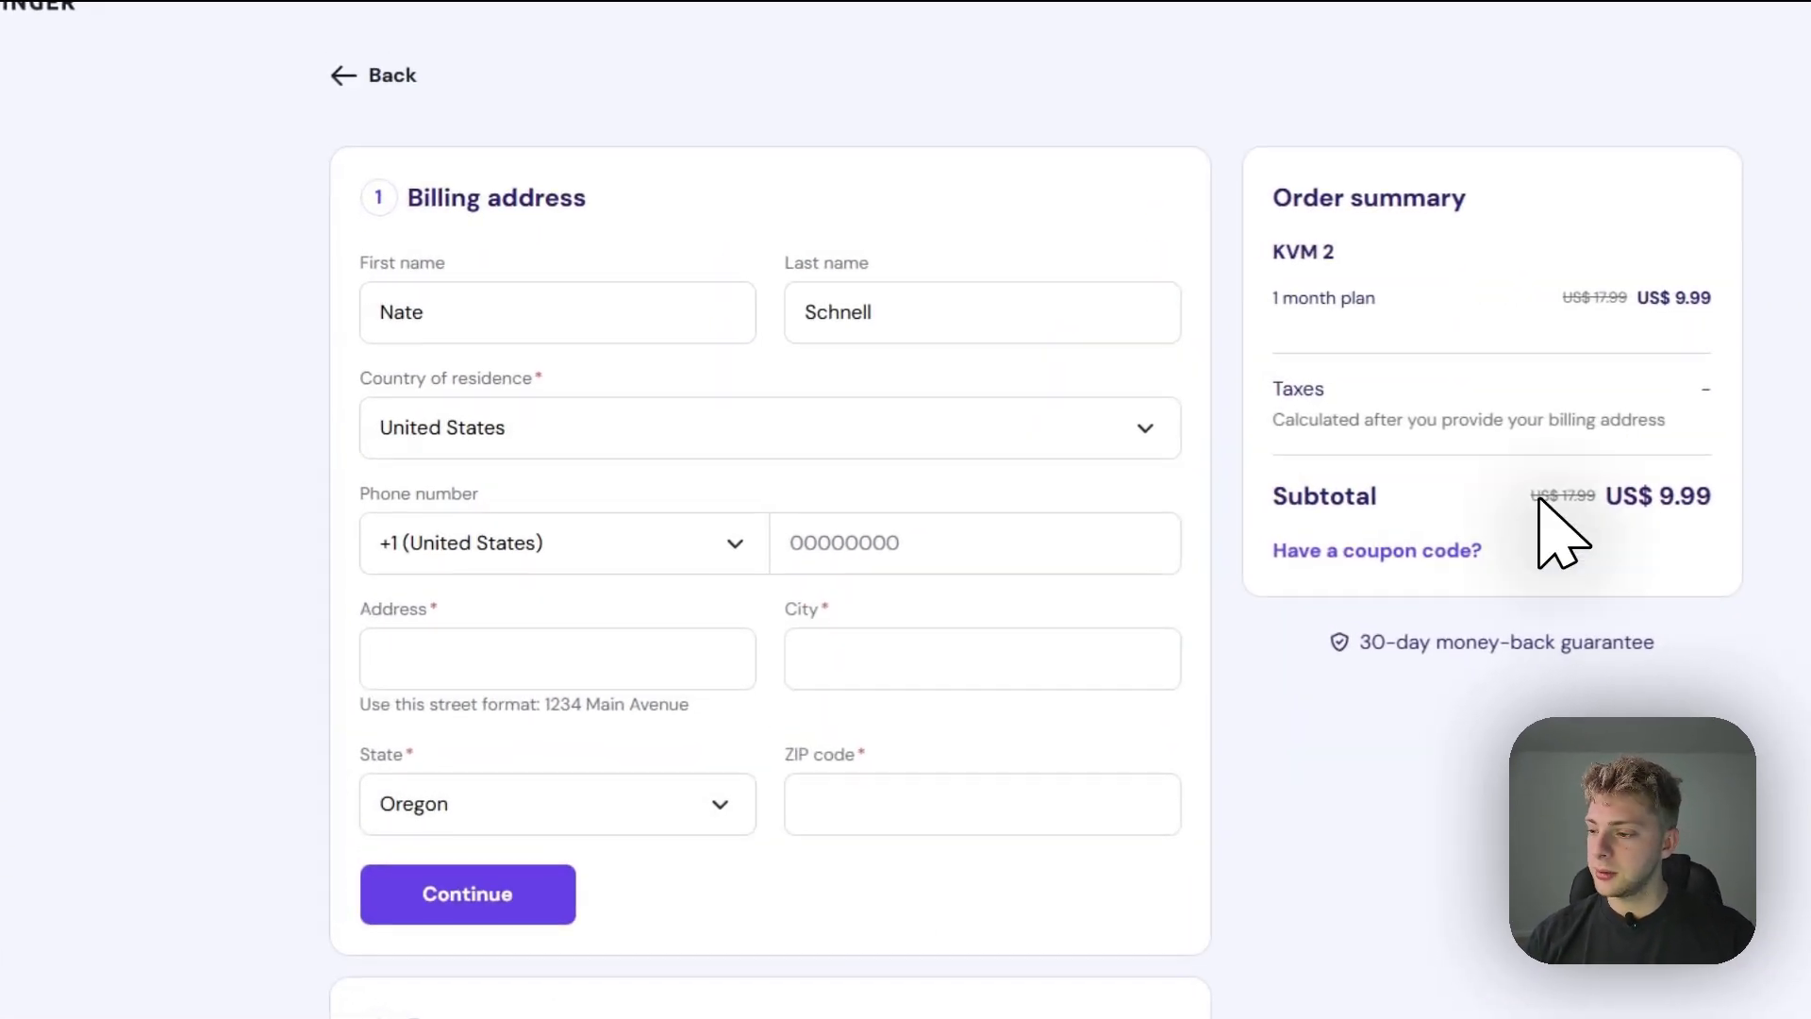
click(537, 312)
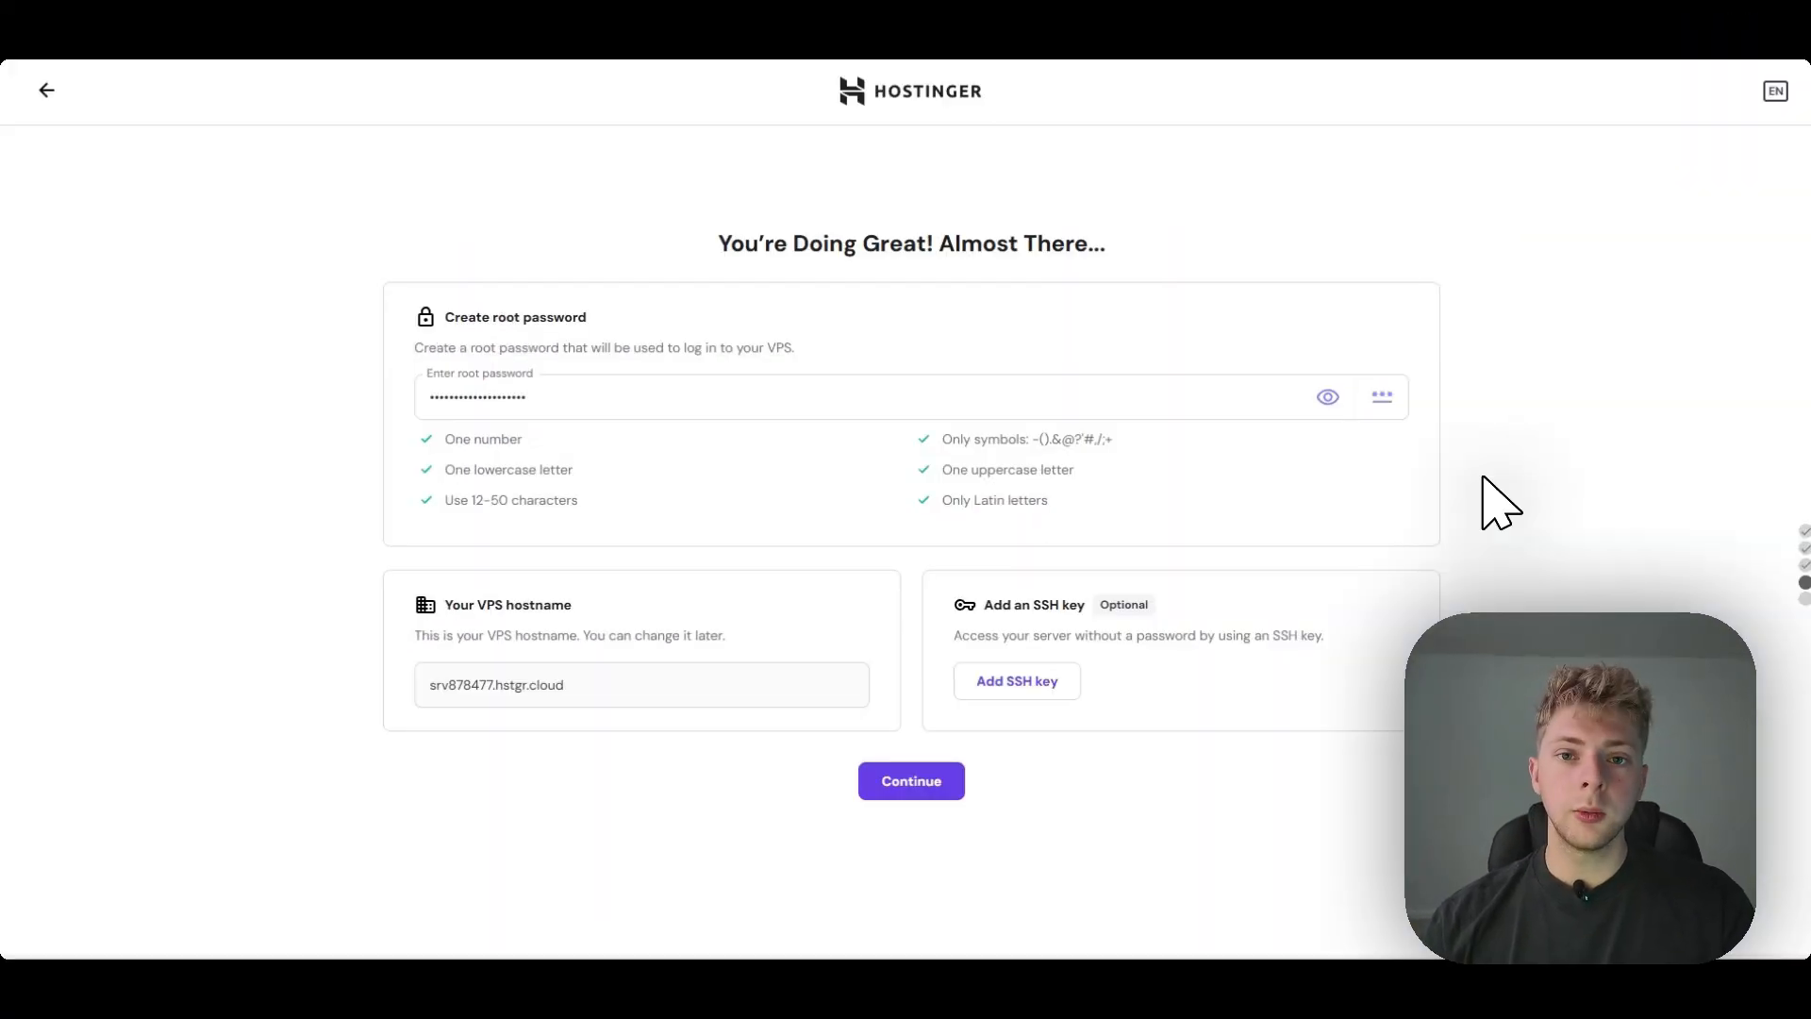
mouse_move(1499, 474)
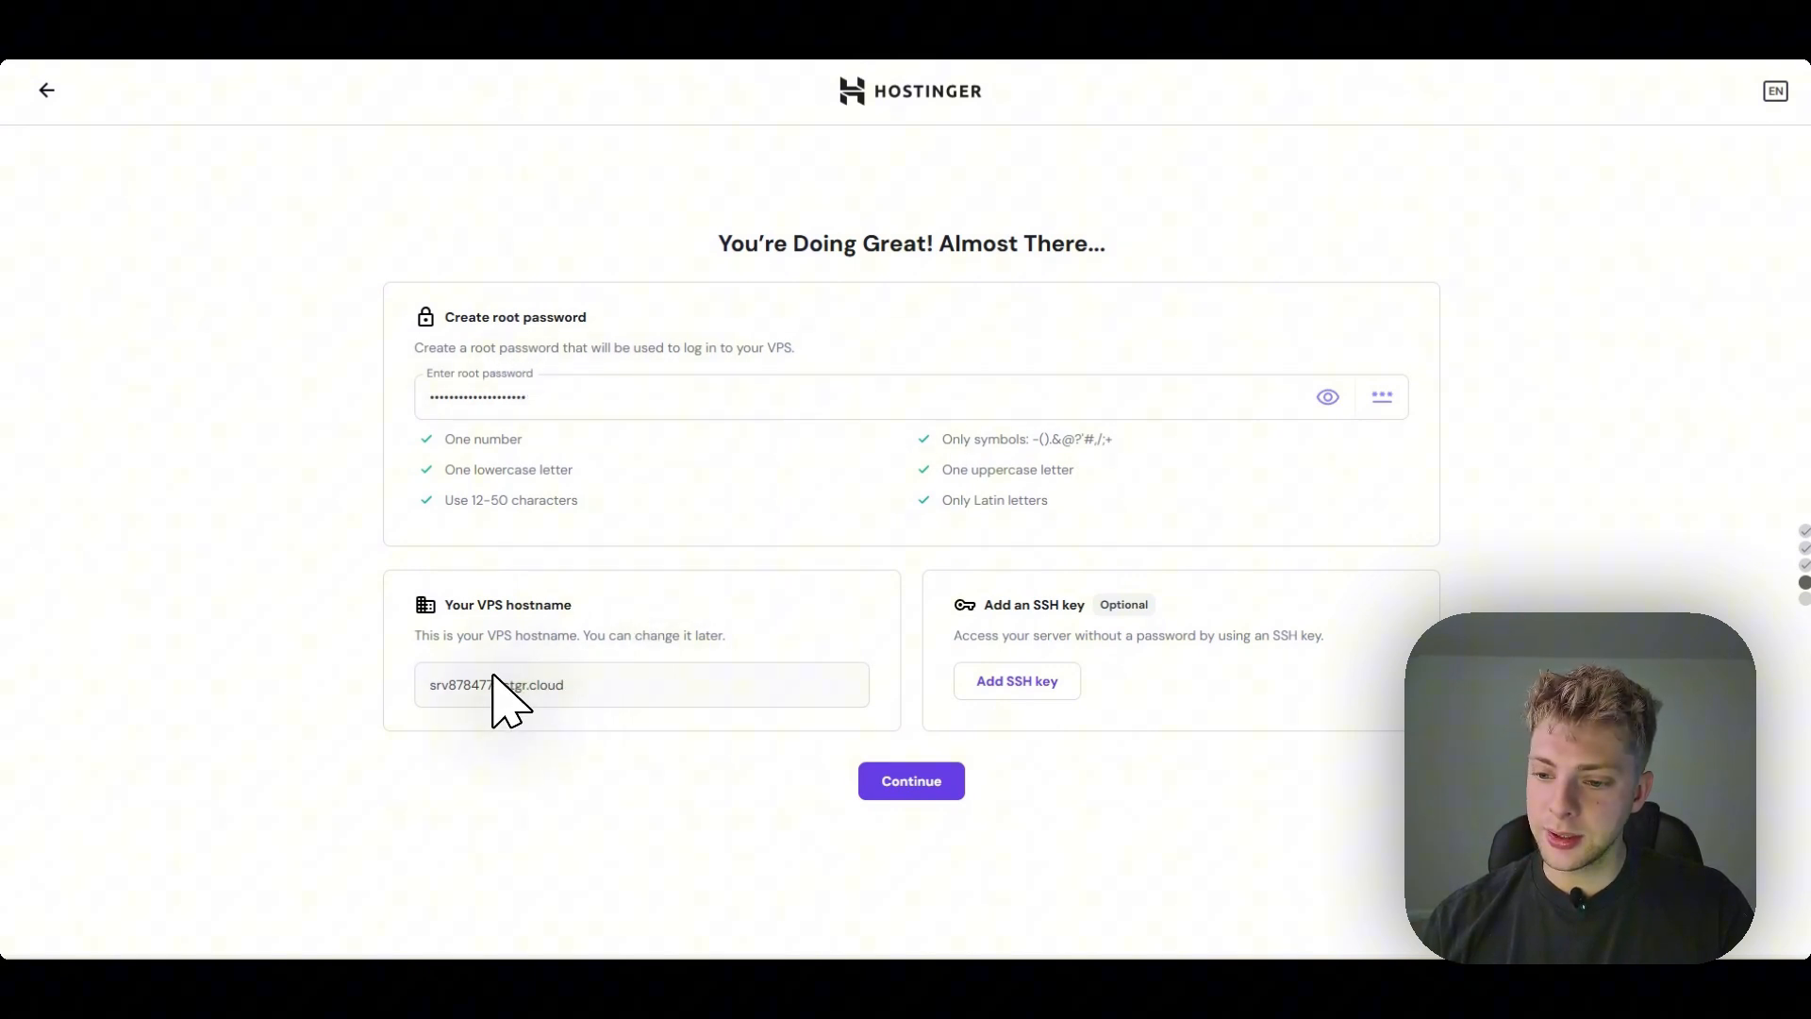
mouse_move(979, 654)
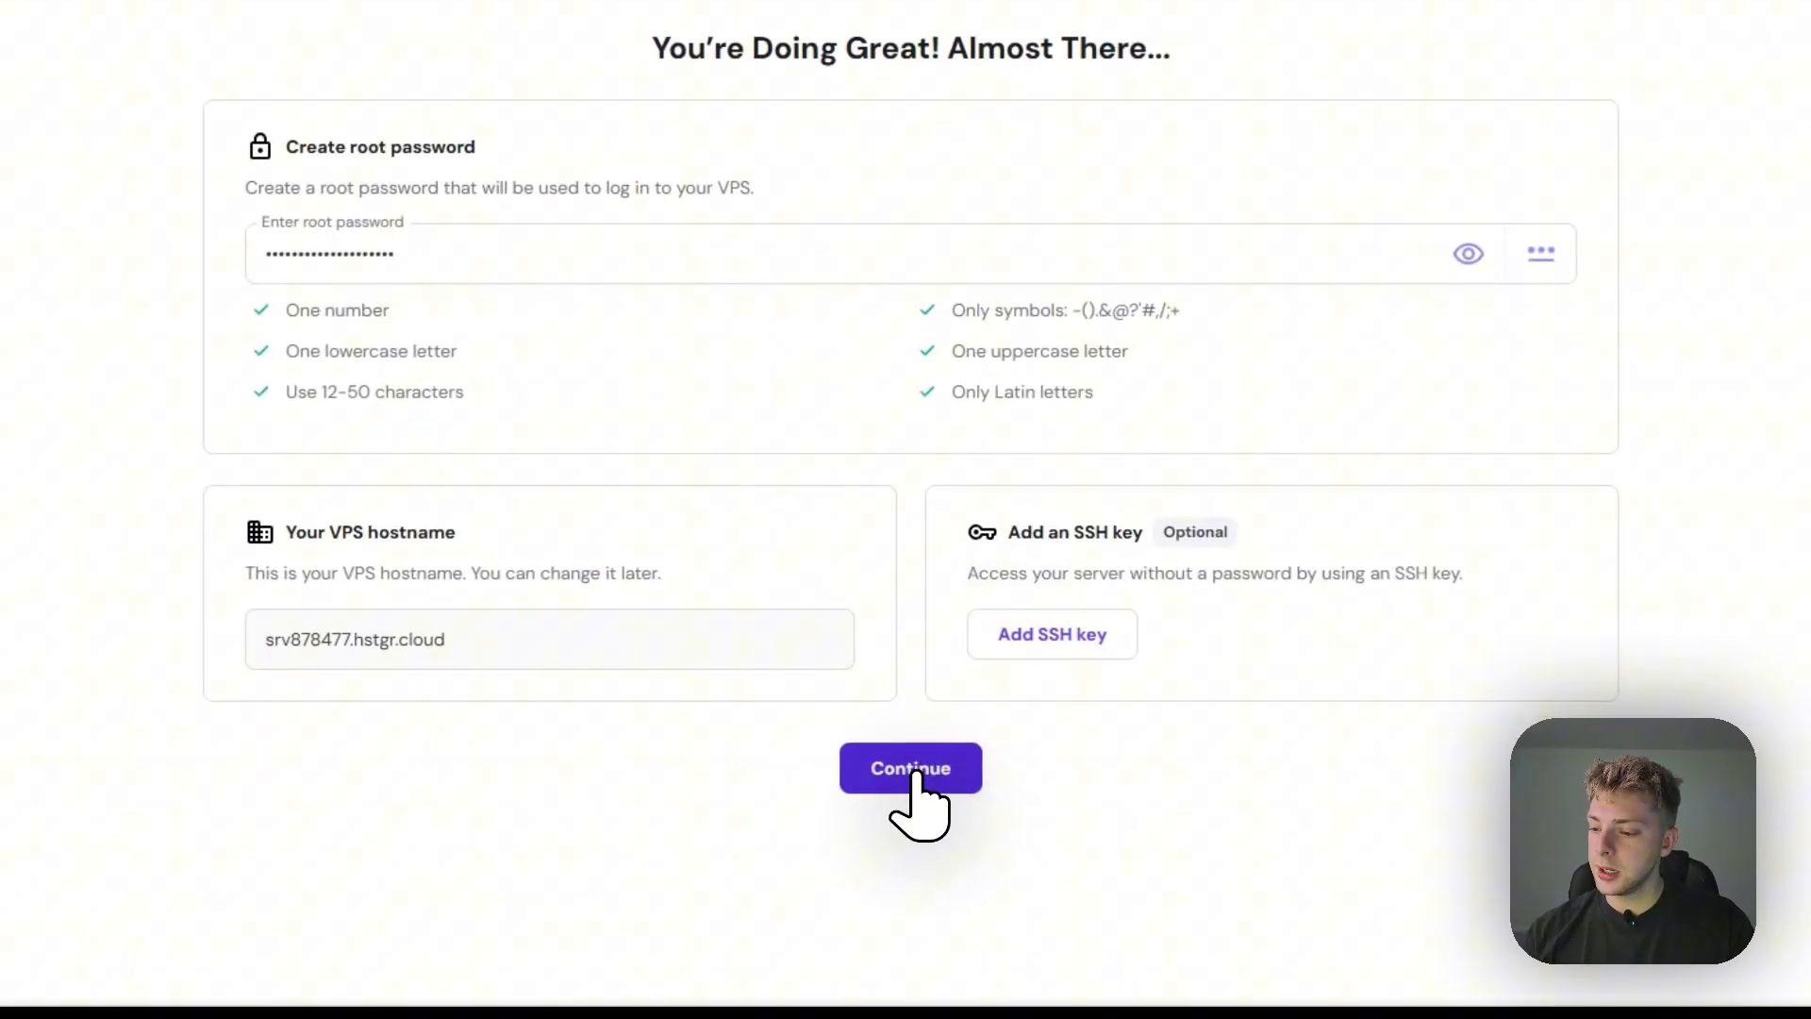
Step: Confirm the root password and the suggested hostname srv878477.hstgr.cloud
click(910, 767)
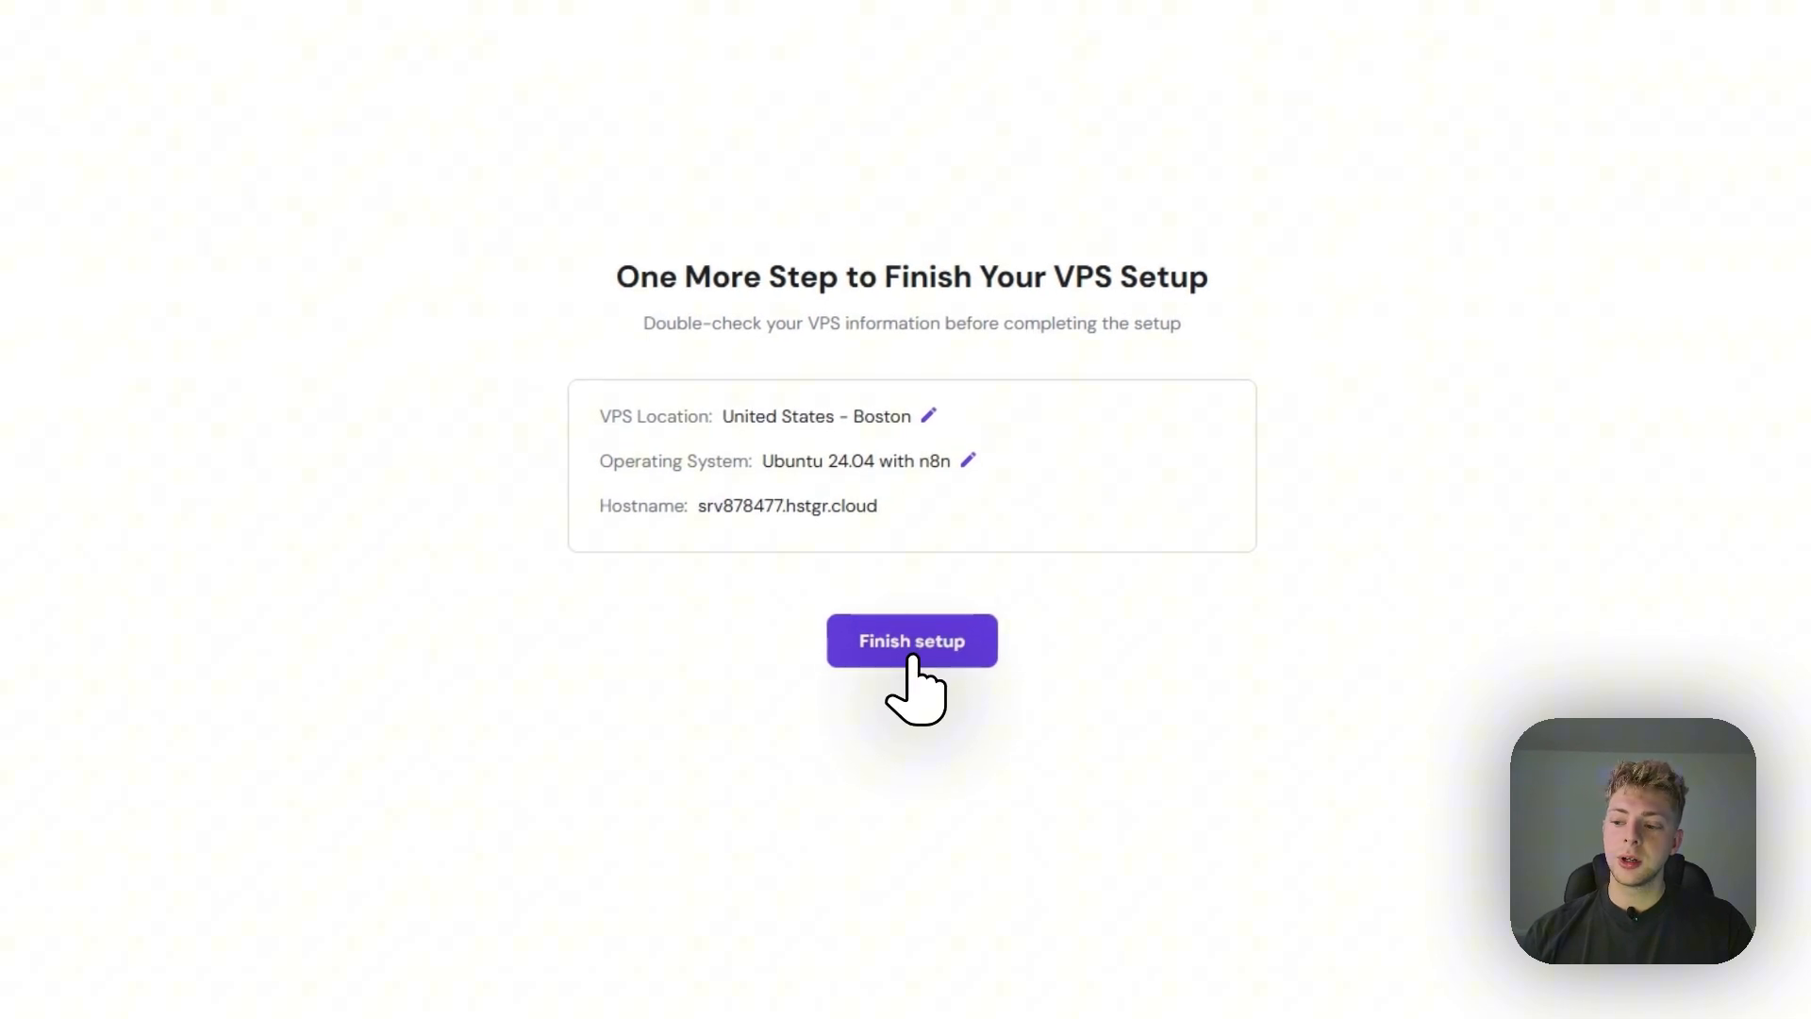
Step: Finish setup of the Boston Ubuntu 24.04 n8n VPS
click(912, 641)
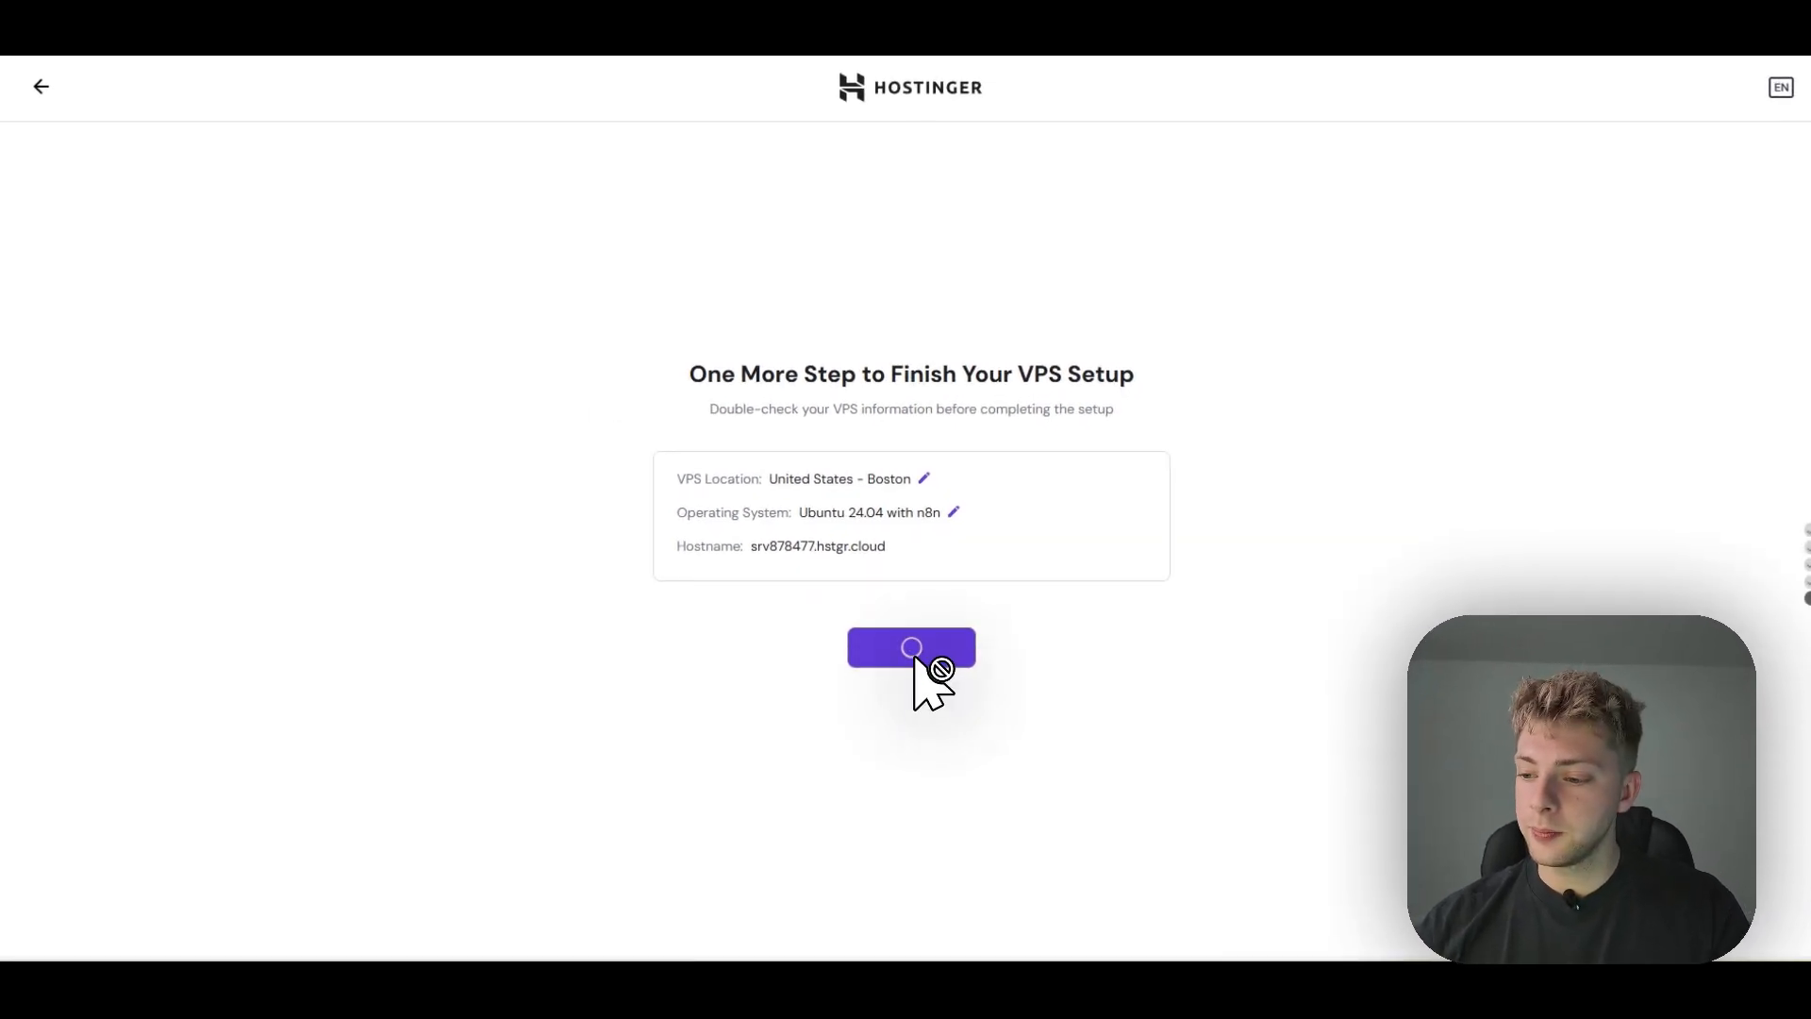
click(911, 647)
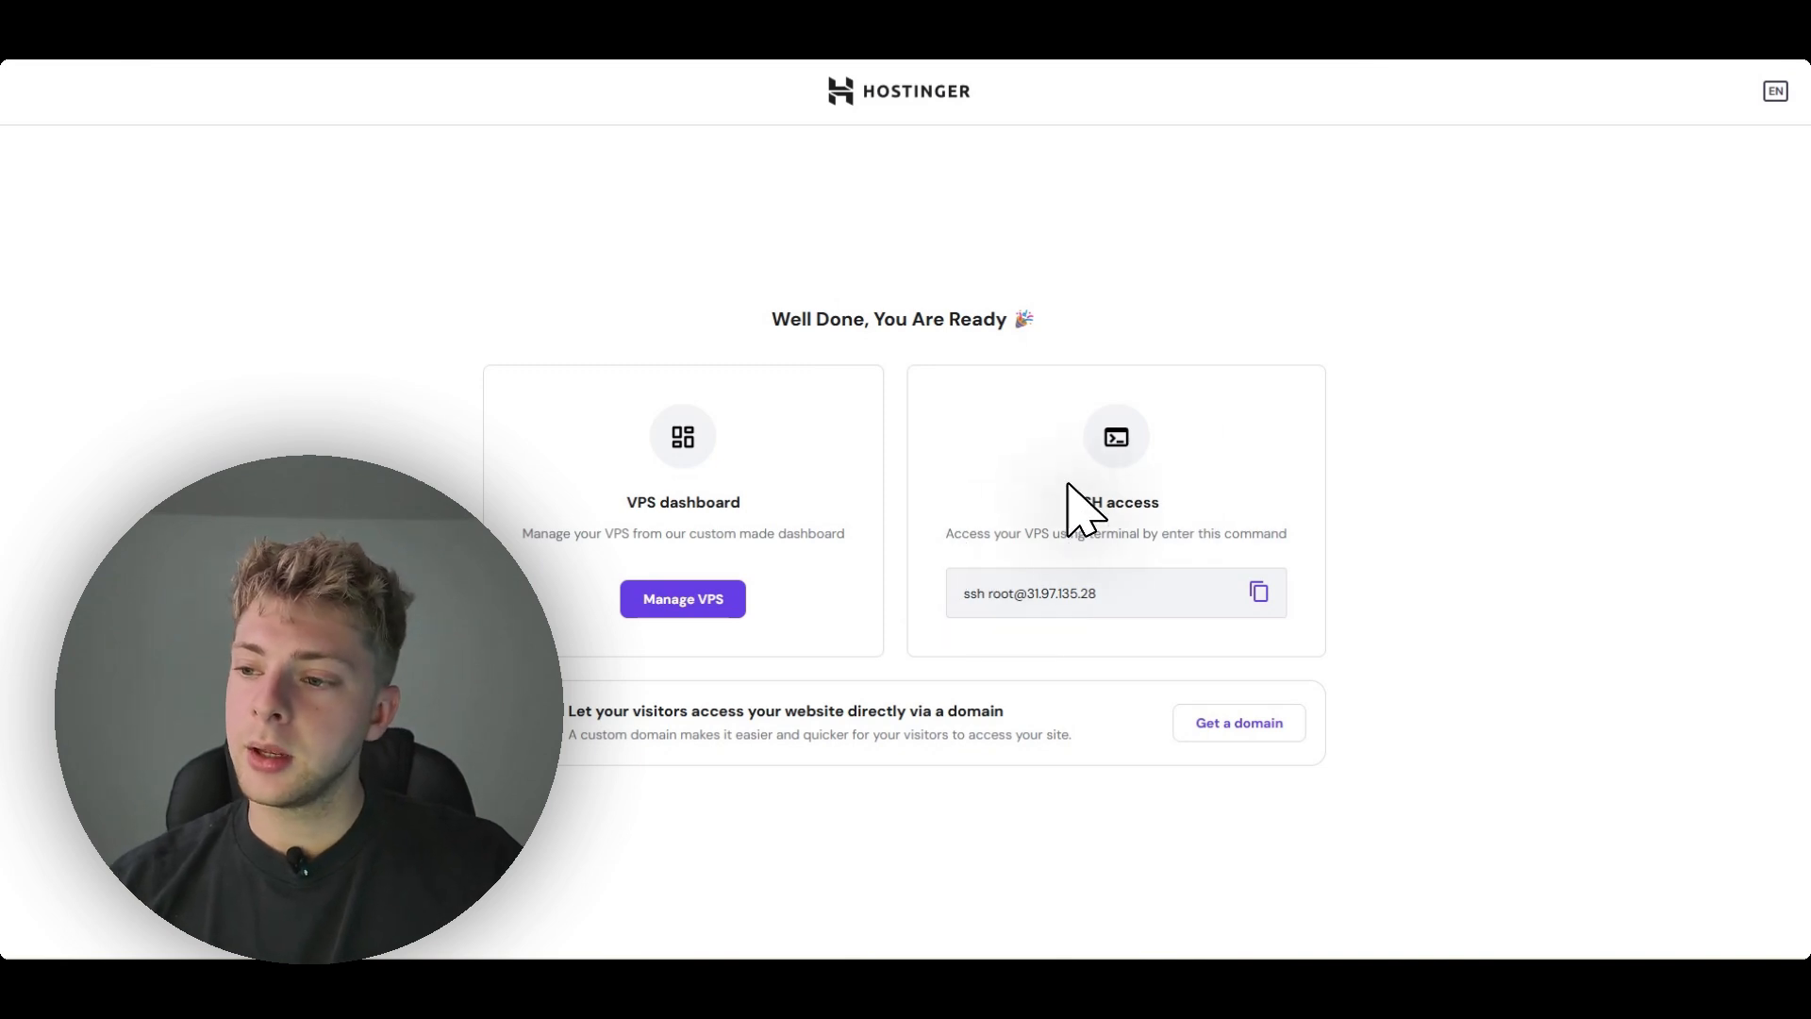
mouse_move(728, 587)
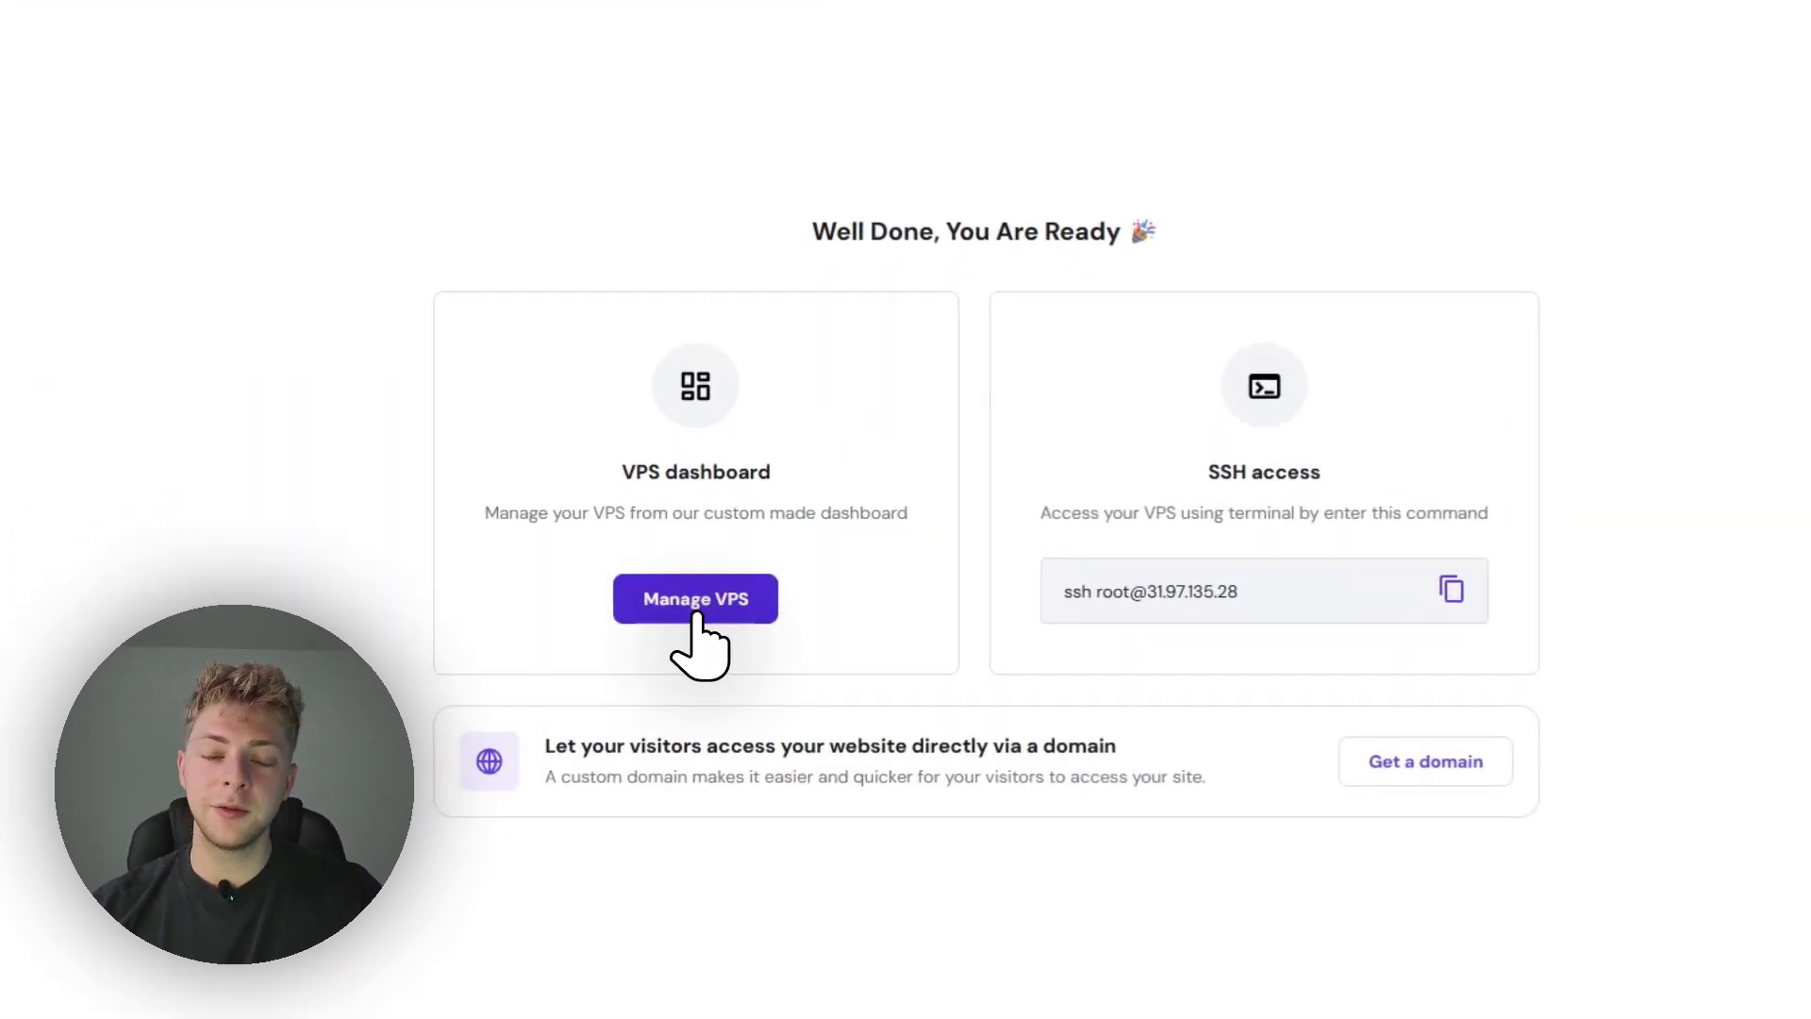
Step: Open the management dashboard for the new VPS
click(695, 598)
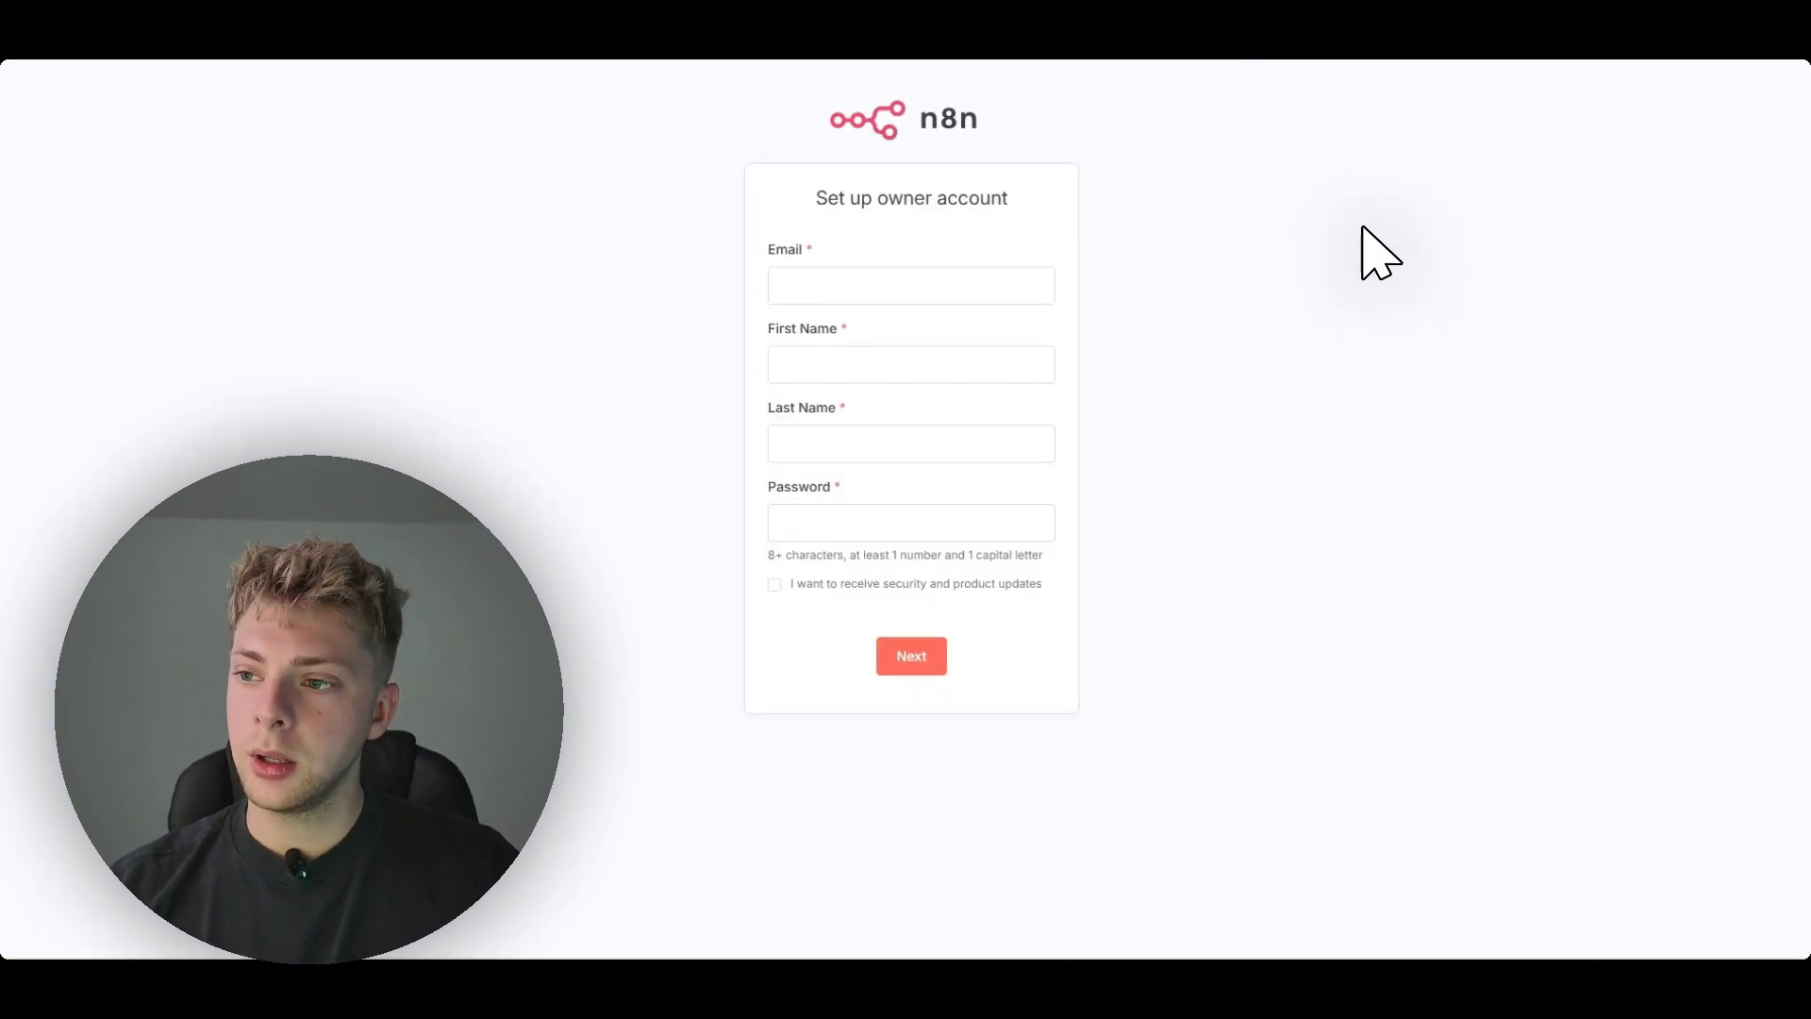
mouse_move(1012, 769)
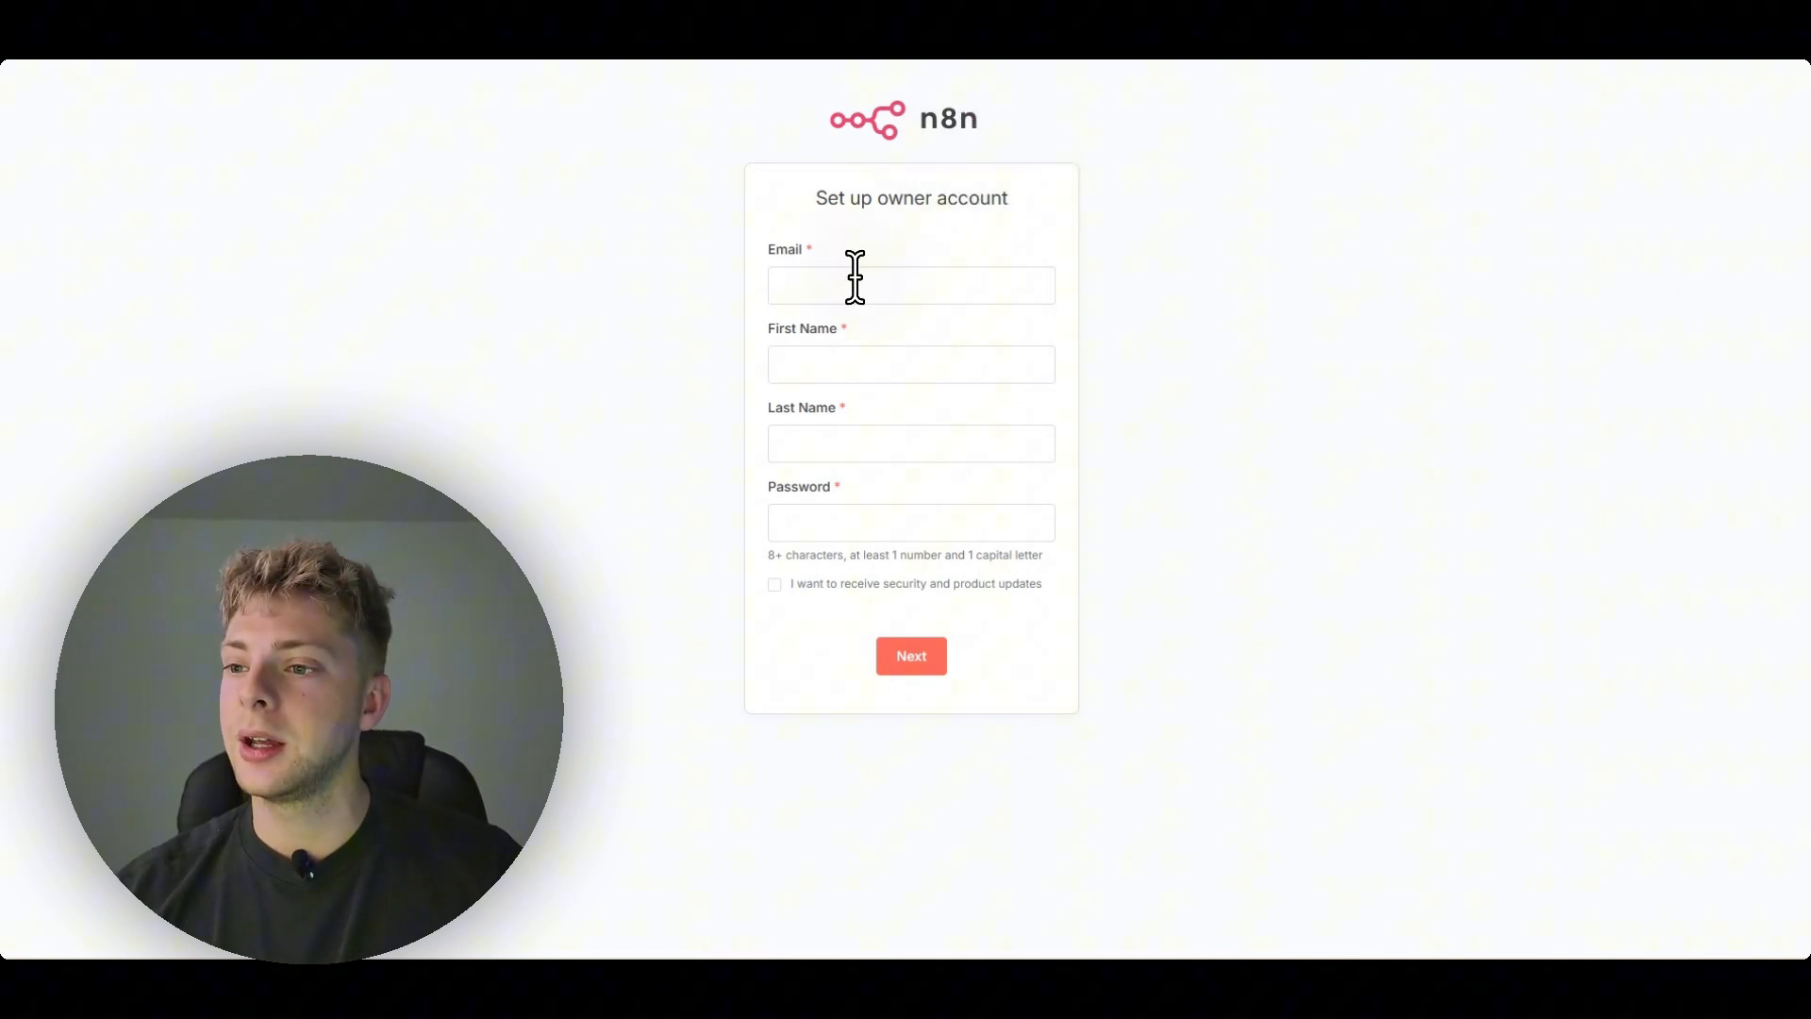
mouse_move(954, 640)
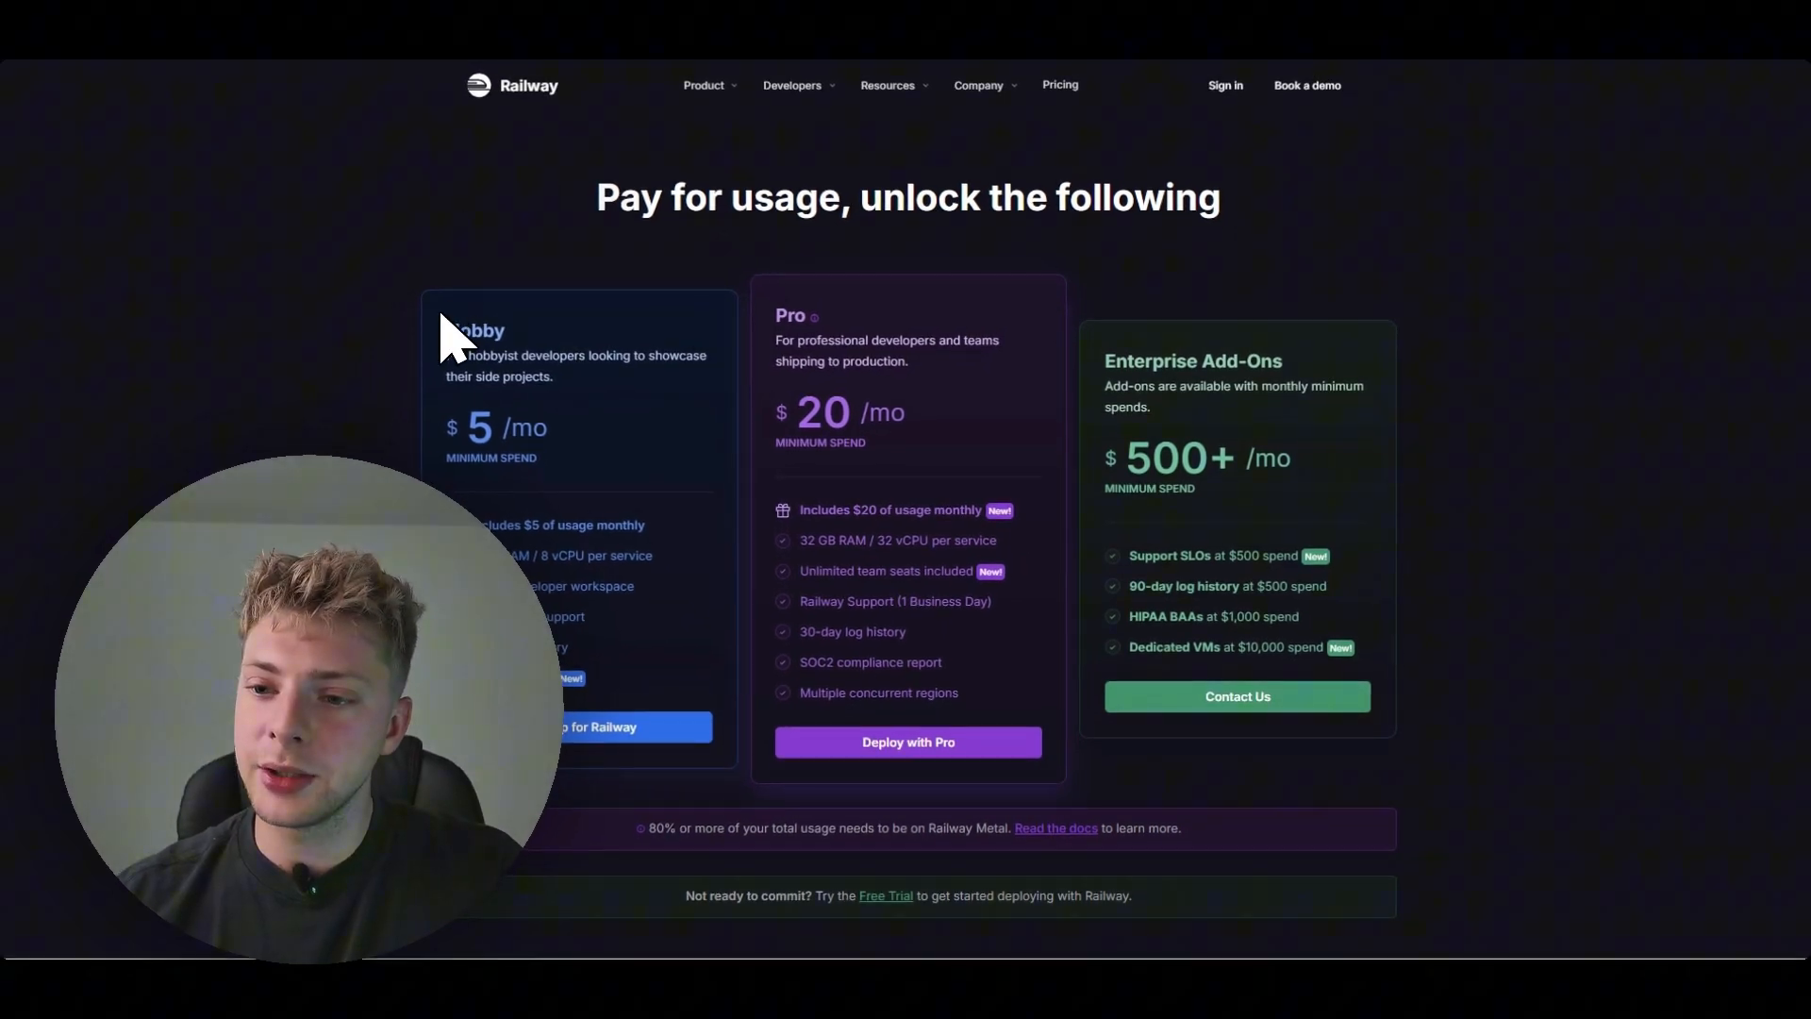
mouse_move(1323, 354)
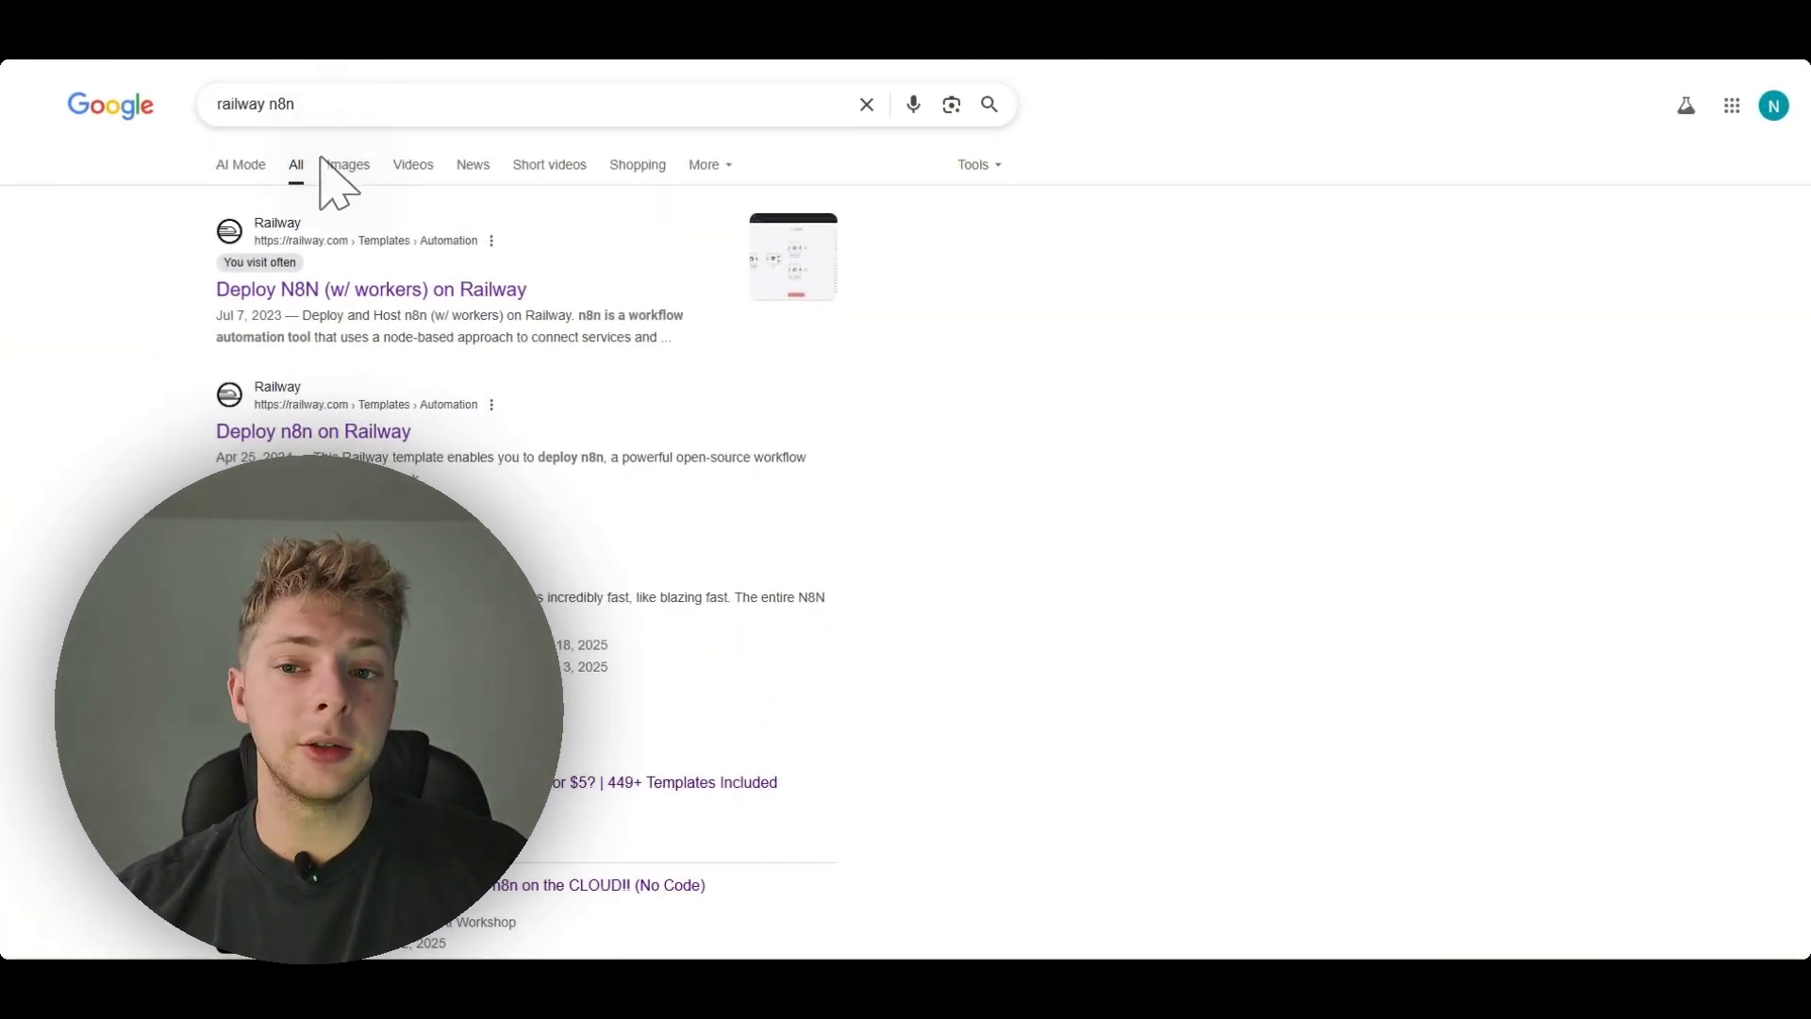
mouse_move(265, 311)
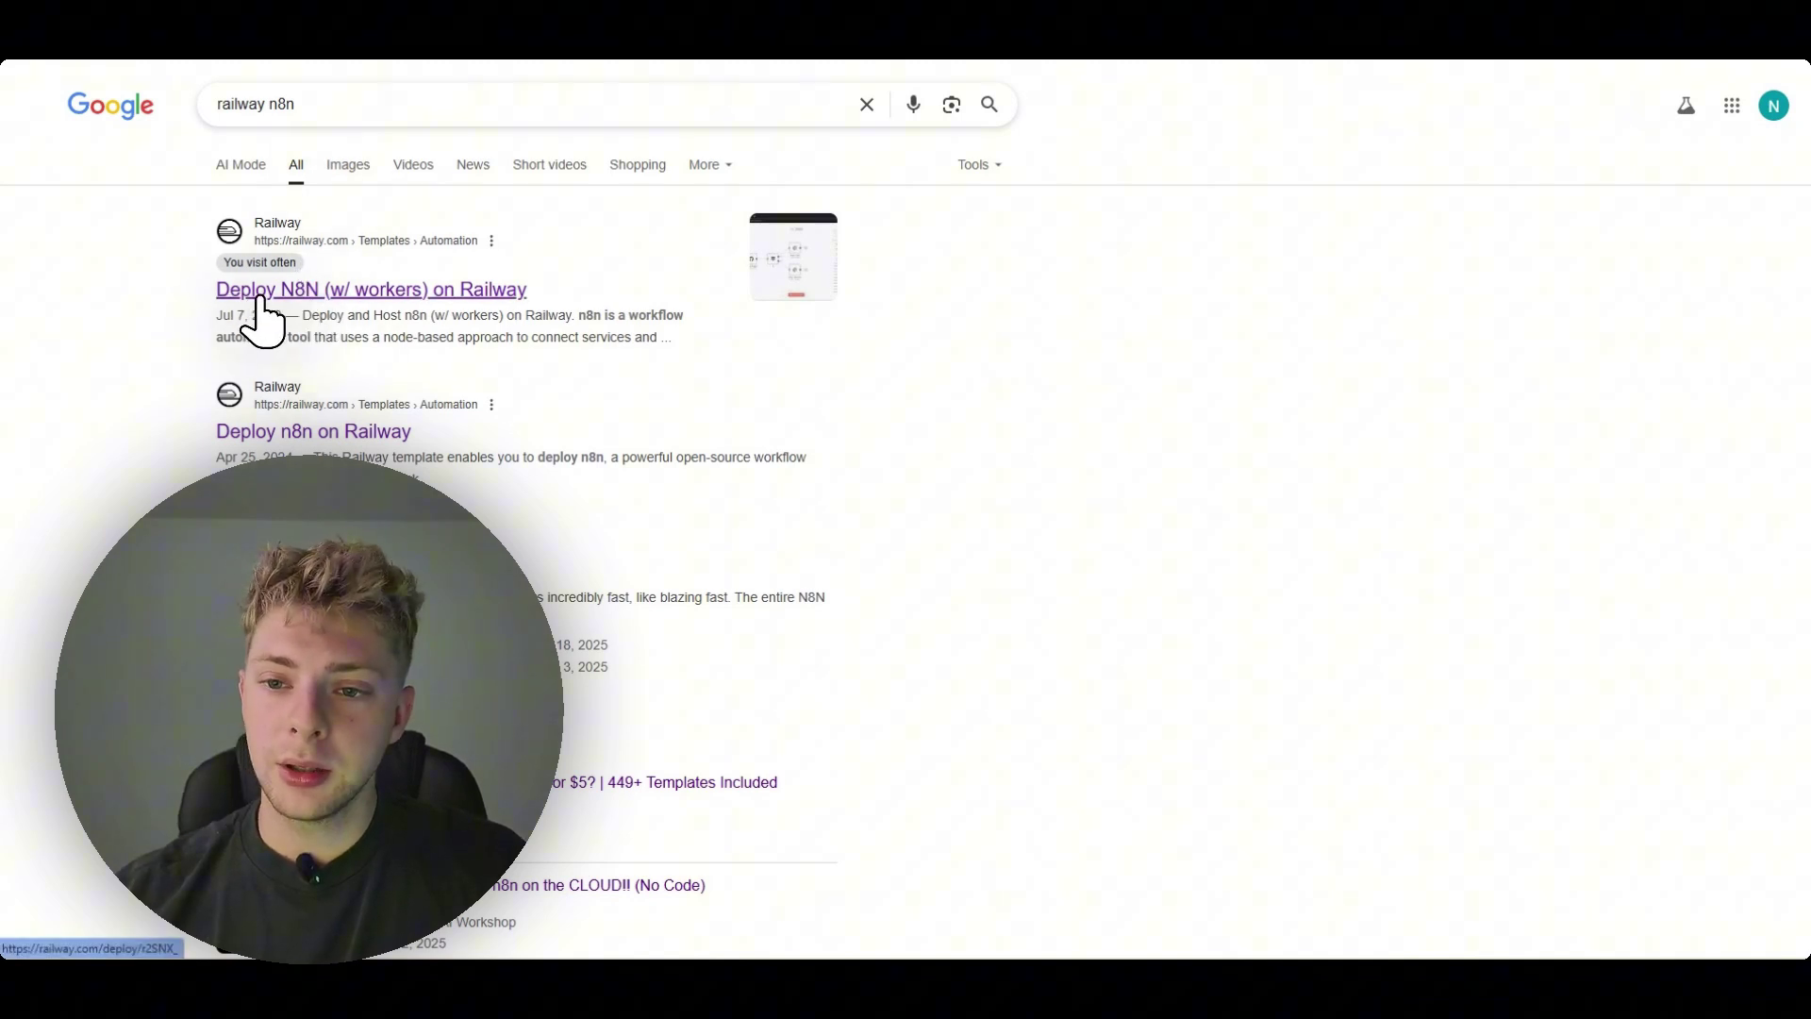
mouse_move(342, 316)
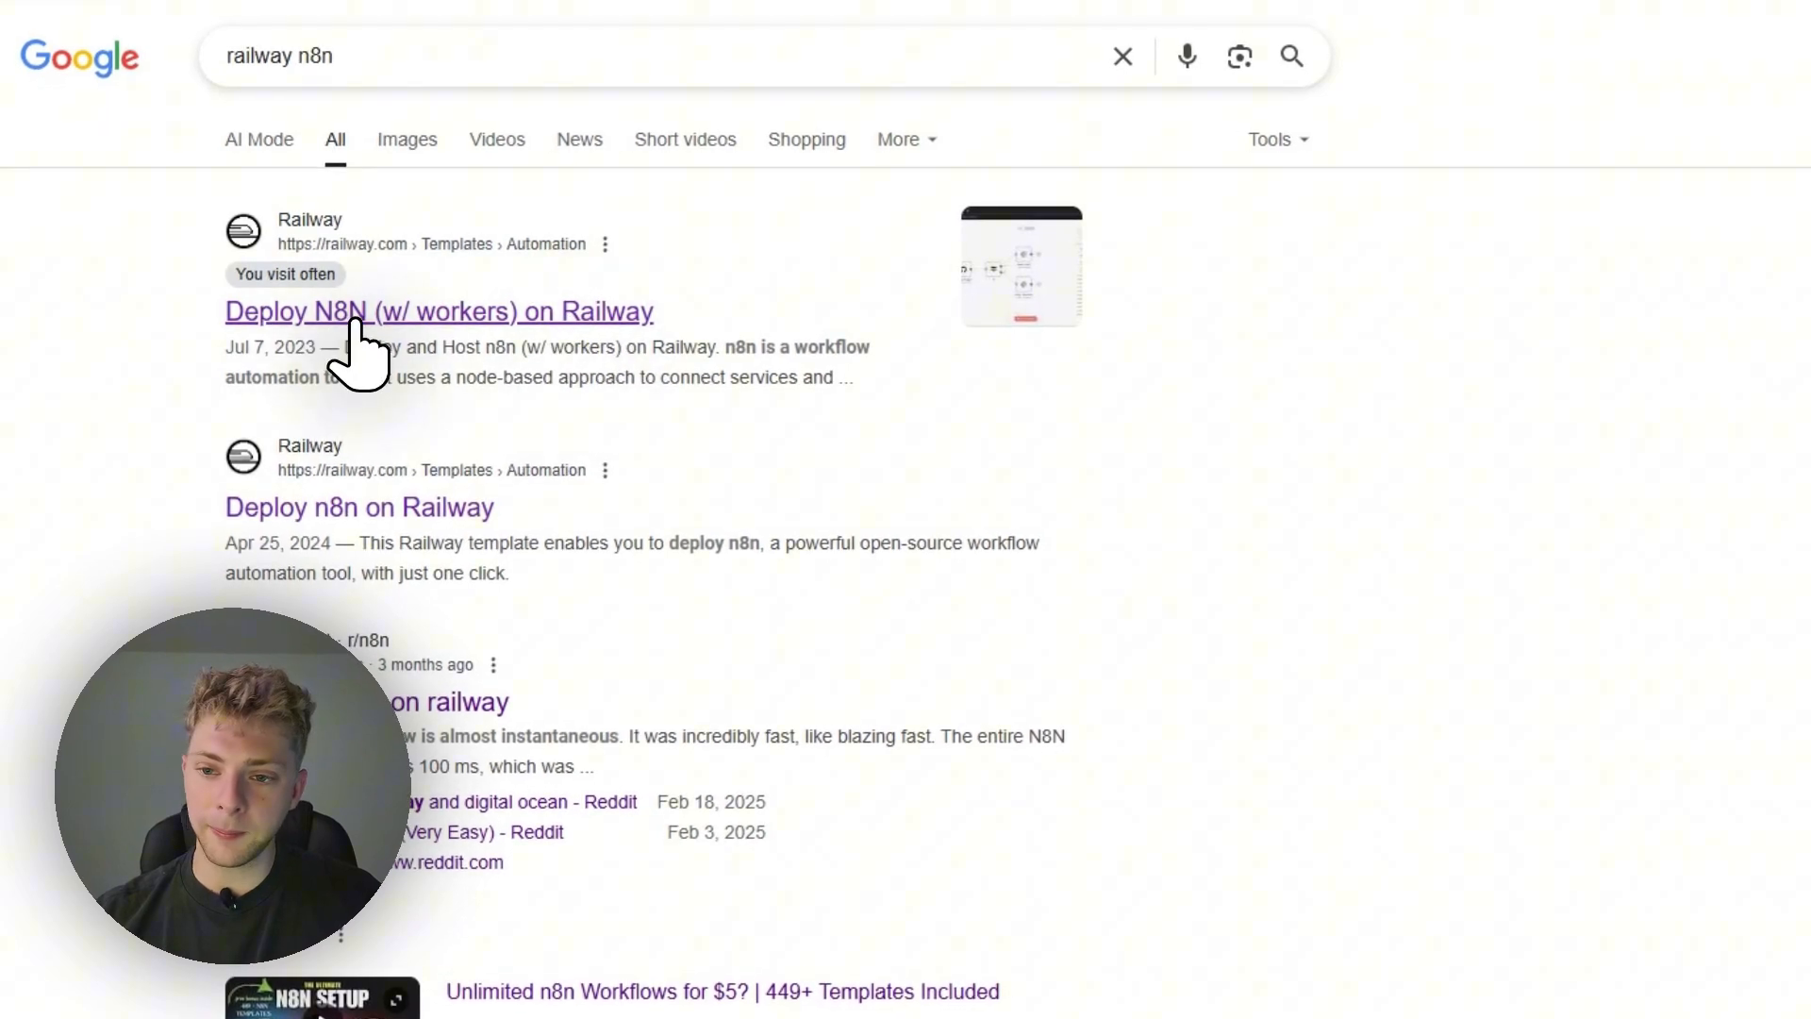
Step: Open Railway's N8N (w/ workers) template and start Deploy Now
click(438, 311)
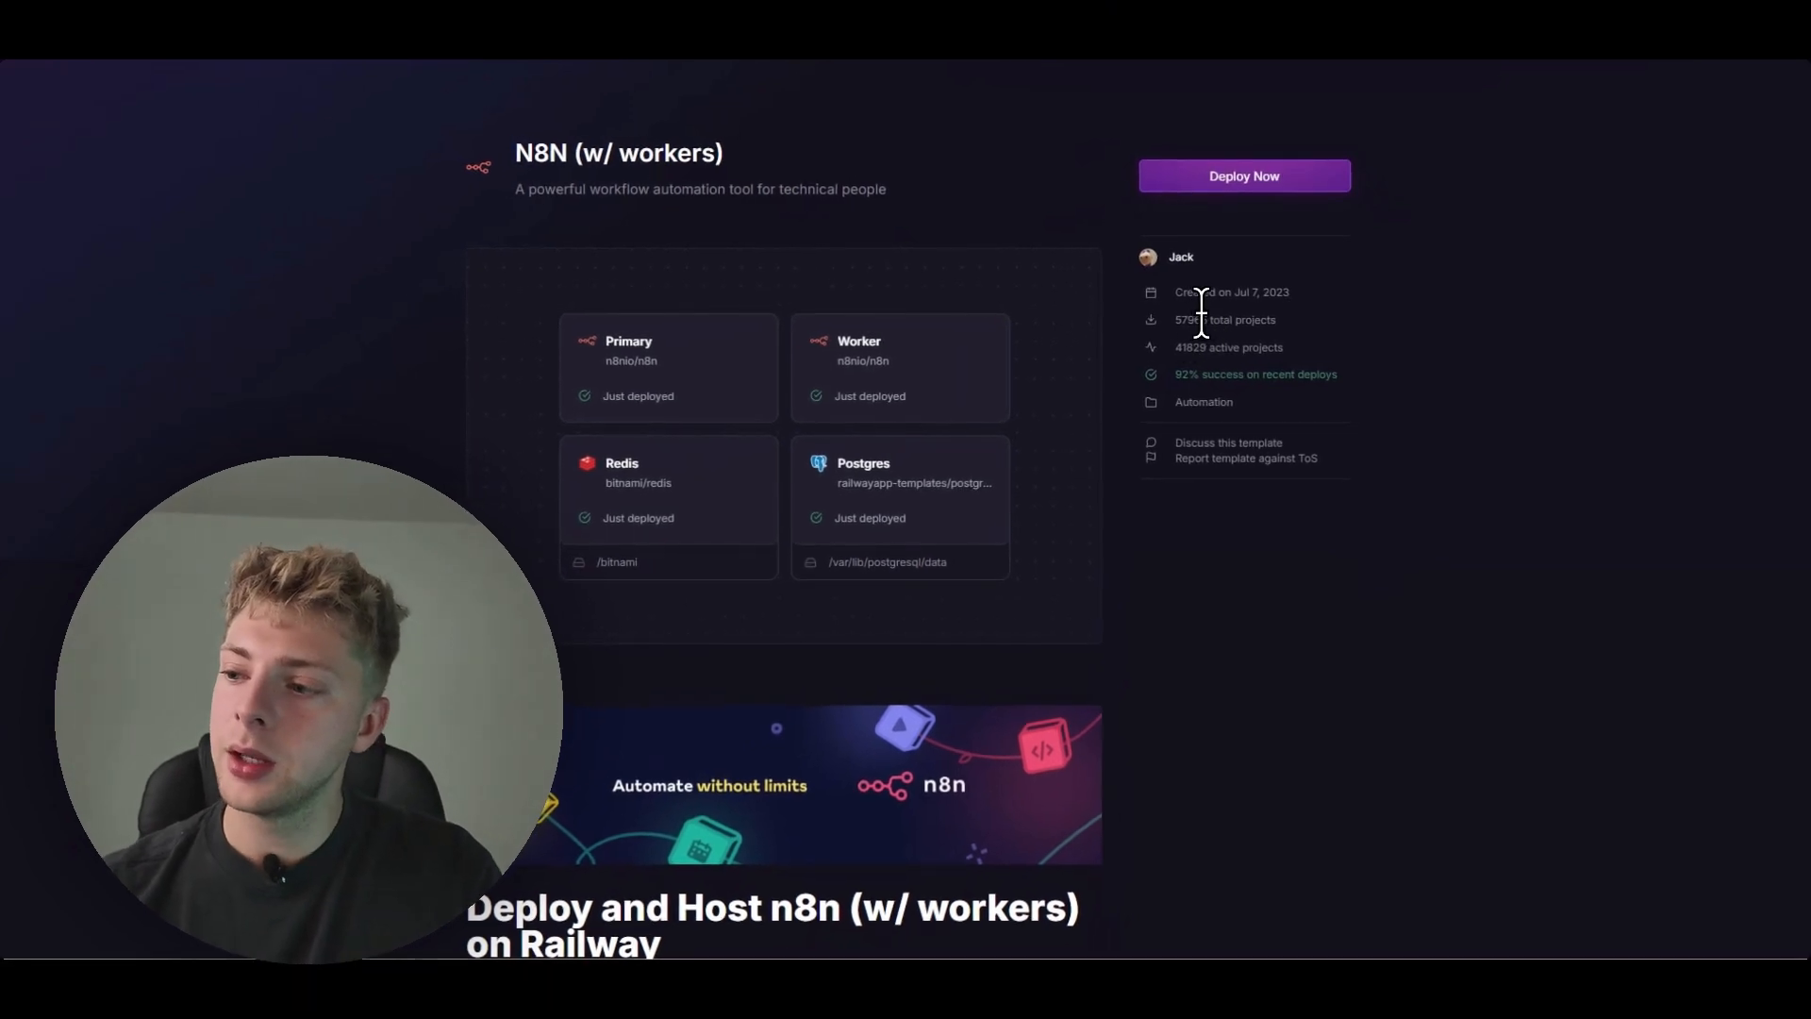
mouse_move(1087, 393)
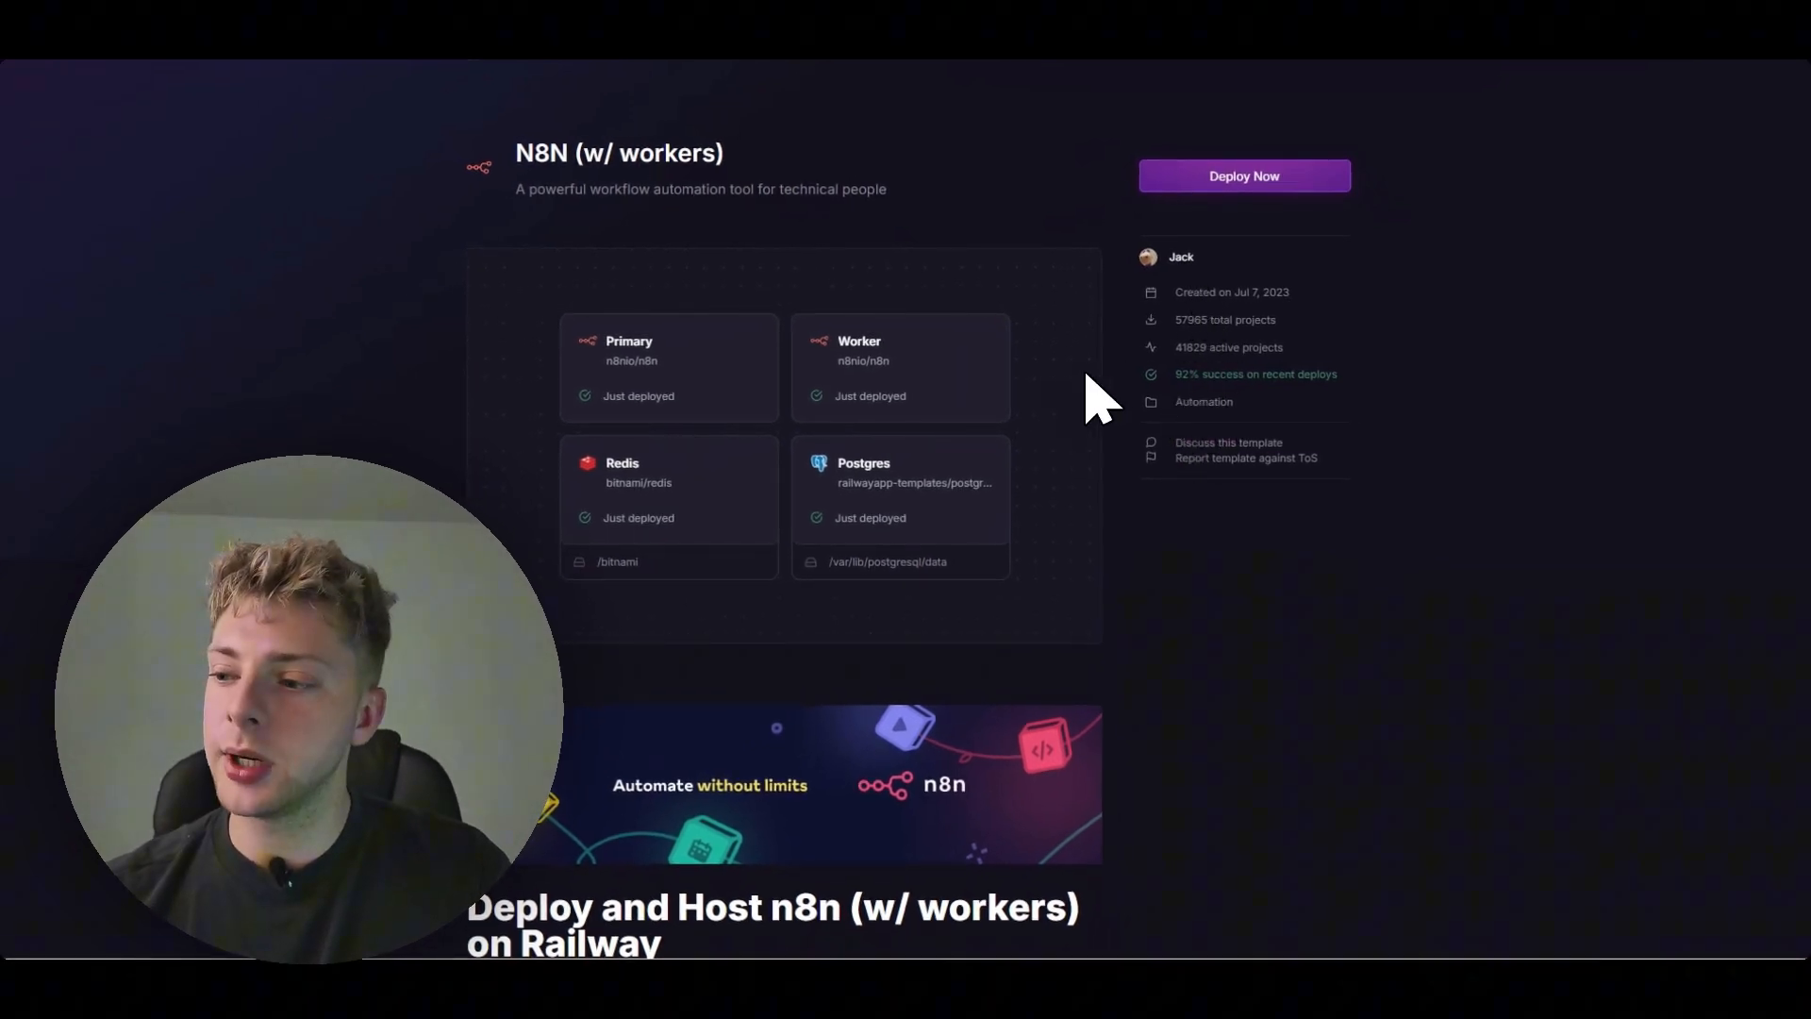
scroll(down, 3)
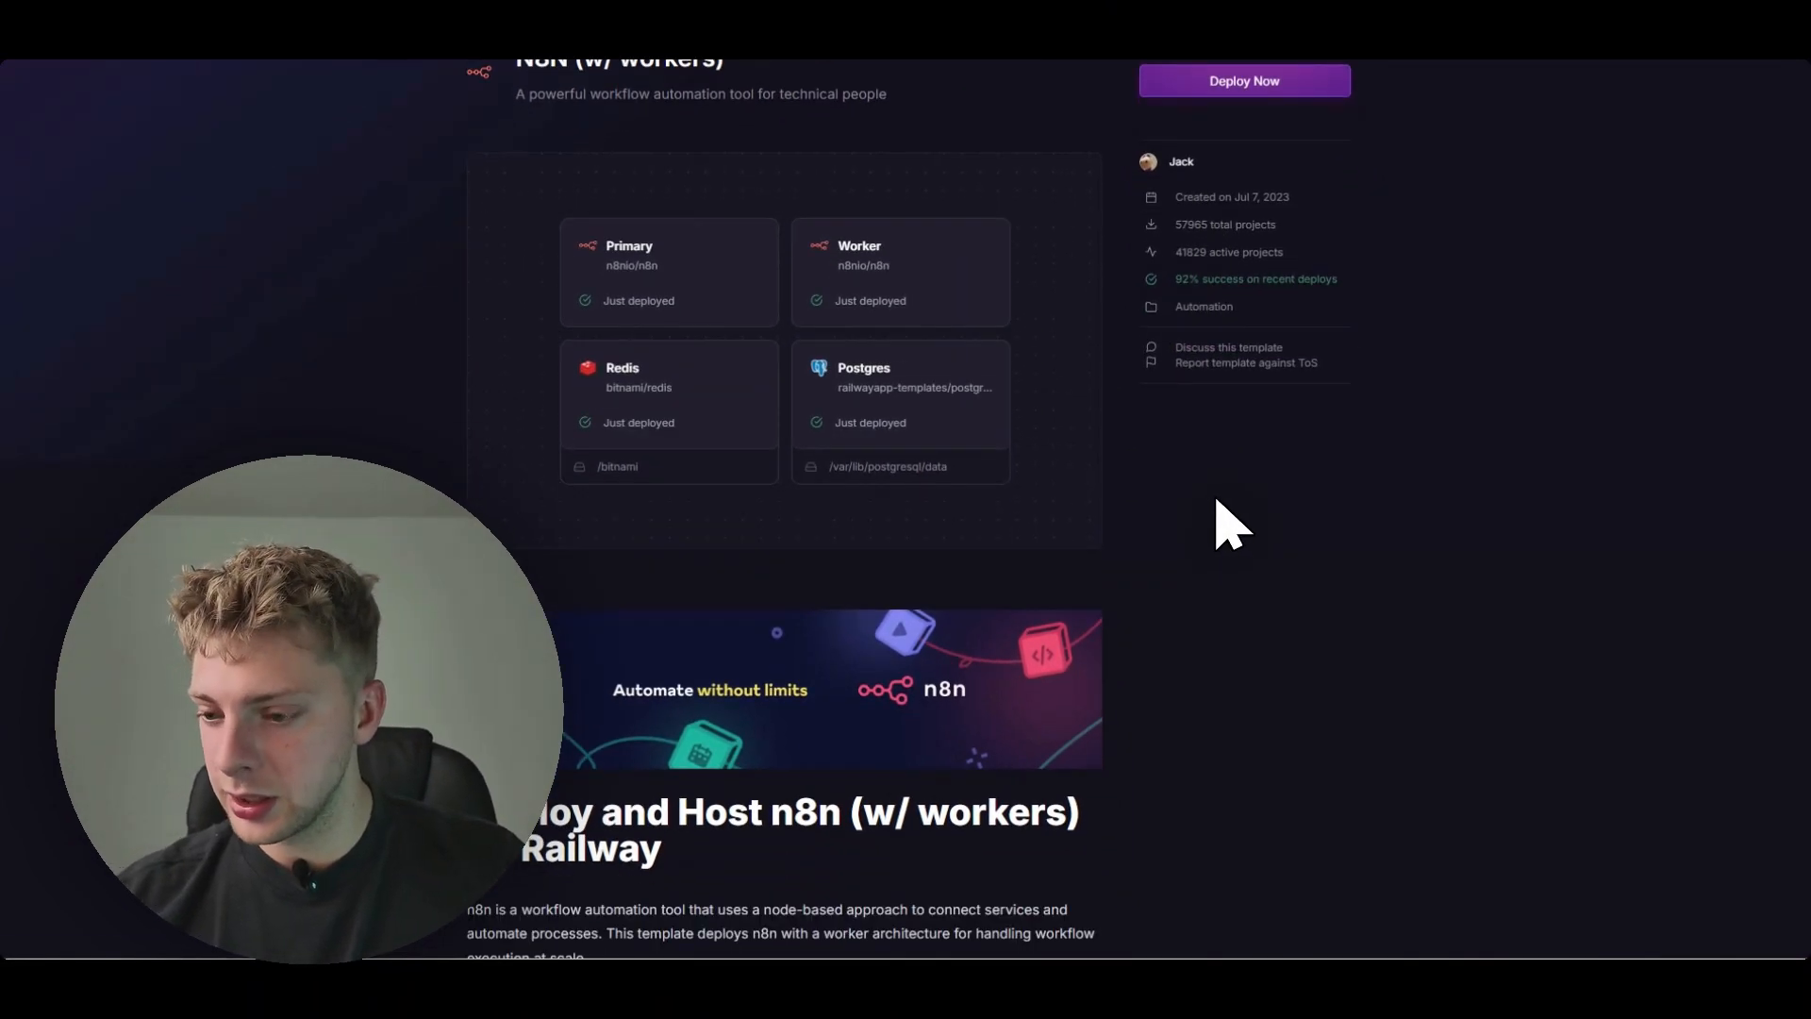
mouse_move(1196, 503)
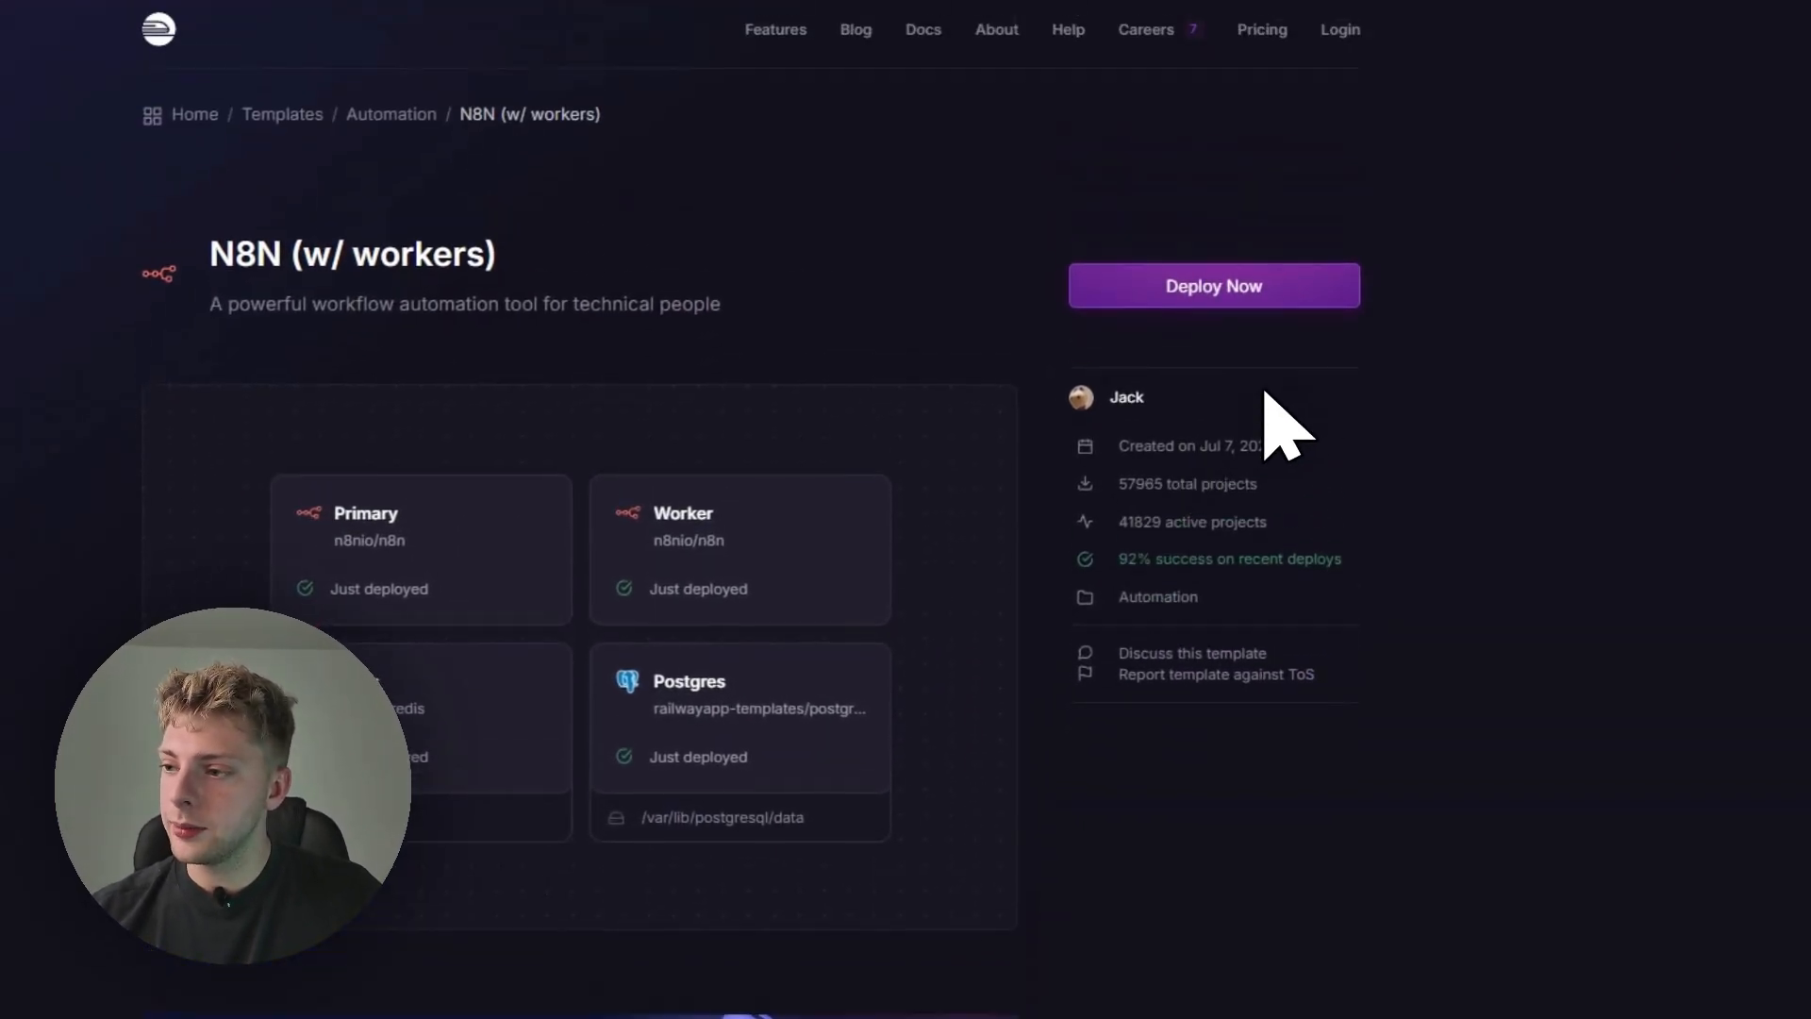
click(1213, 285)
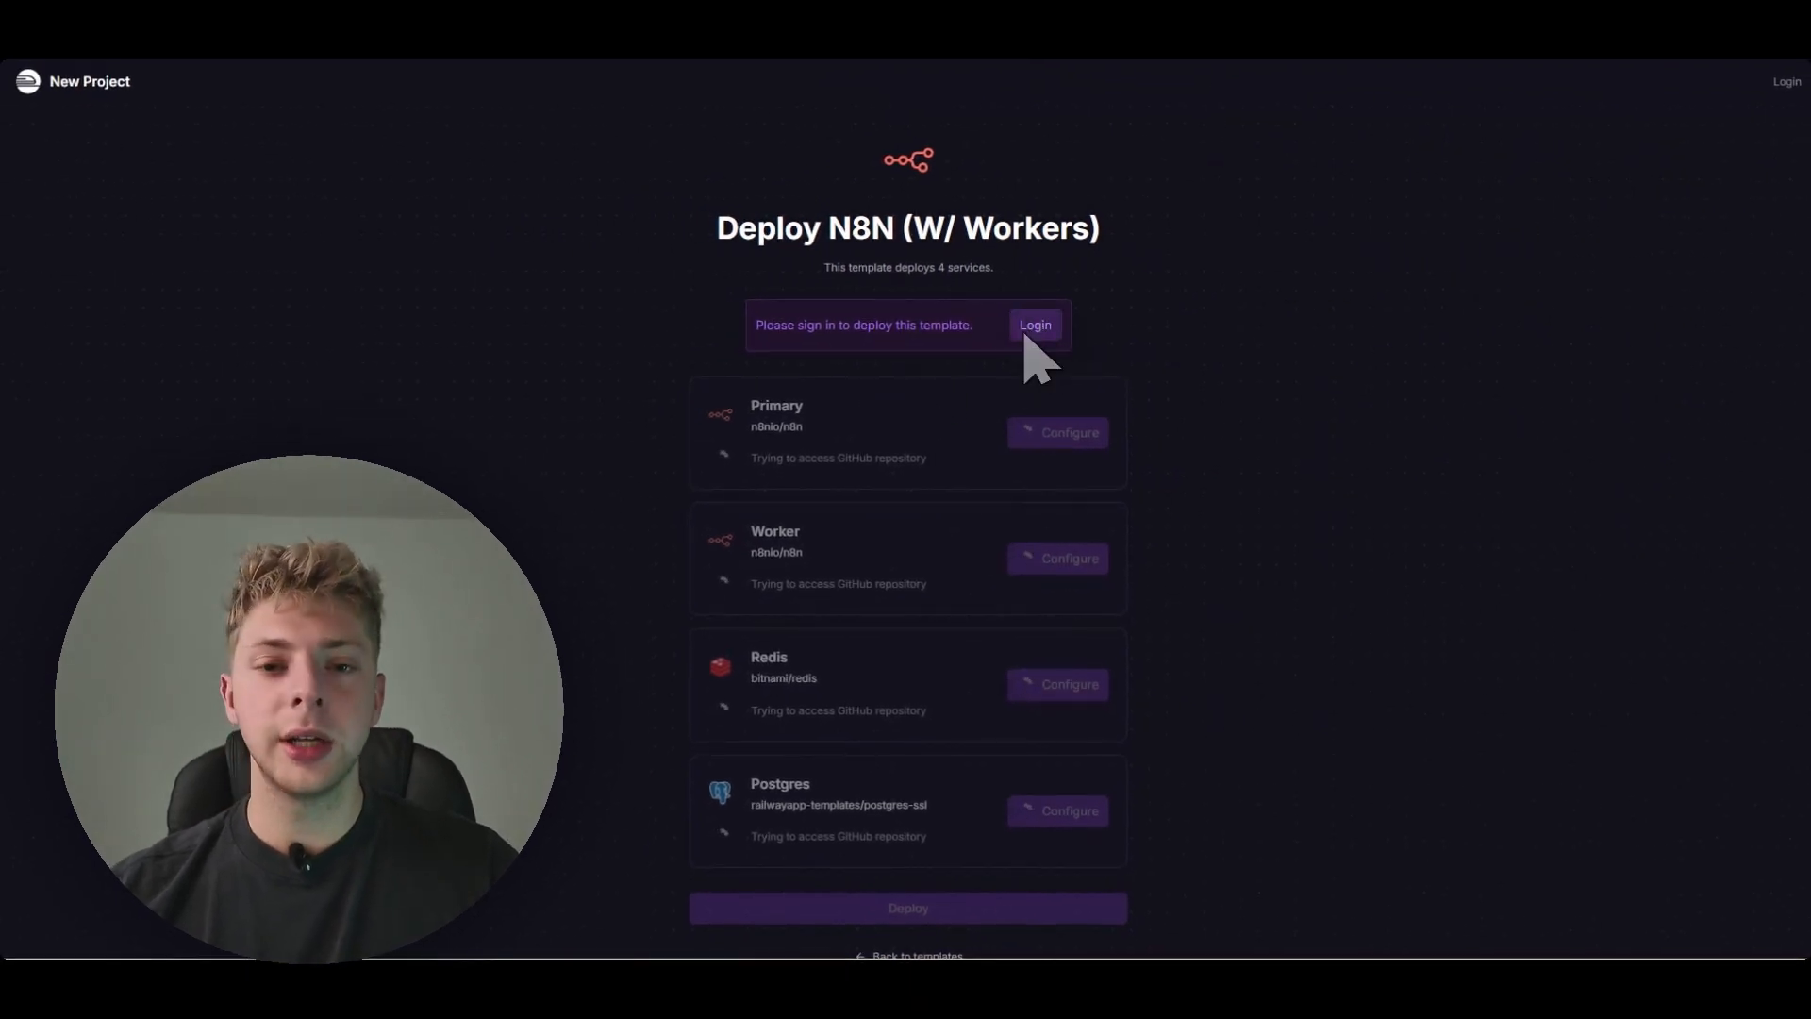
Step: Log in to Railway and deploy Primary, Worker, Redis and Postgres
click(1035, 324)
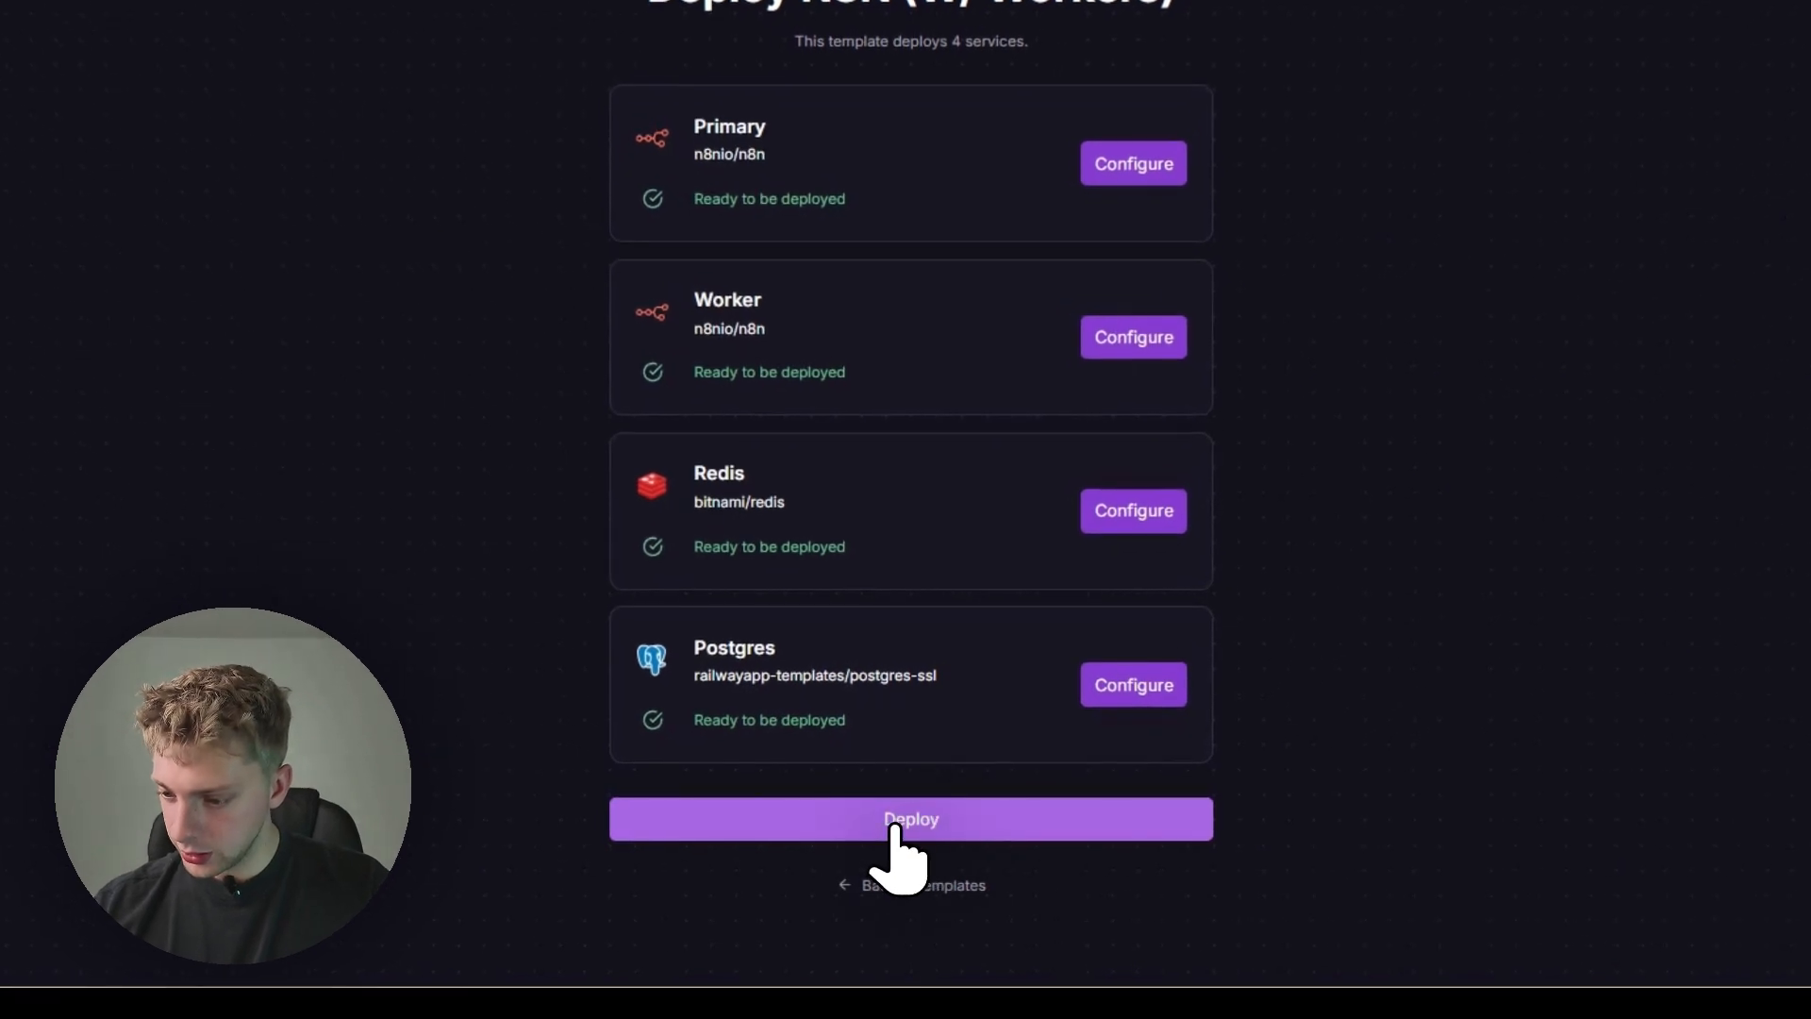
click(911, 818)
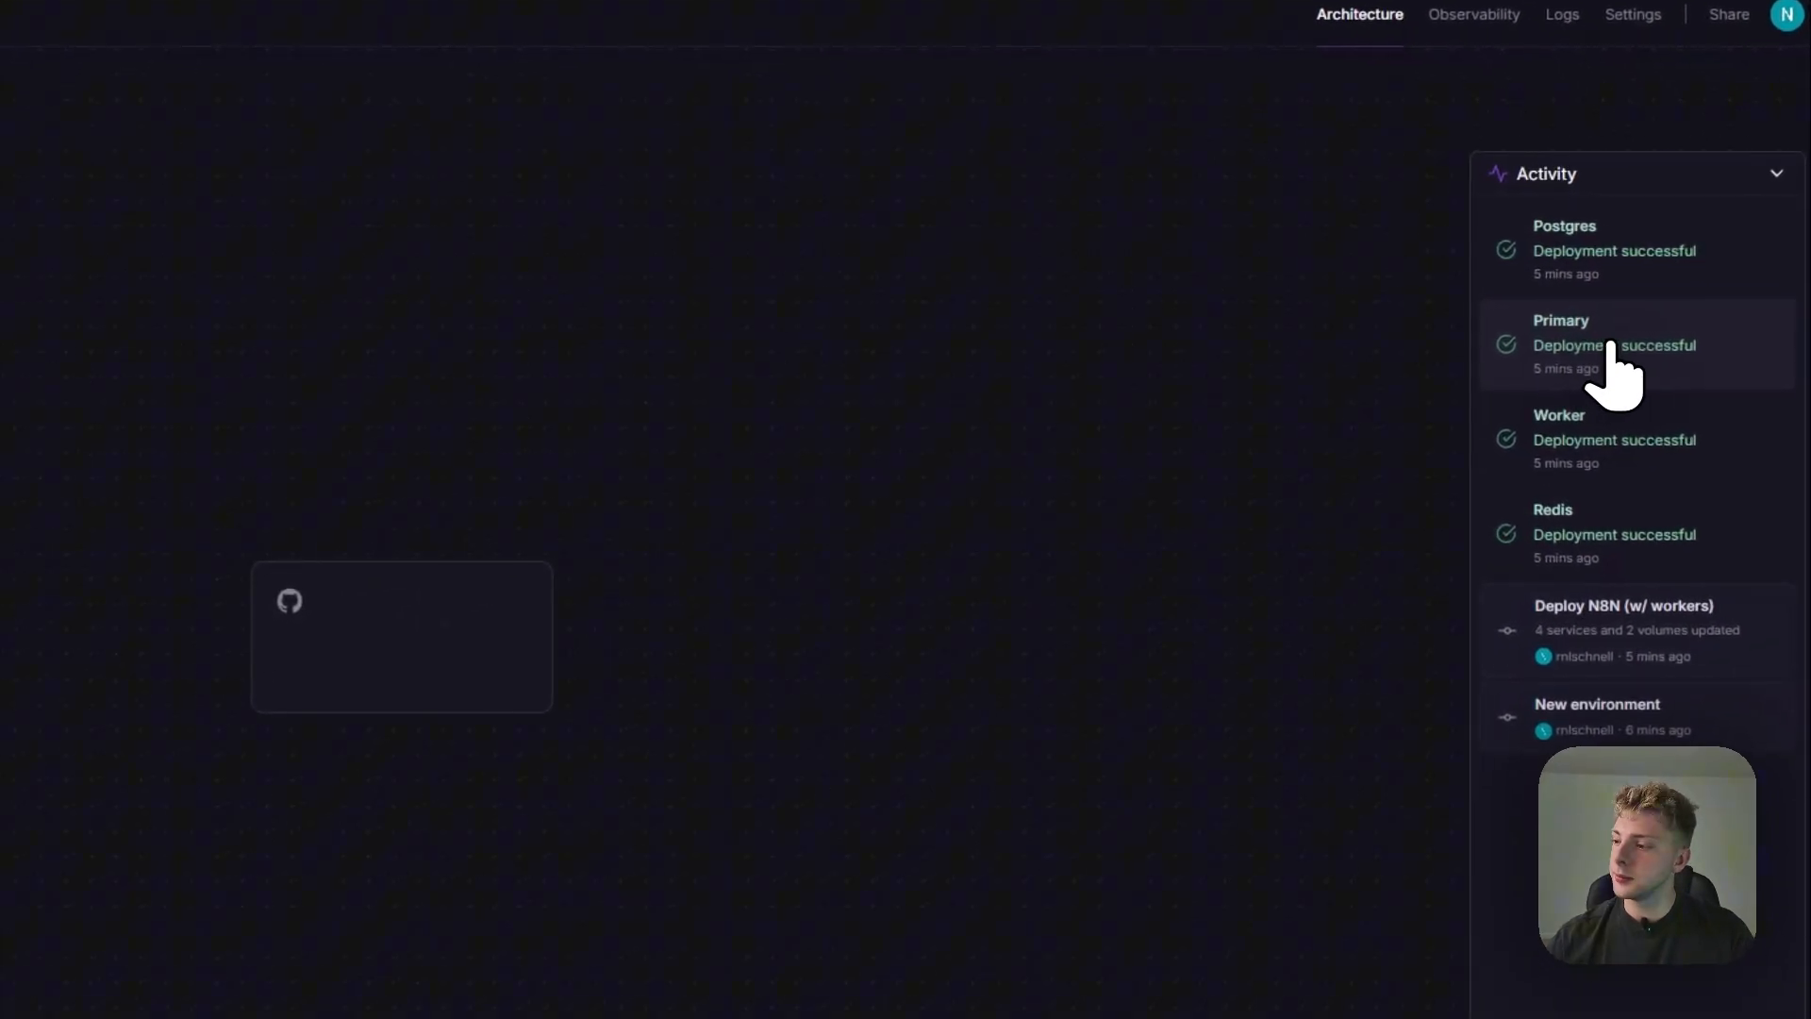
Step: Open the Primary service's 'Deployment successful' entry to view its deploy logs
click(1561, 344)
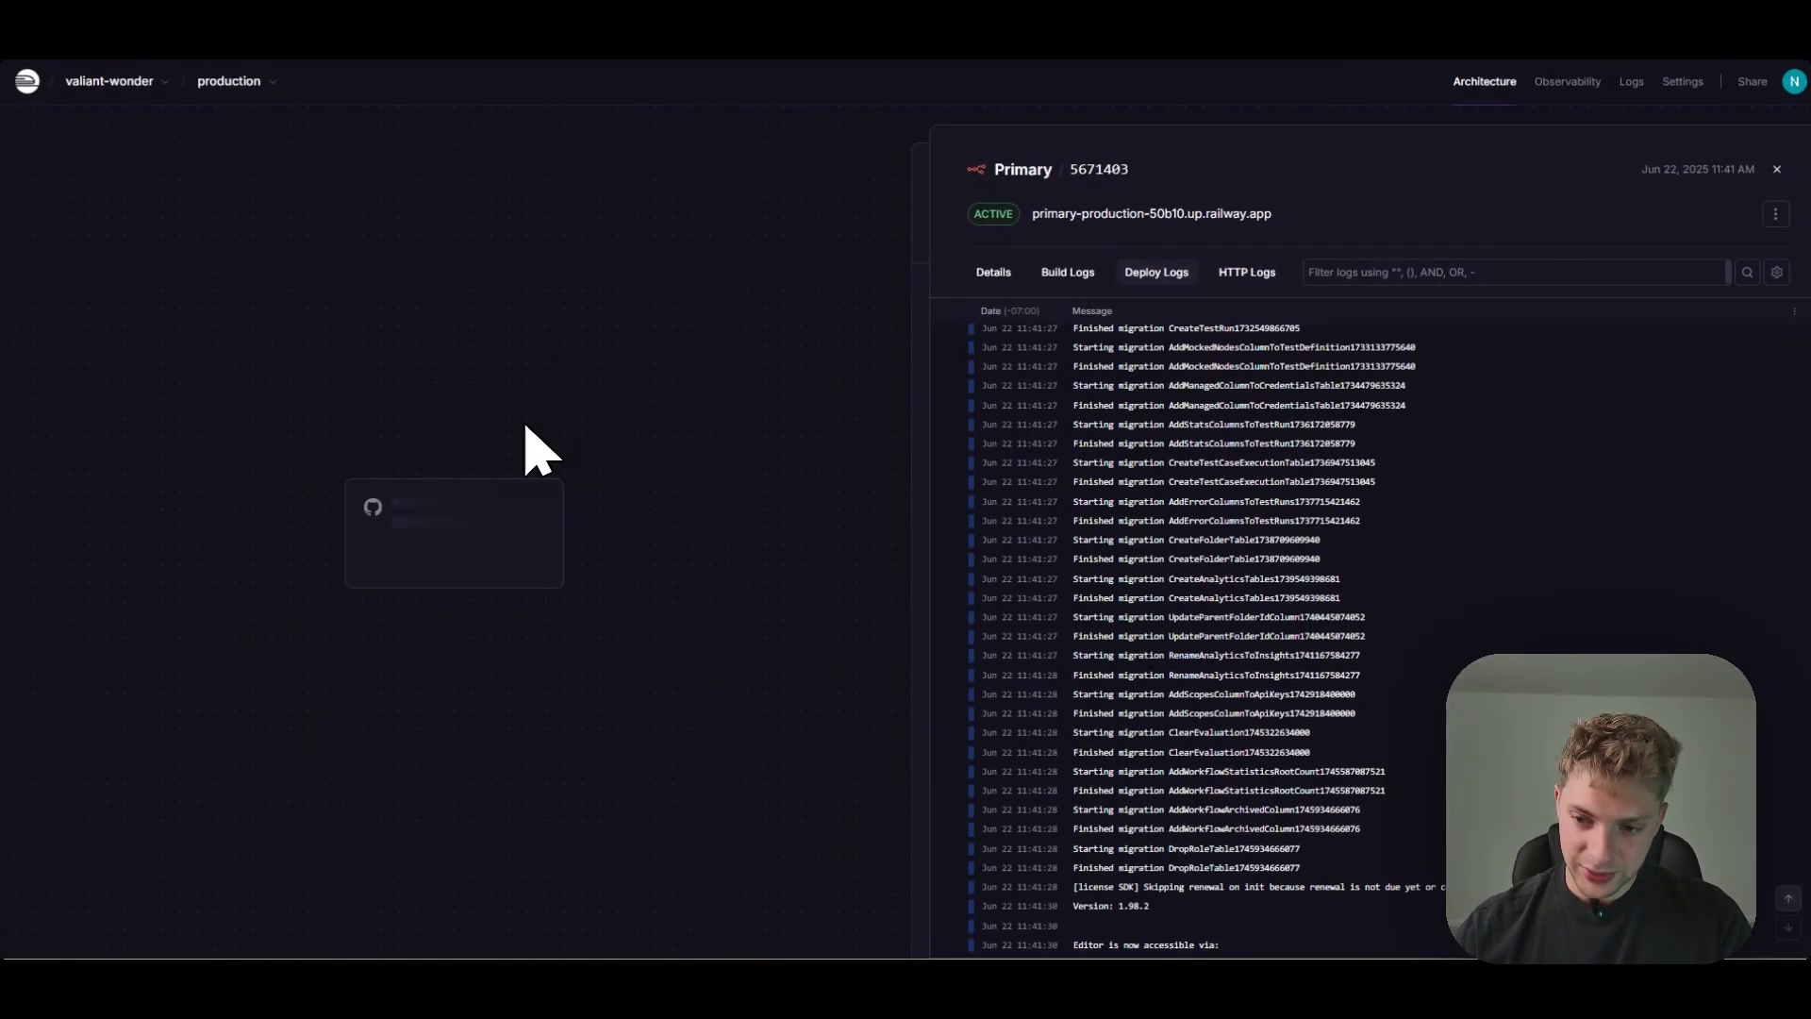
mouse_move(332, 433)
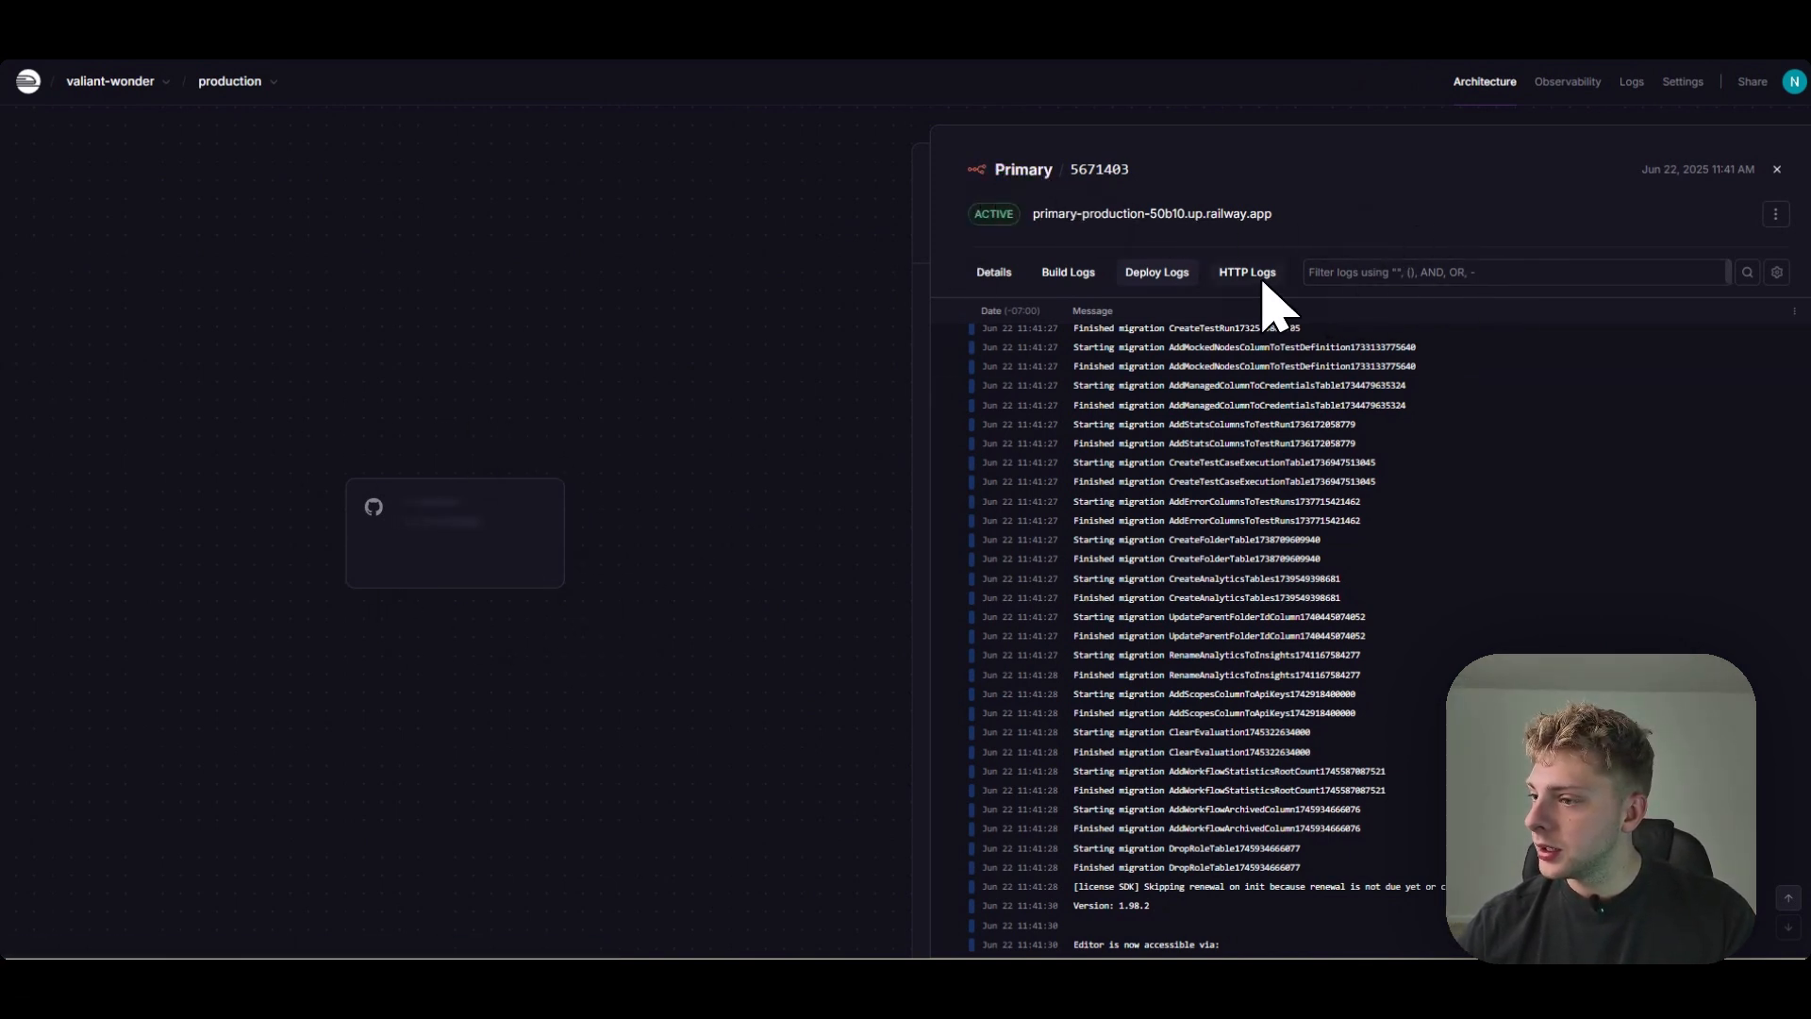
mouse_move(1057, 219)
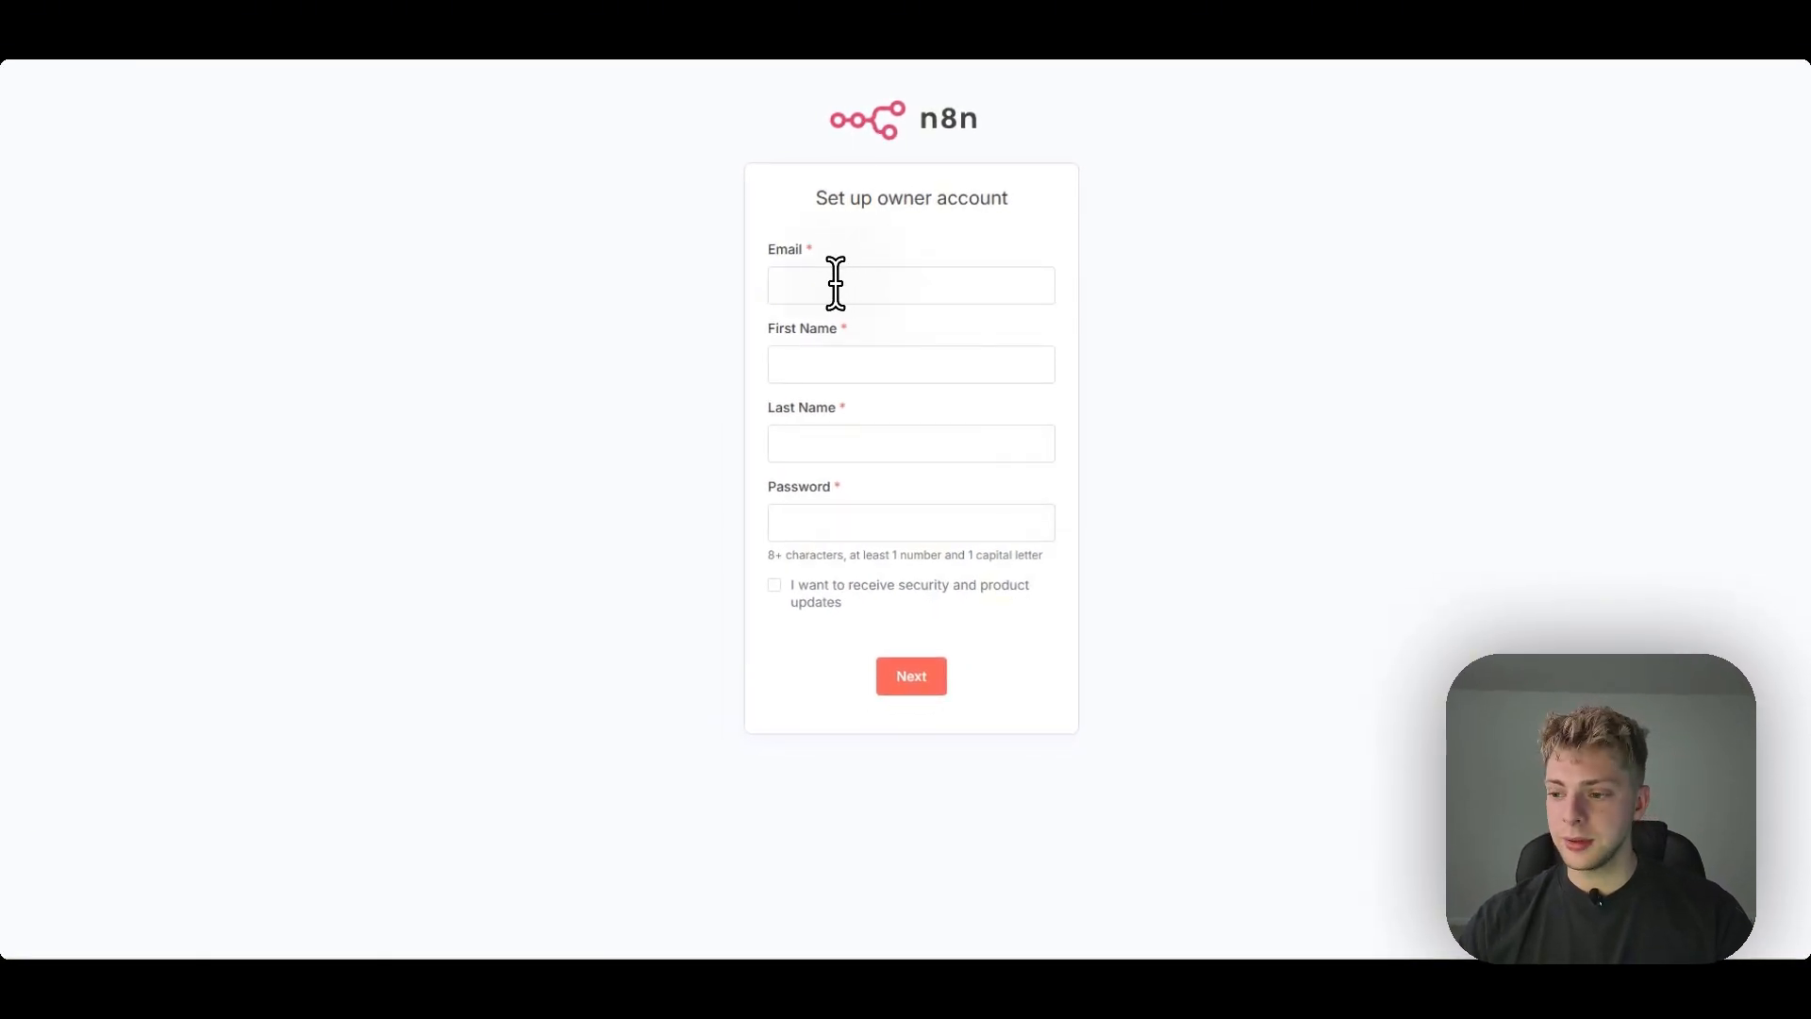
mouse_move(863, 349)
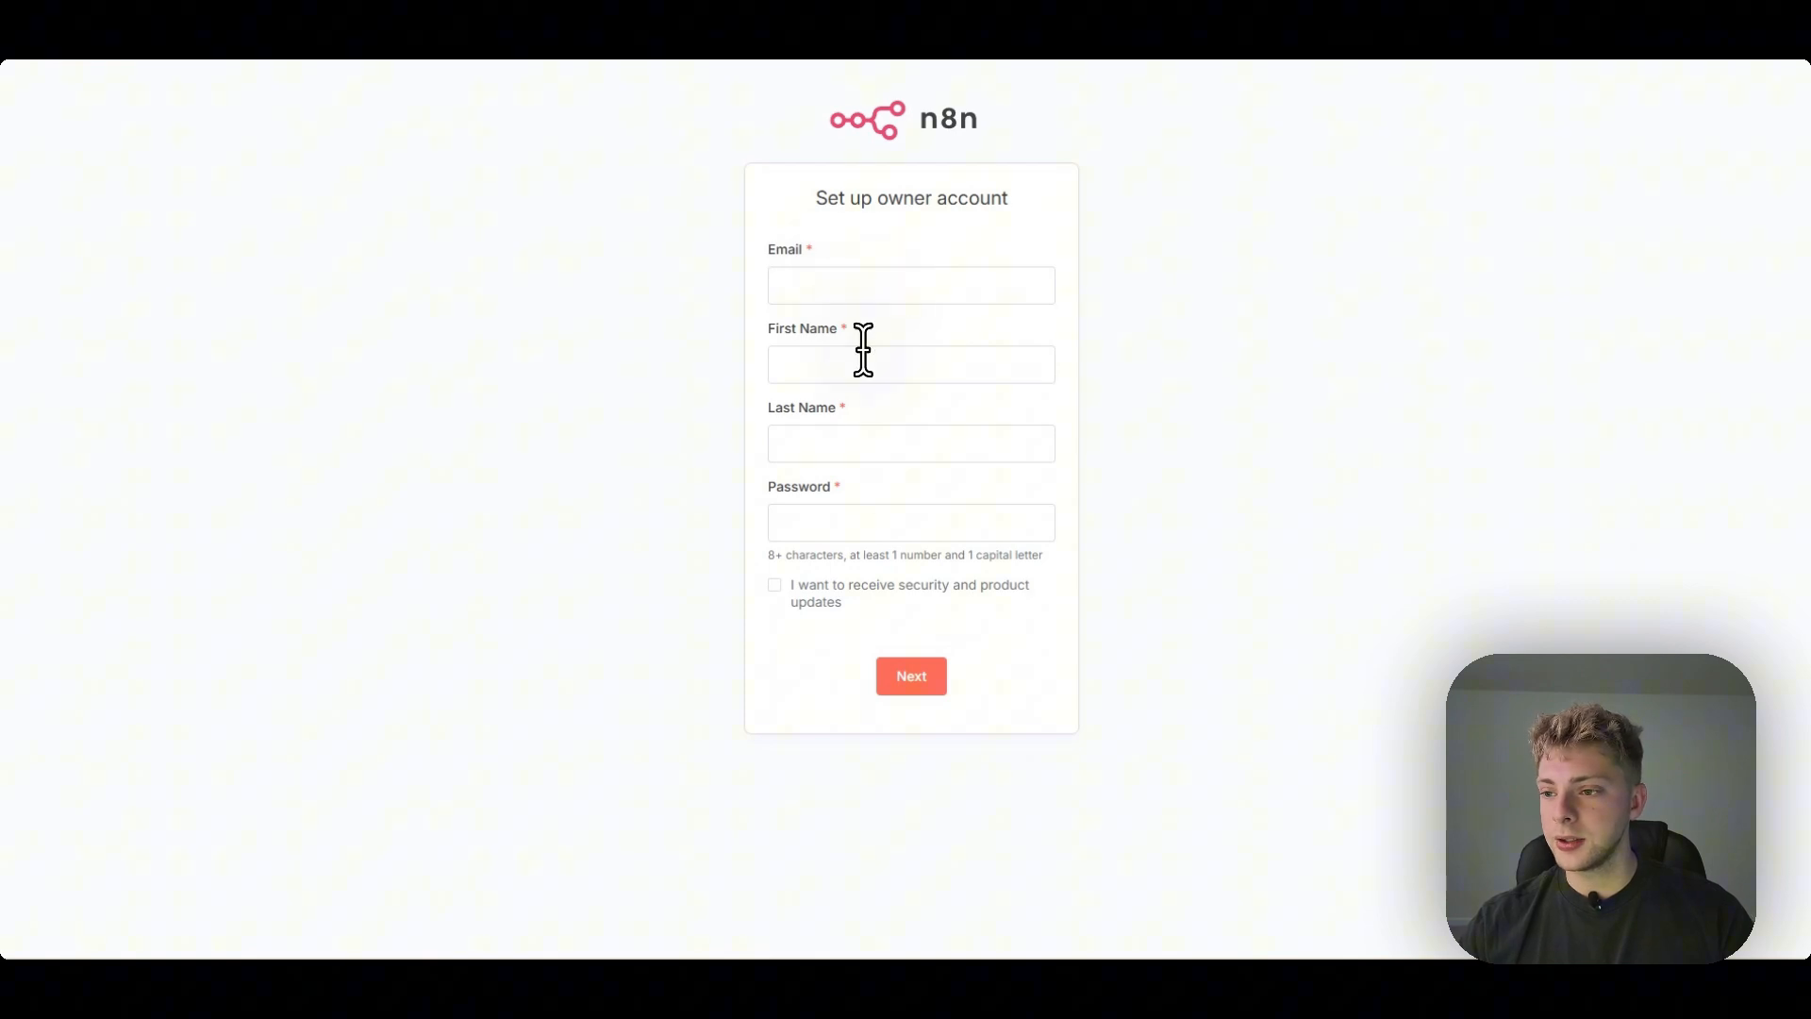
mouse_move(1019, 434)
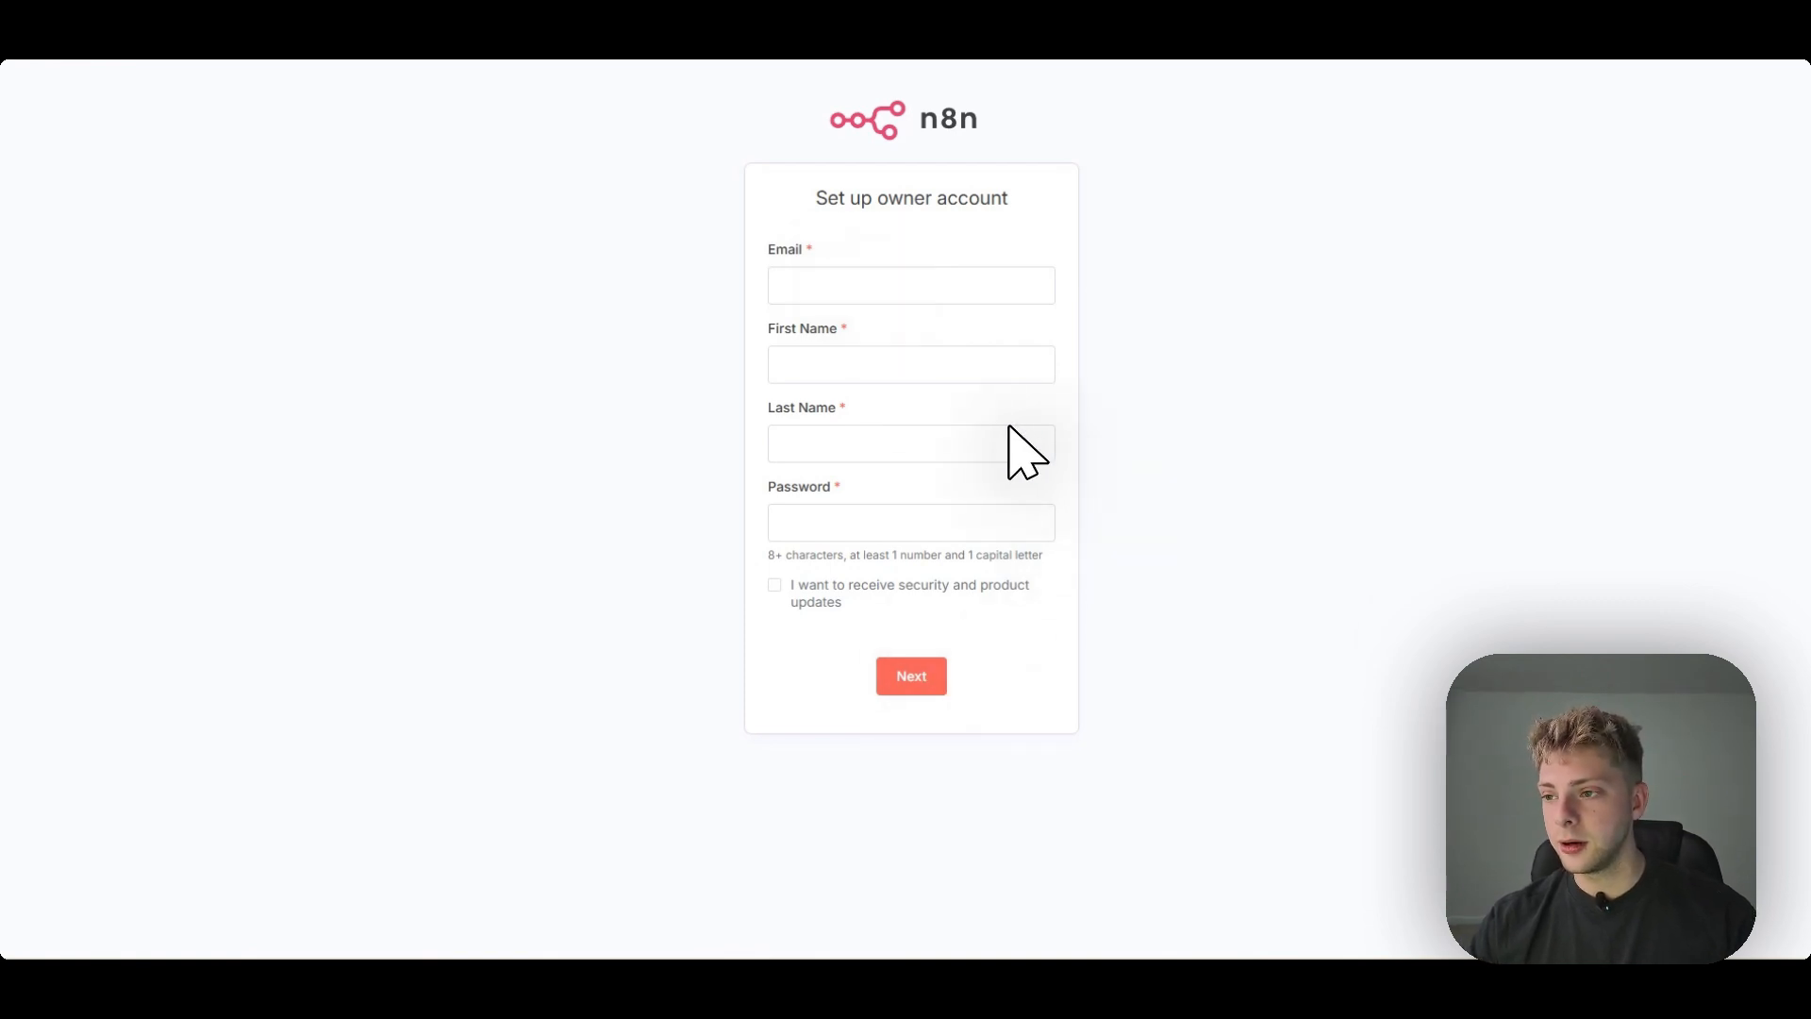
mouse_move(1049, 427)
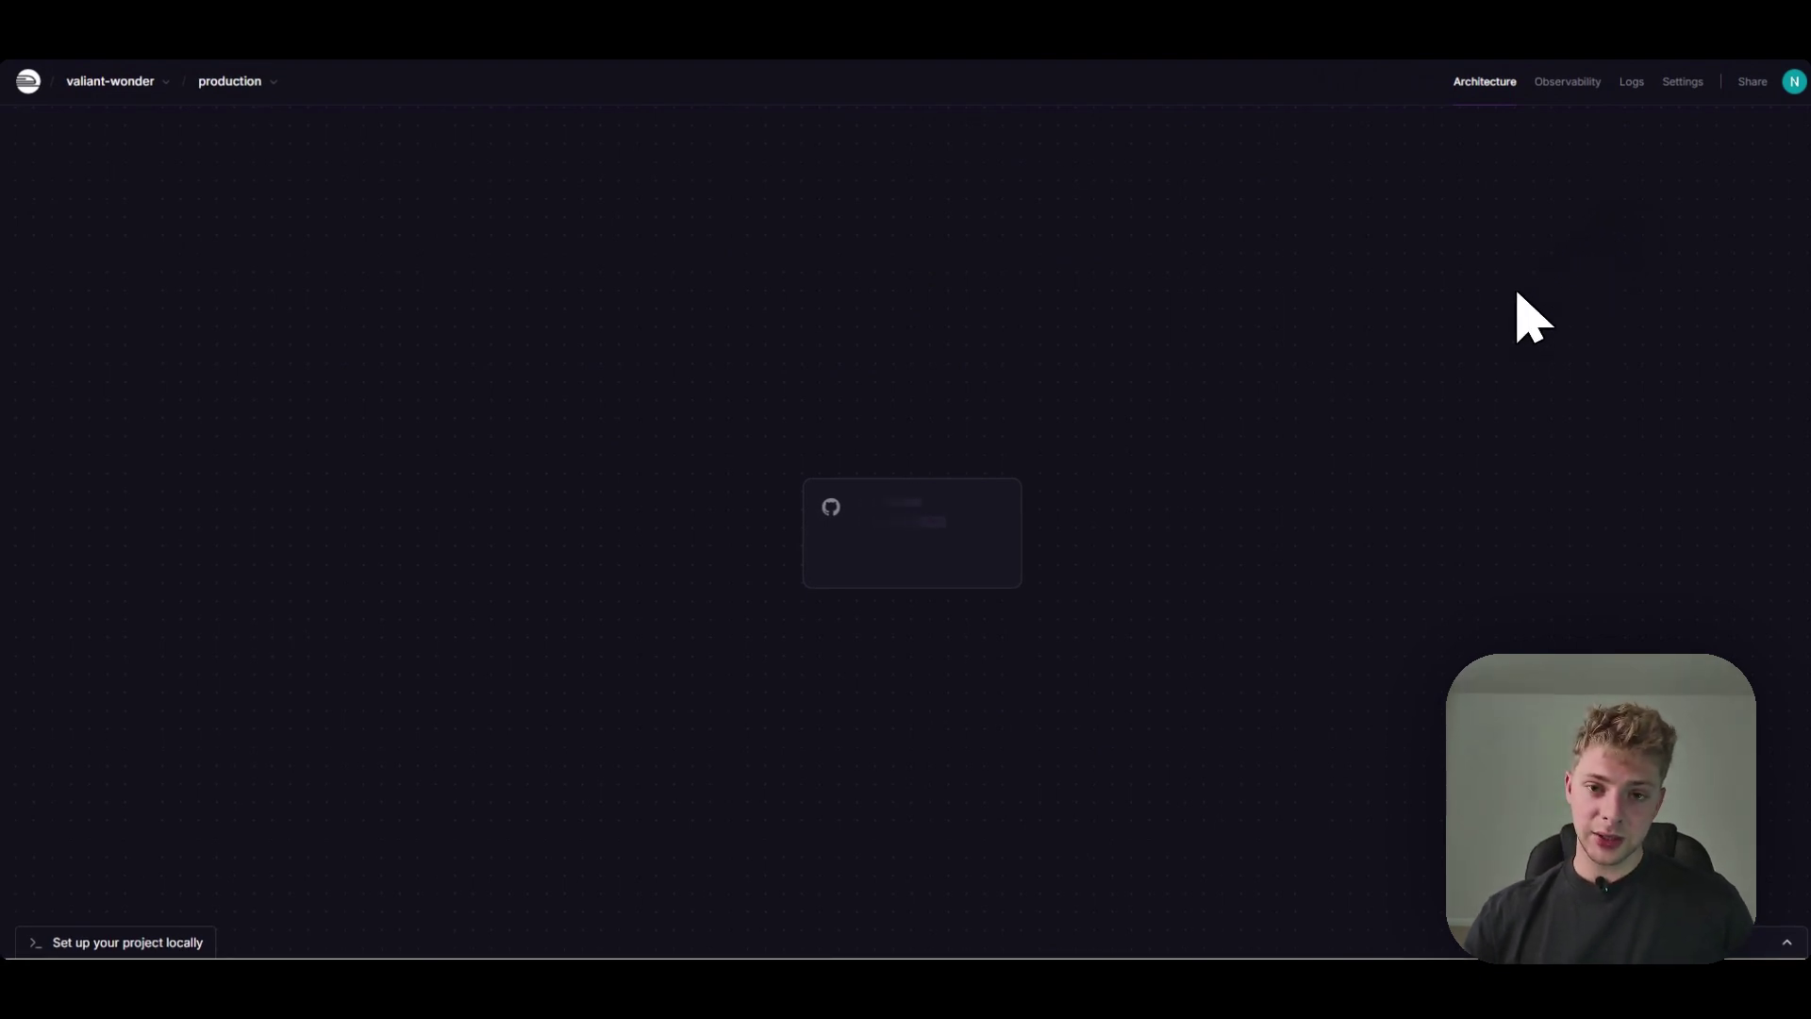
mouse_move(1066, 450)
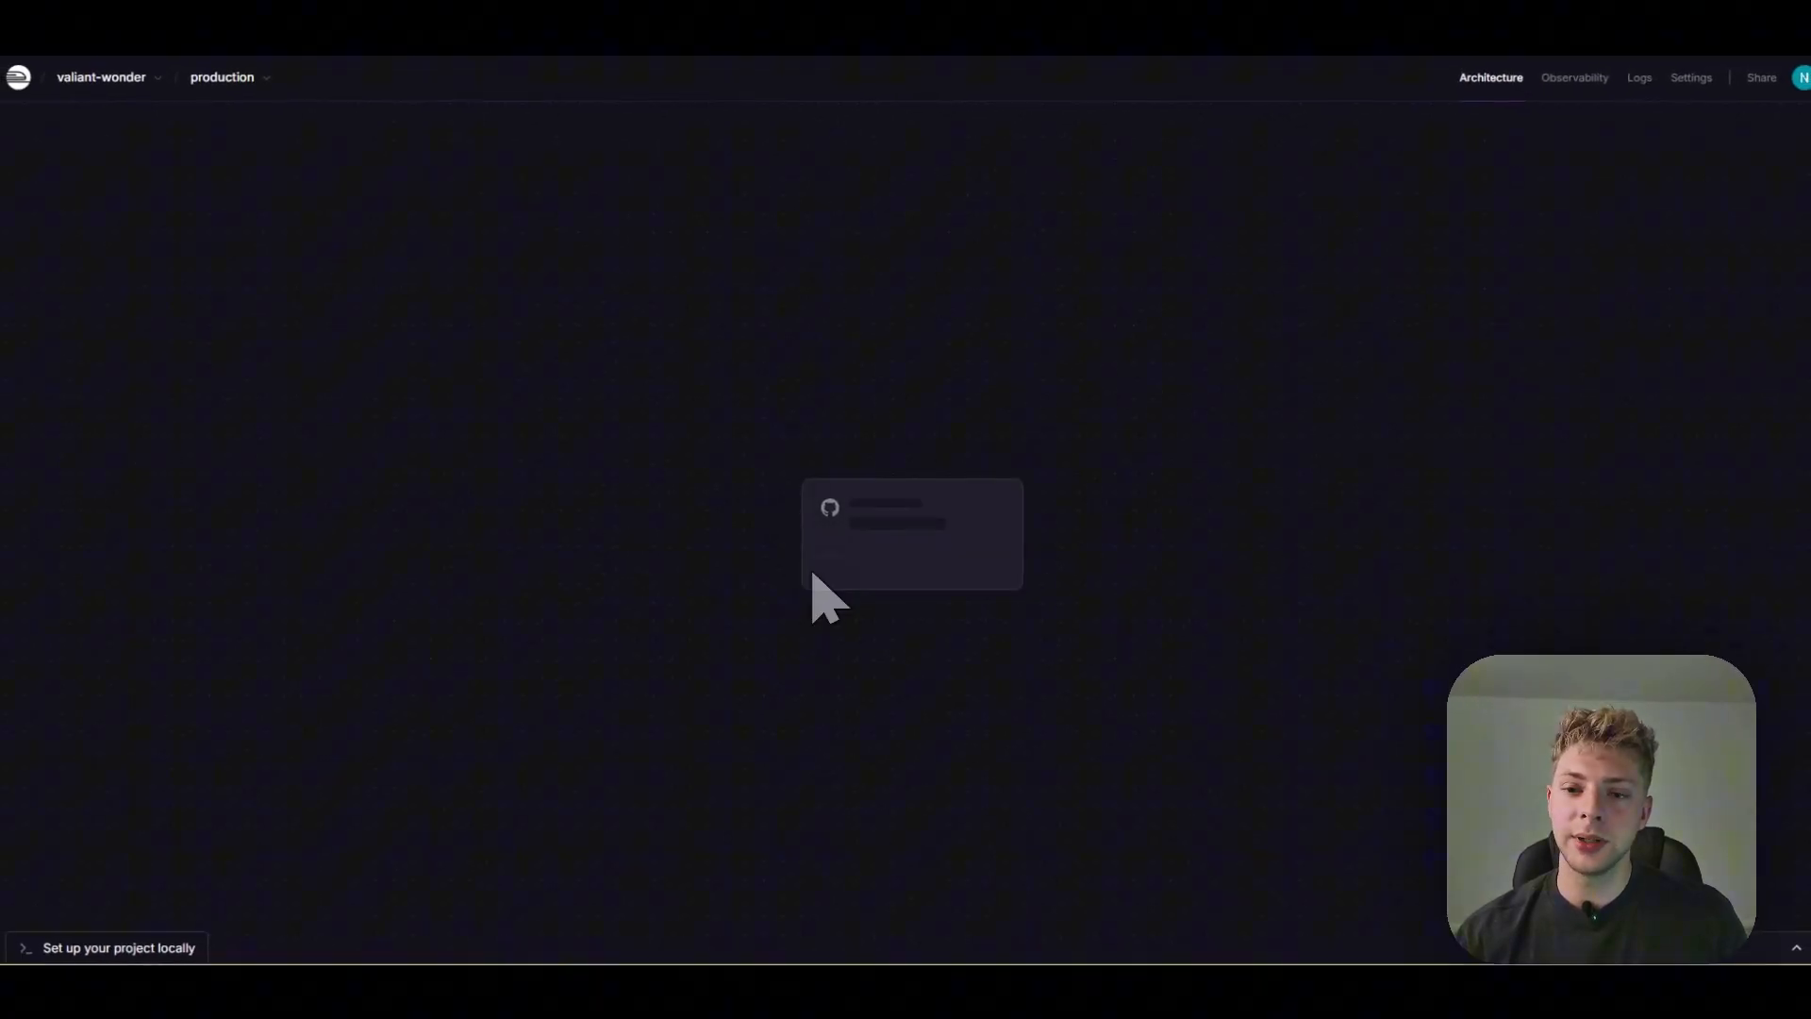
mouse_move(1175, 517)
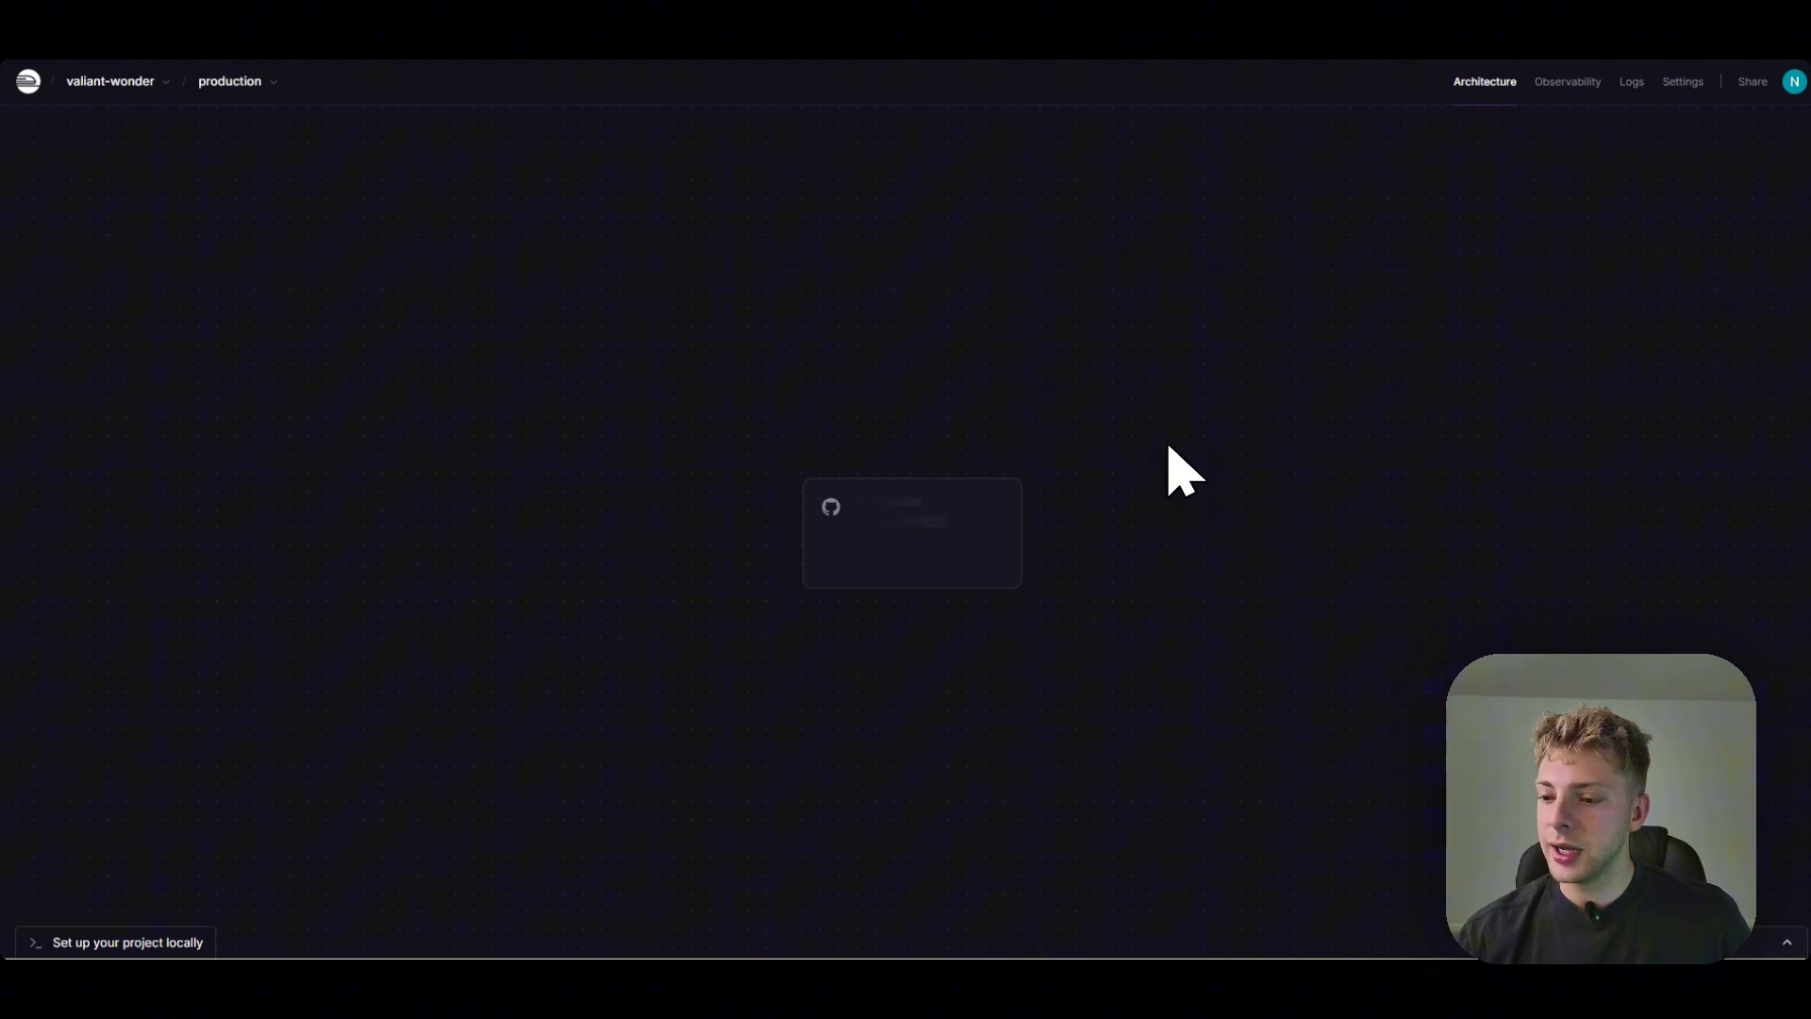
mouse_move(846, 181)
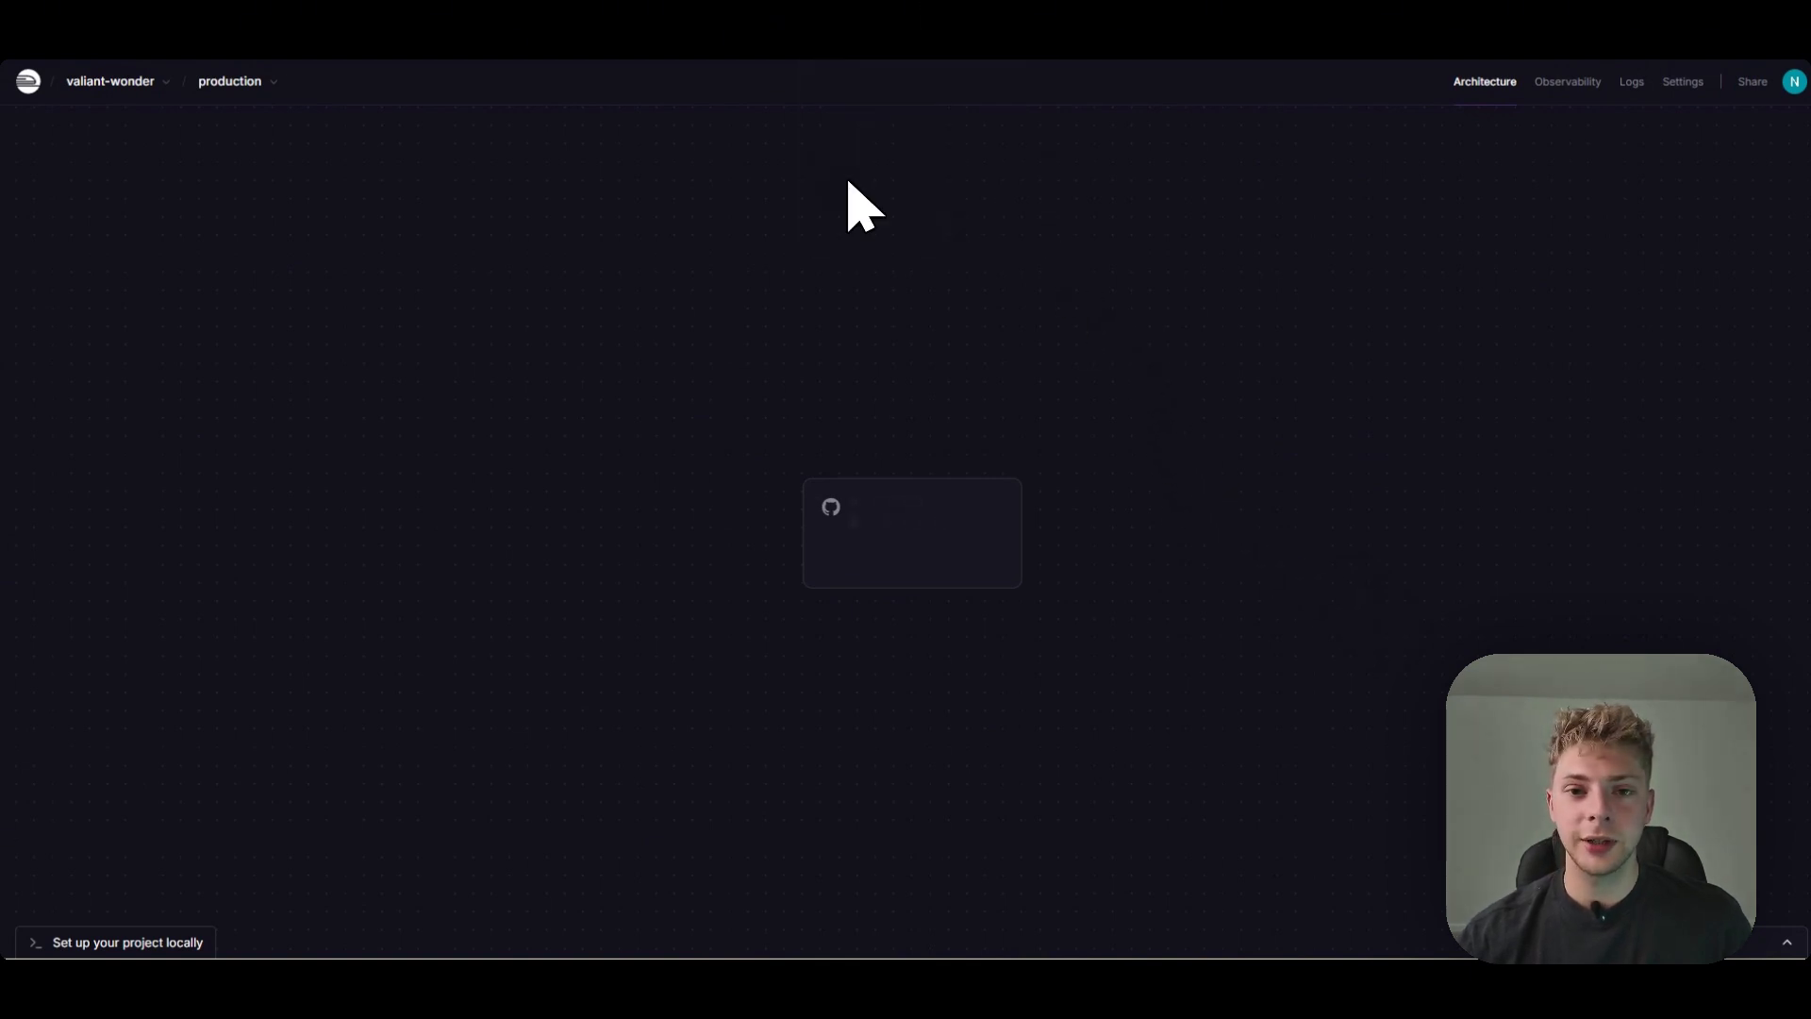